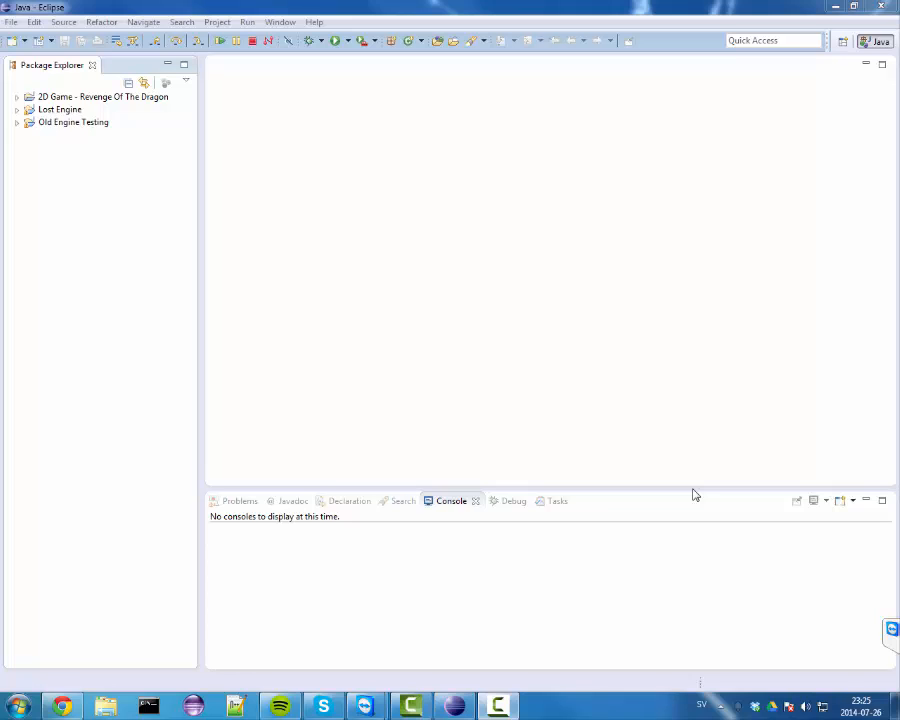
{"action": "mouse_move", "coordinate": [108, 348]}
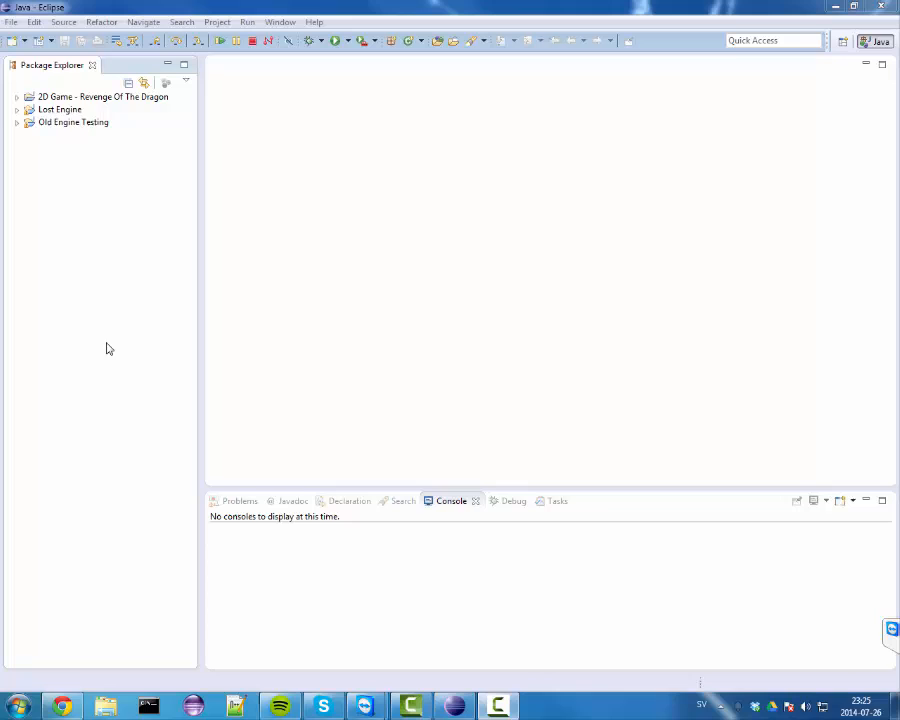
{"action": "mouse_move", "coordinate": [72, 196]}
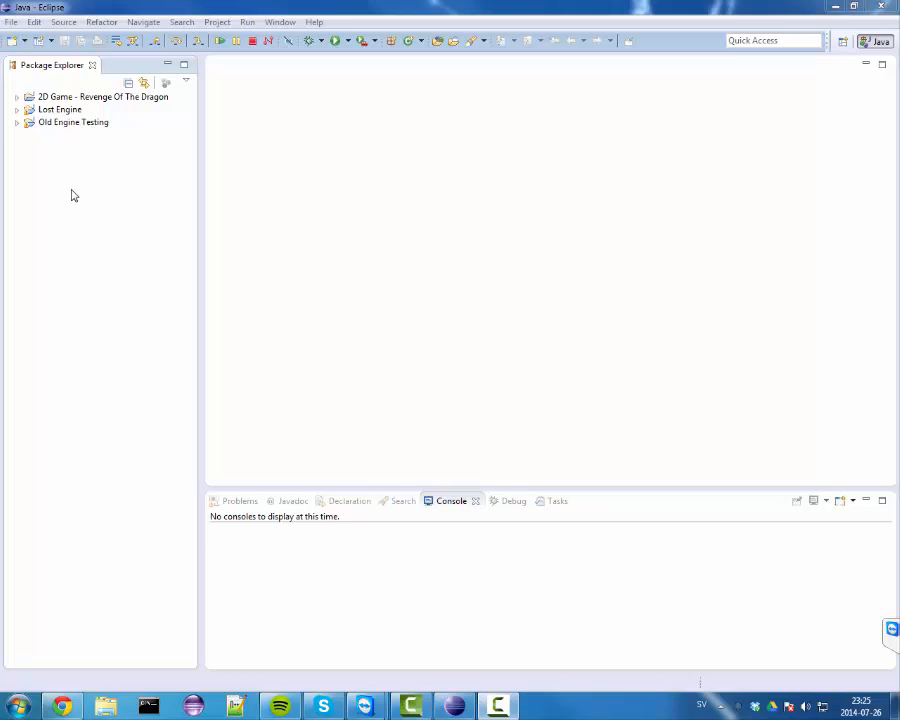
{"action": "mouse_move", "coordinate": [124, 316]}
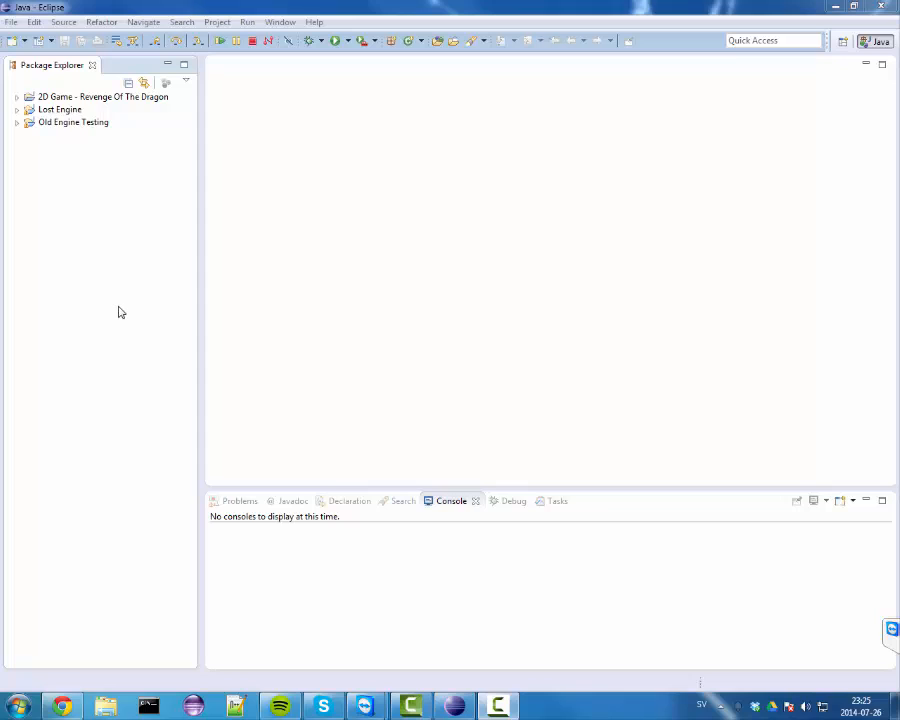
{"action": "mouse_move", "coordinate": [150, 420]}
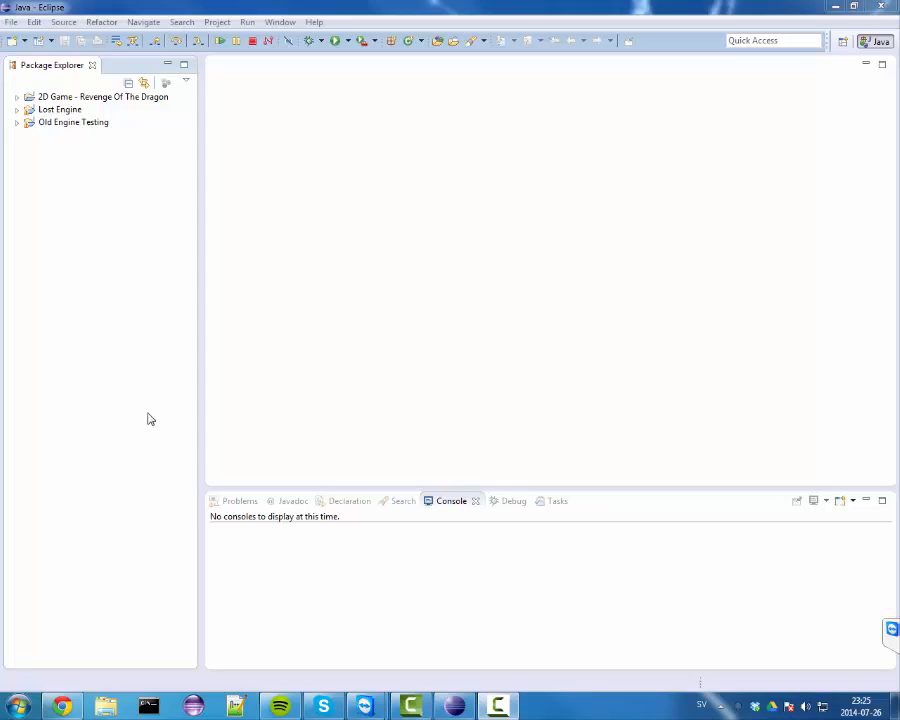
{"action": "mouse_move", "coordinate": [132, 84]}
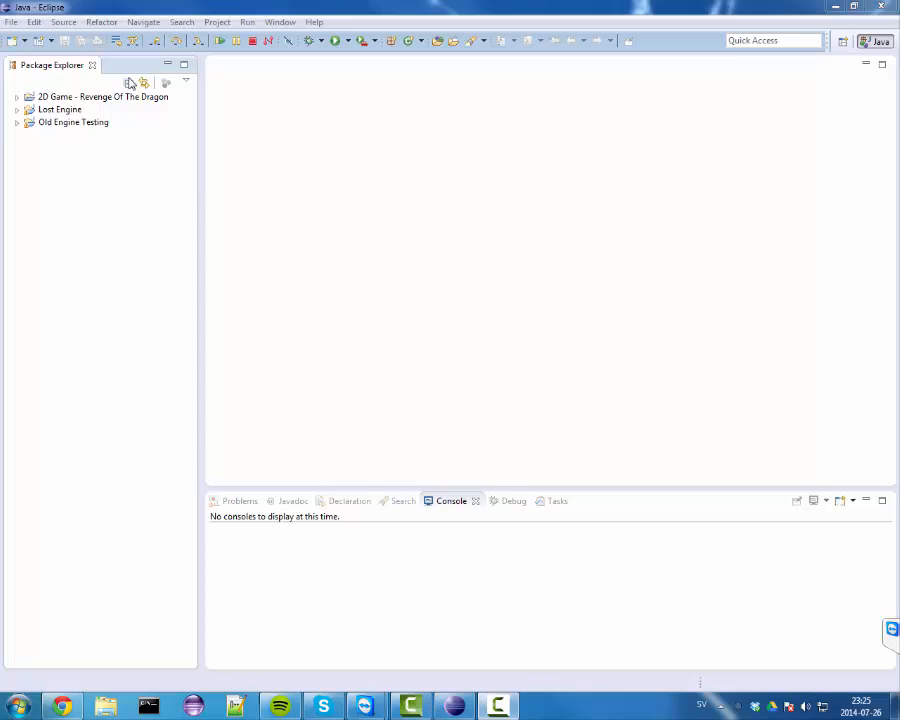
{"action": "mouse_move", "coordinate": [126, 260]}
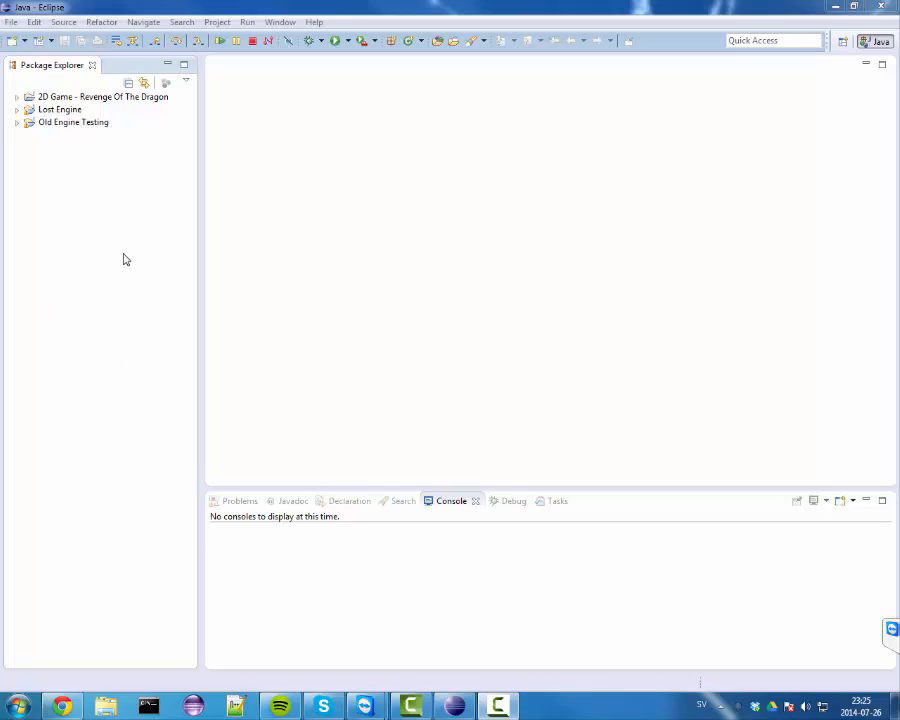
{"action": "mouse_move", "coordinate": [186, 68]}
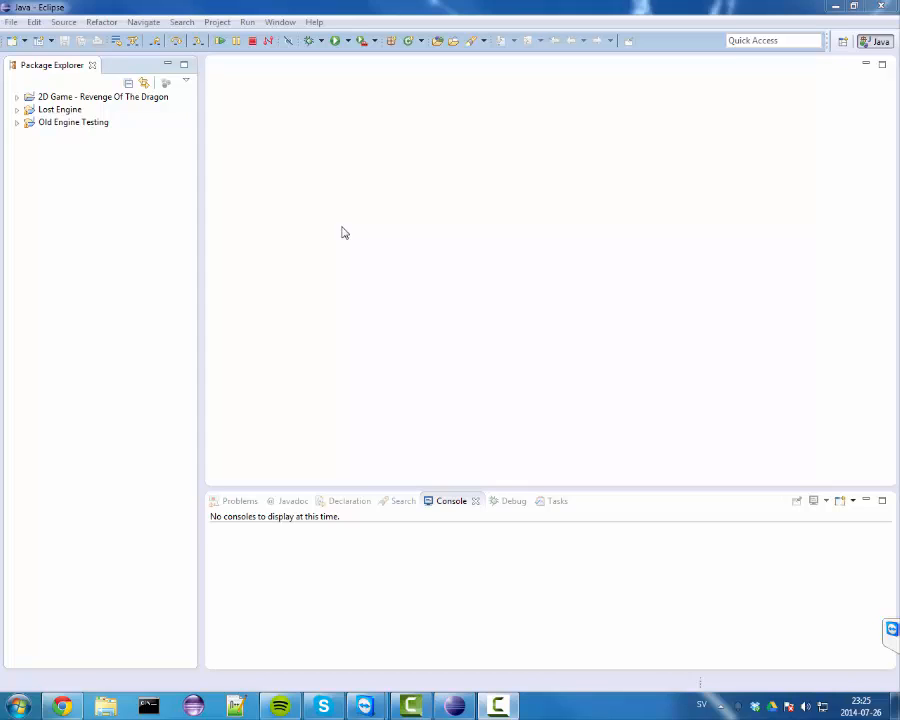
{"action": "mouse_move", "coordinate": [332, 220]}
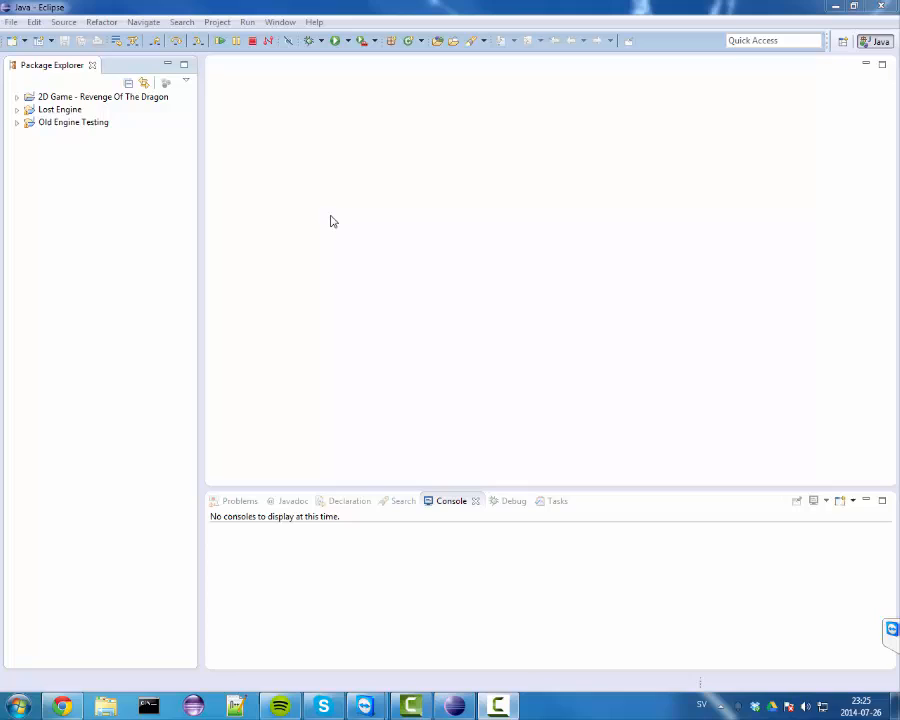
{"action": "mouse_move", "coordinate": [4, 84]}
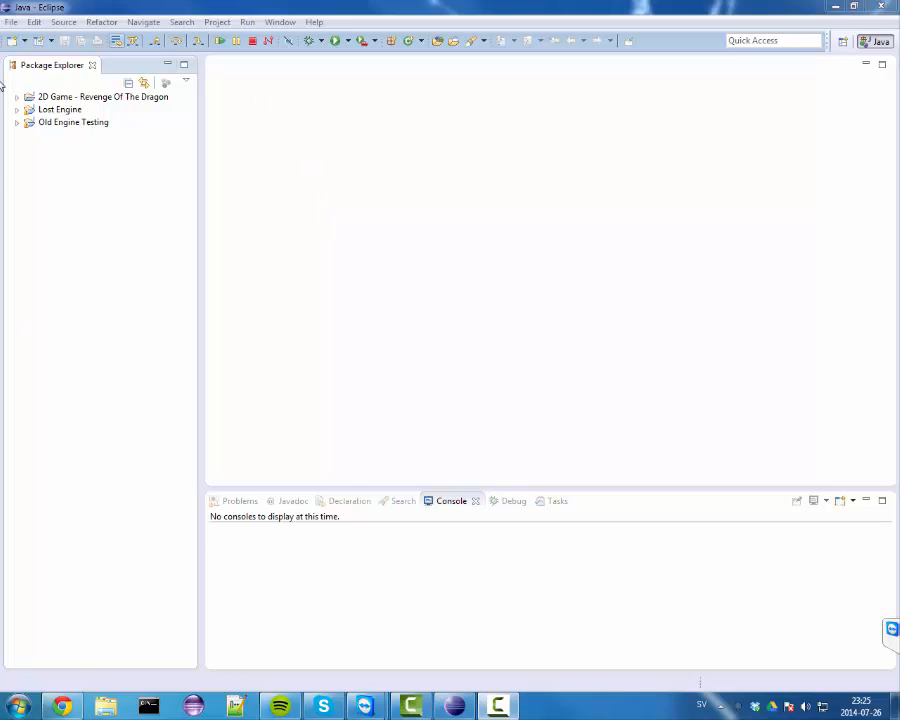
{"action": "mouse_move", "coordinate": [692, 68]}
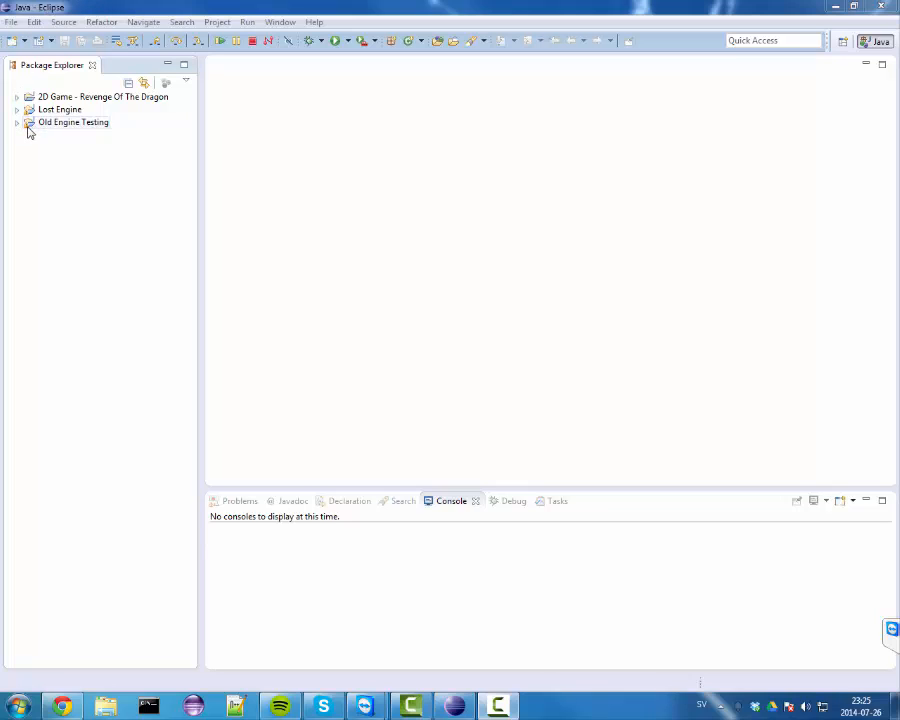
{"action": "mouse_move", "coordinate": [388, 534]}
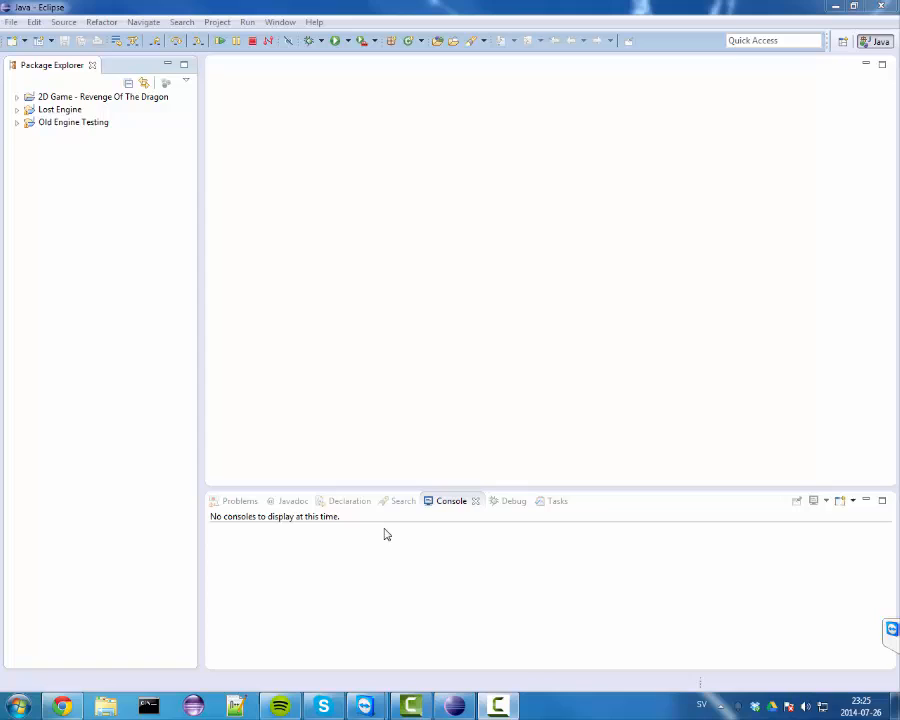
{"action": "mouse_move", "coordinate": [4, 36]}
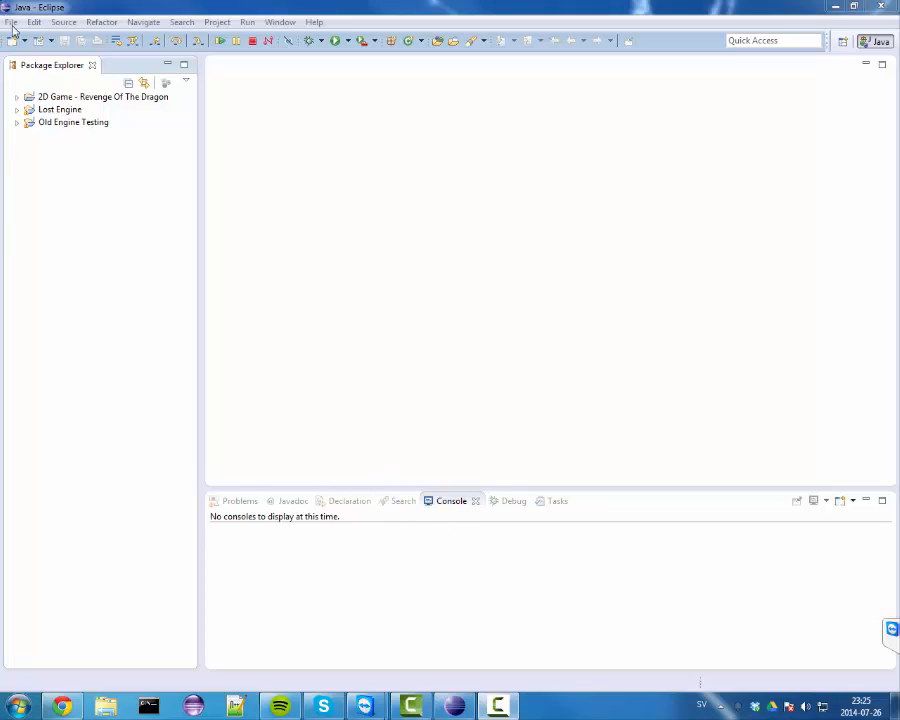
{"action": "mouse_move", "coordinate": [200, 18]}
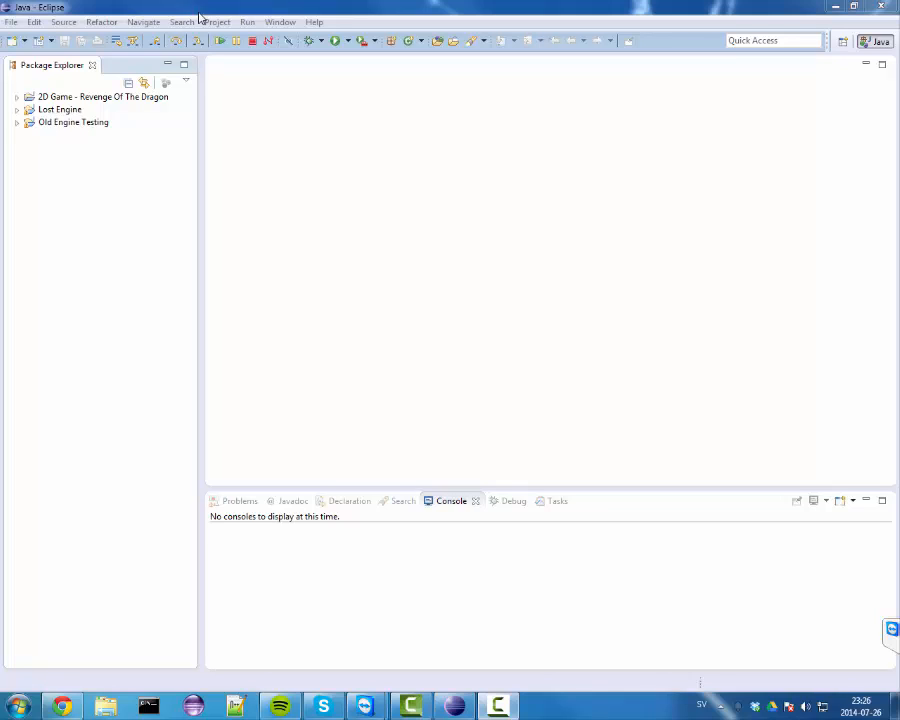
{"action": "mouse_move", "coordinate": [398, 94]}
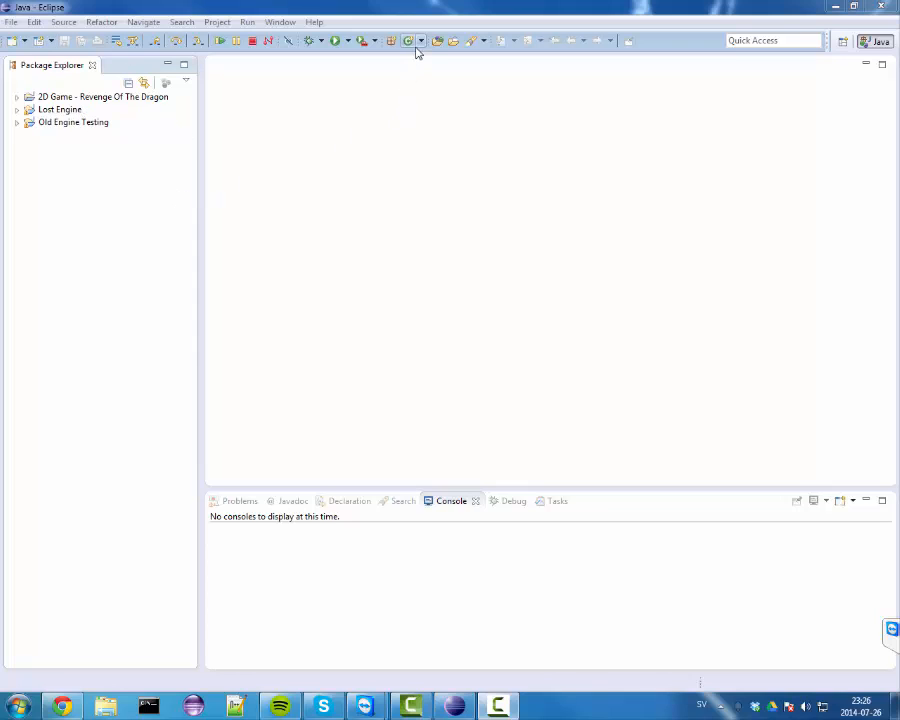
{"action": "mouse_move", "coordinate": [420, 188]}
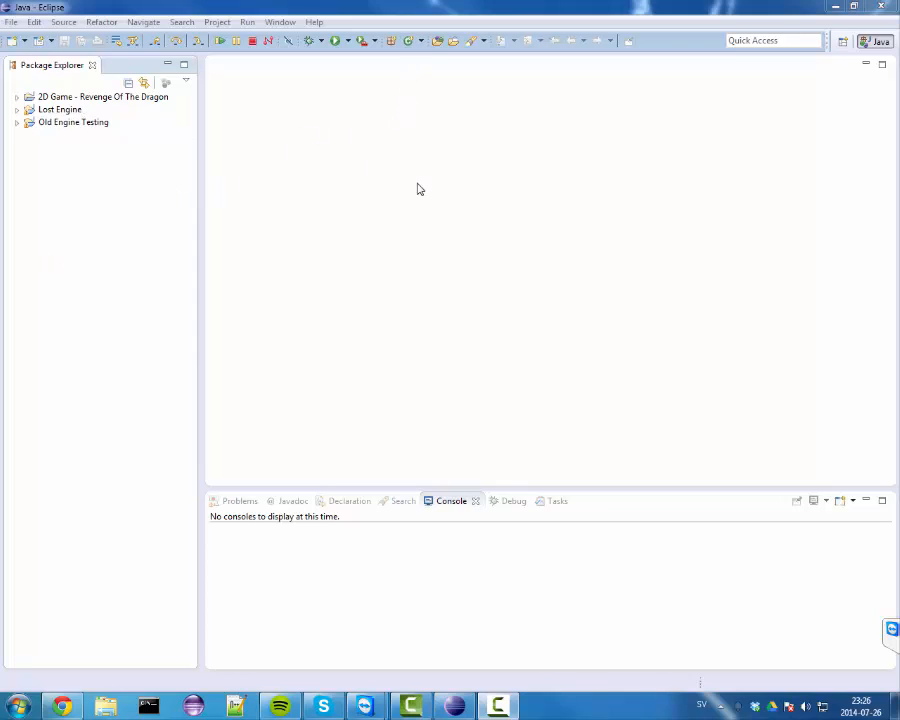
{"action": "mouse_move", "coordinate": [668, 324]}
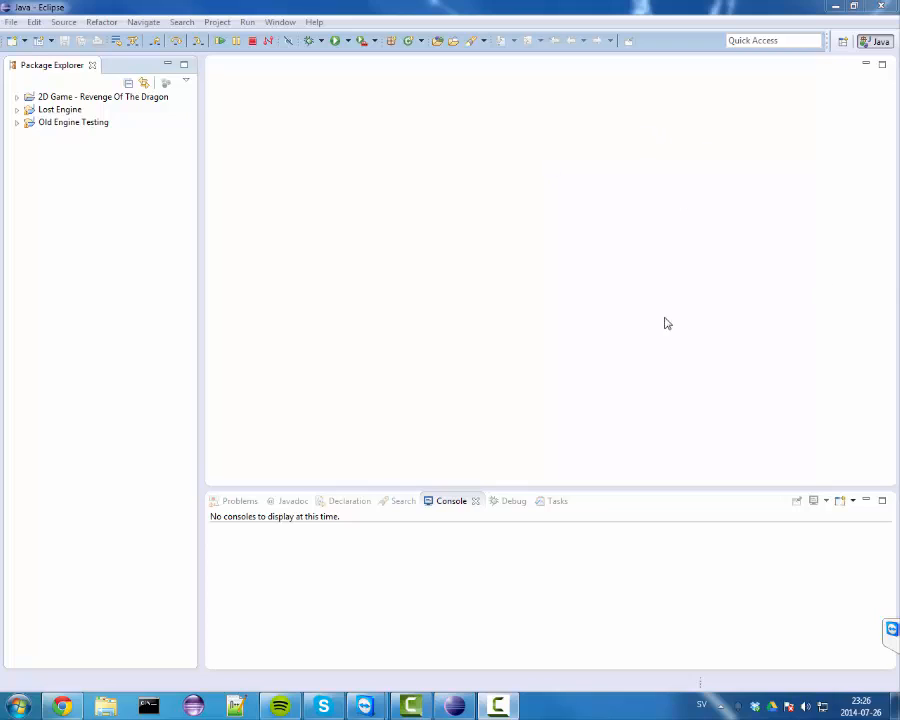
{"action": "mouse_move", "coordinate": [356, 166]}
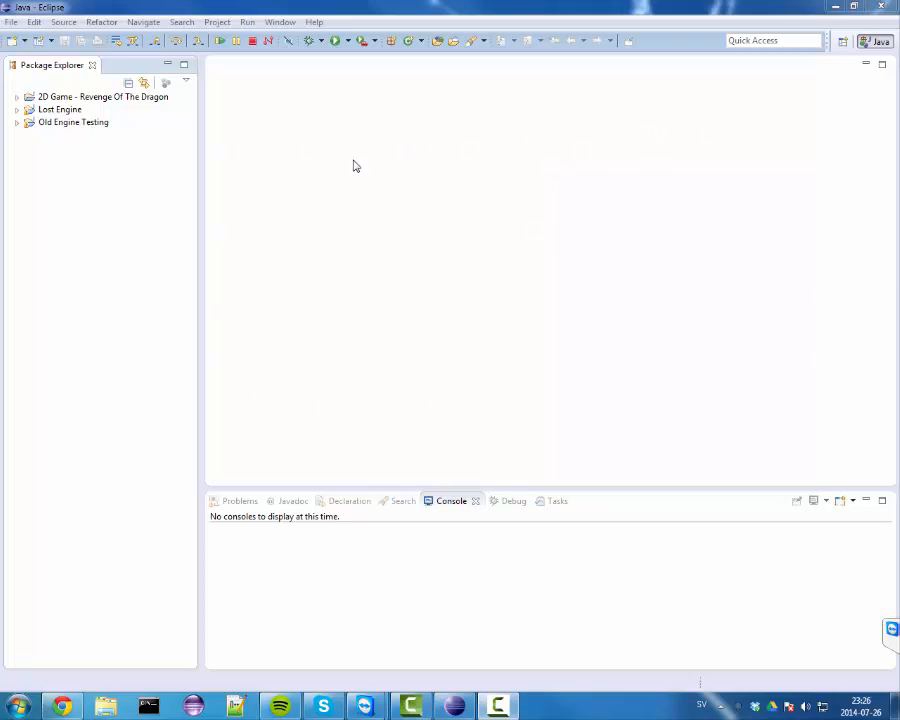
{"action": "mouse_move", "coordinate": [296, 20]}
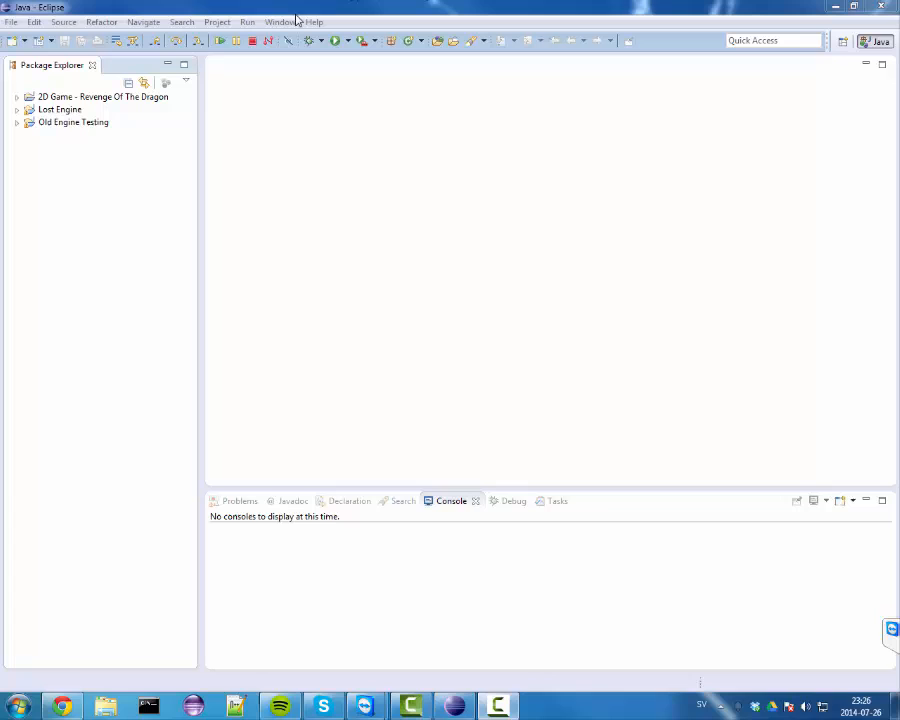
{"action": "mouse_move", "coordinate": [206, 348]}
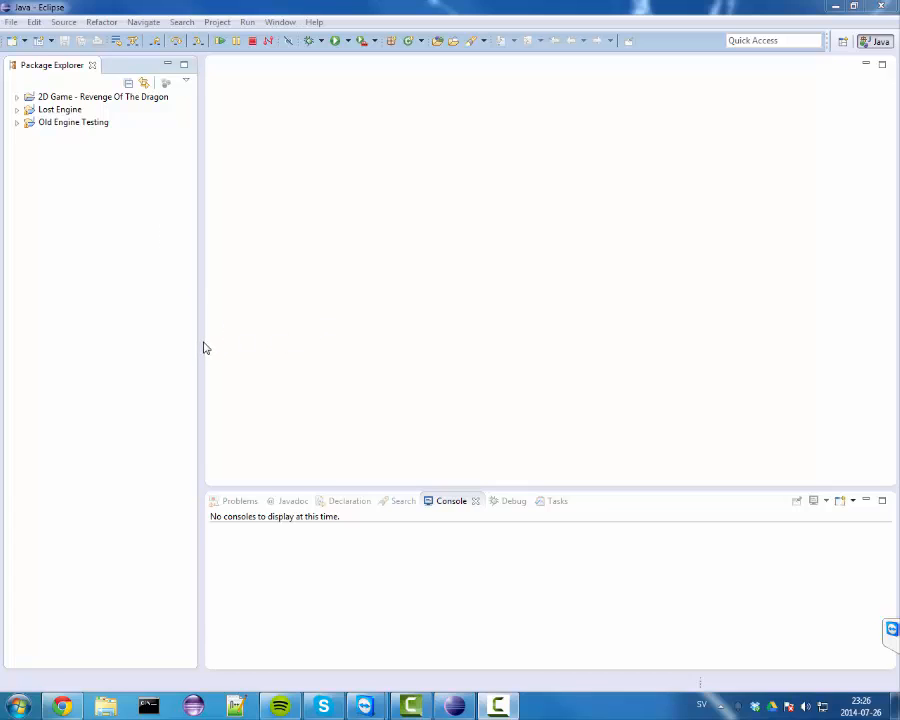
{"action": "mouse_move", "coordinate": [8, 22]}
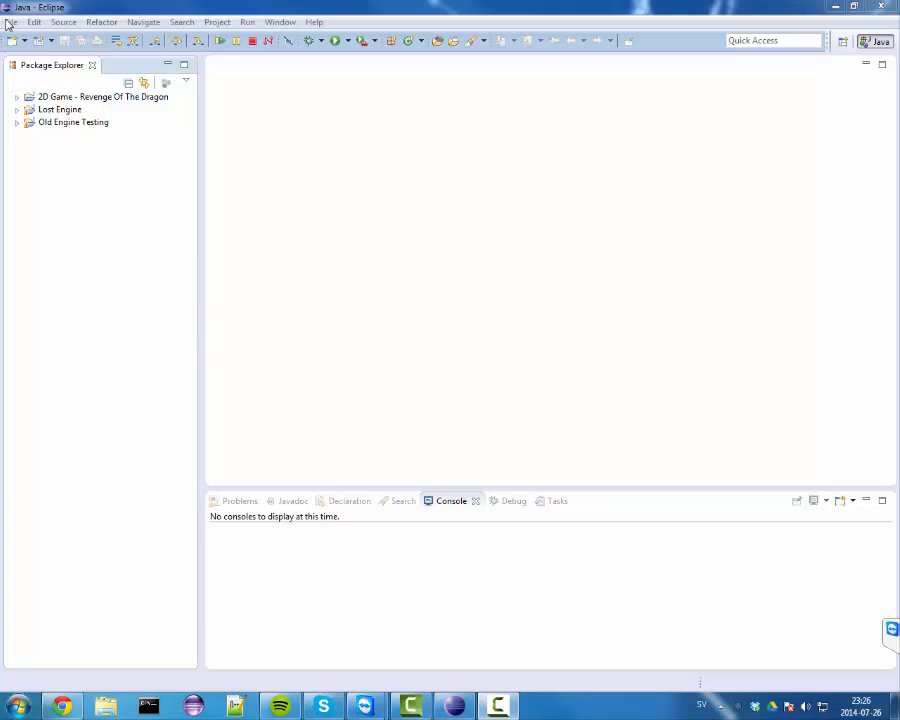
- Create a new Java project named 'Elephant Engine' on JavaSE-1.7 via the New Java Project wizard
{"action": "left_click", "coordinate": [12, 22]}
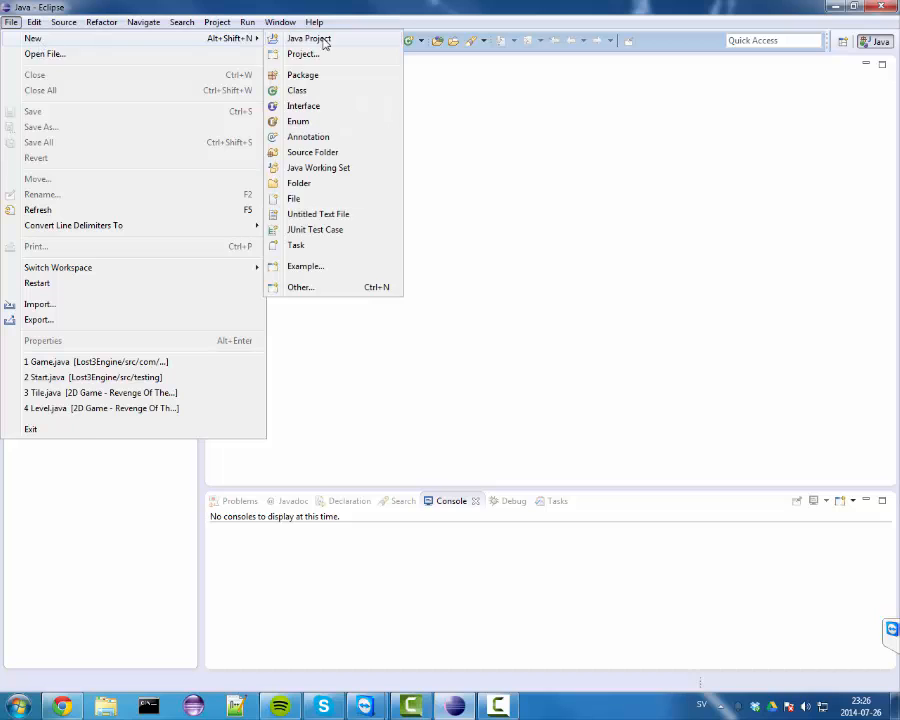
{"action": "left_click", "coordinate": [308, 38]}
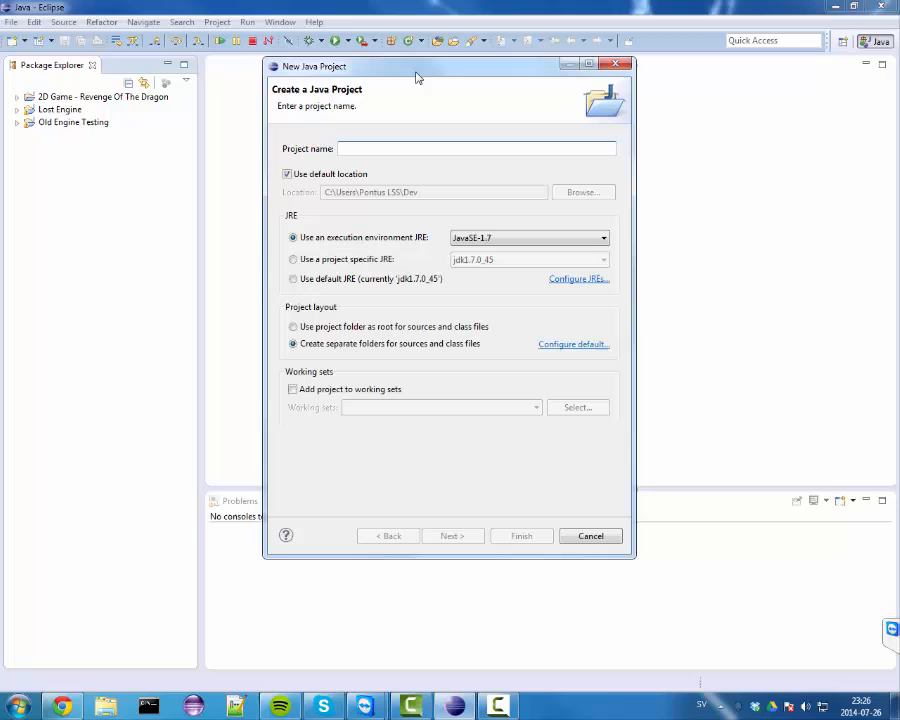
{"action": "mouse_move", "coordinate": [398, 152]}
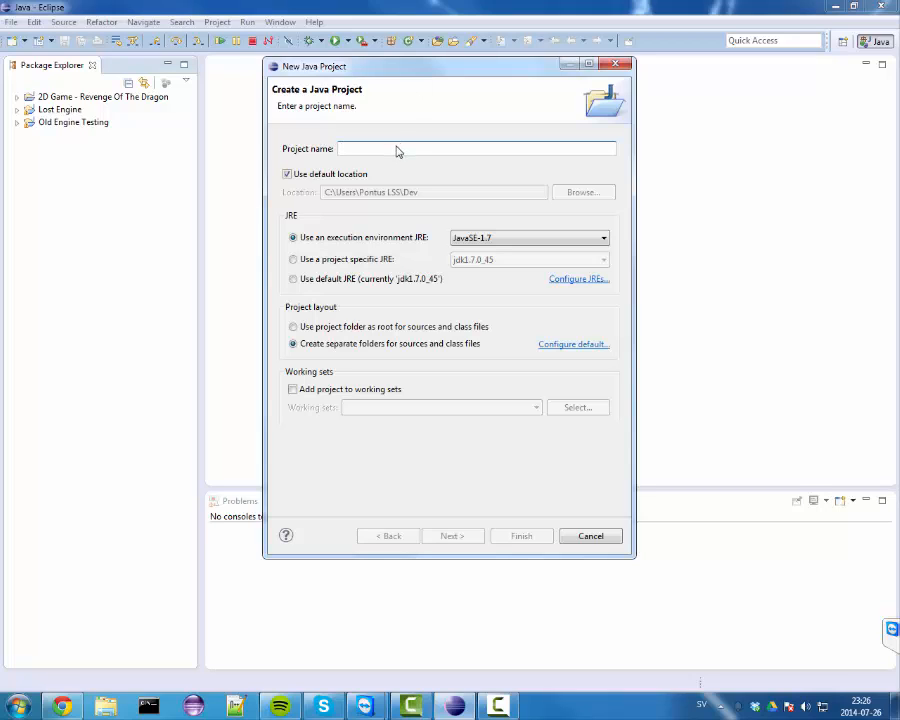
{"action": "mouse_move", "coordinate": [412, 184]}
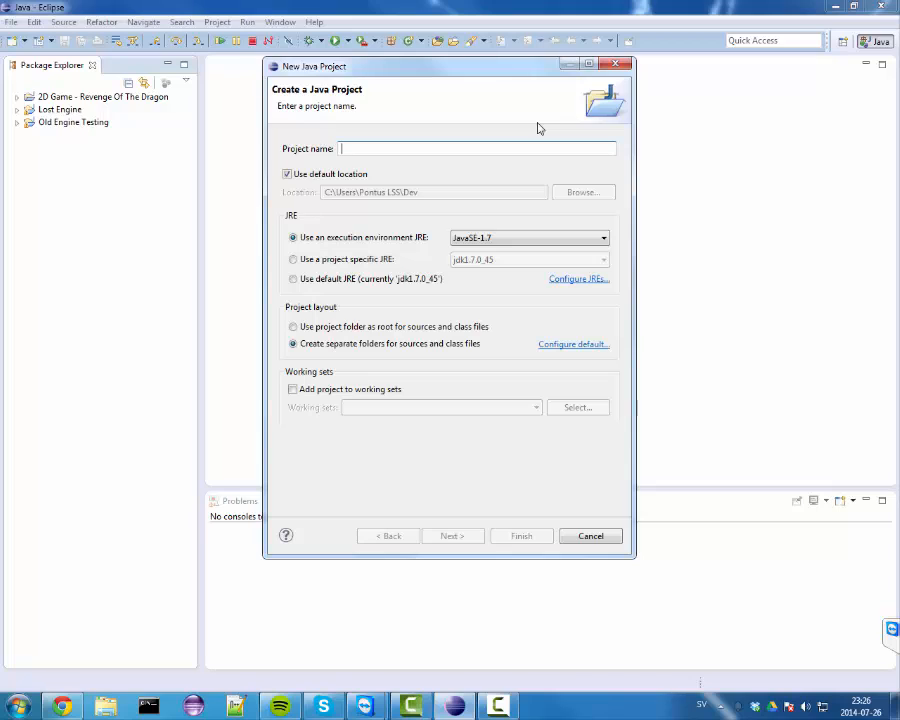
{"action": "mouse_move", "coordinate": [420, 128]}
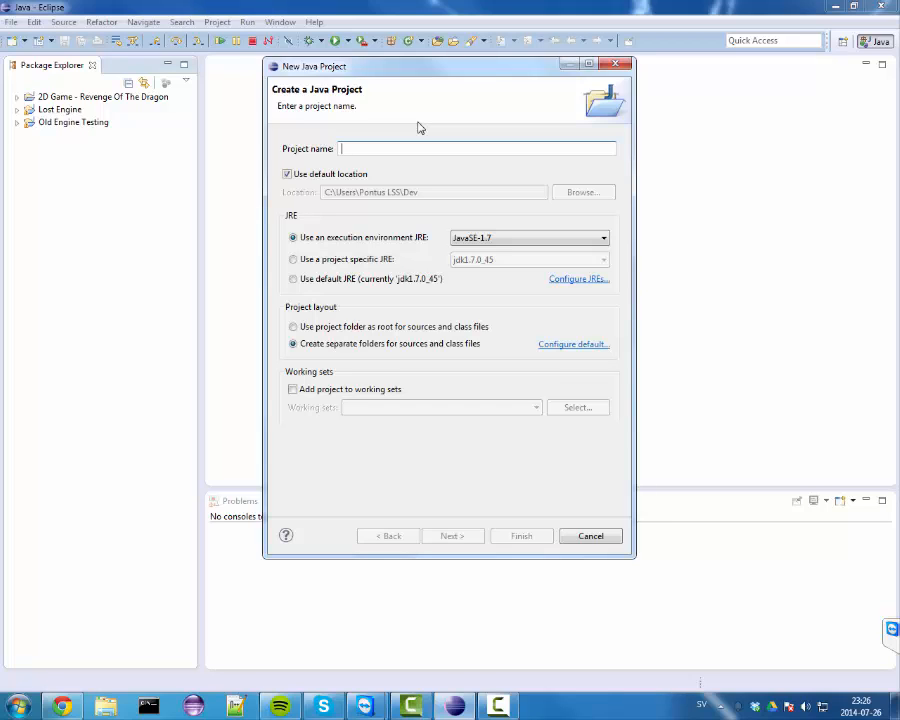
{"action": "type", "text": "Tutorial"}
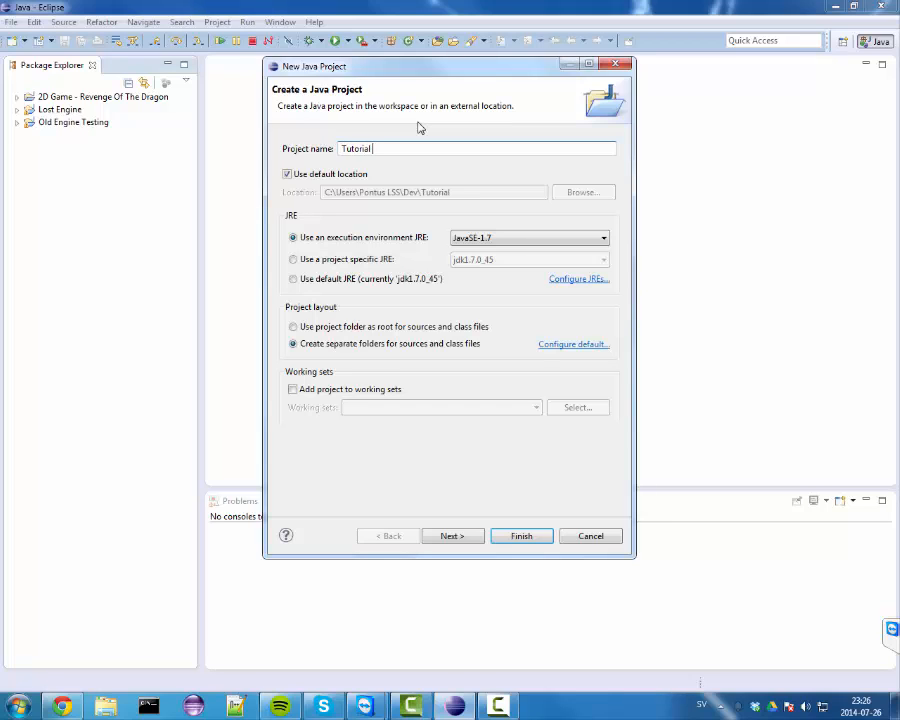
{"action": "type", "text": "Engine"}
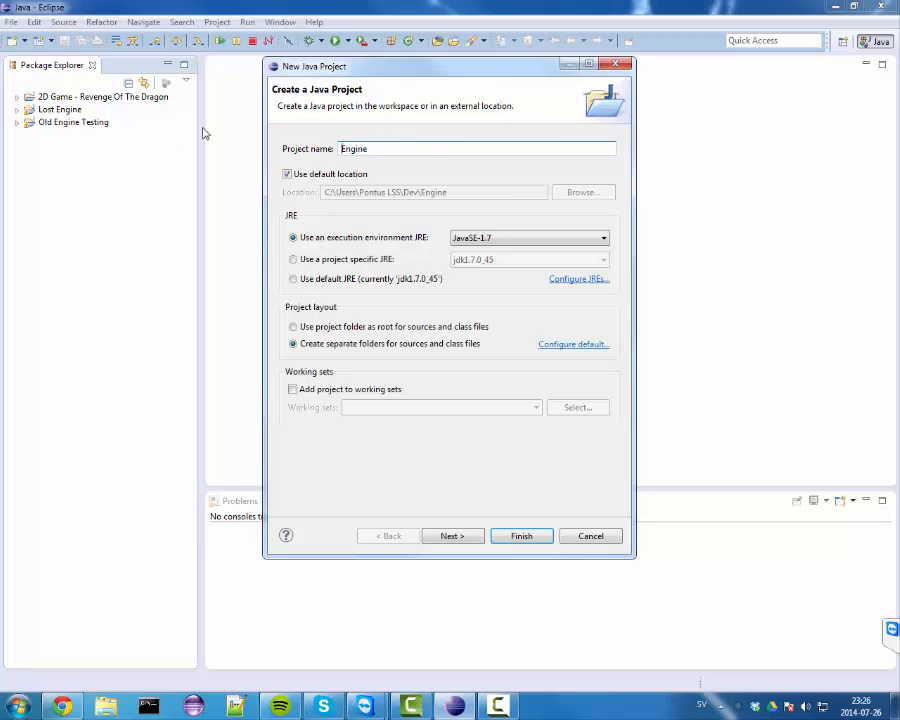
{"action": "mouse_move", "coordinate": [324, 128]}
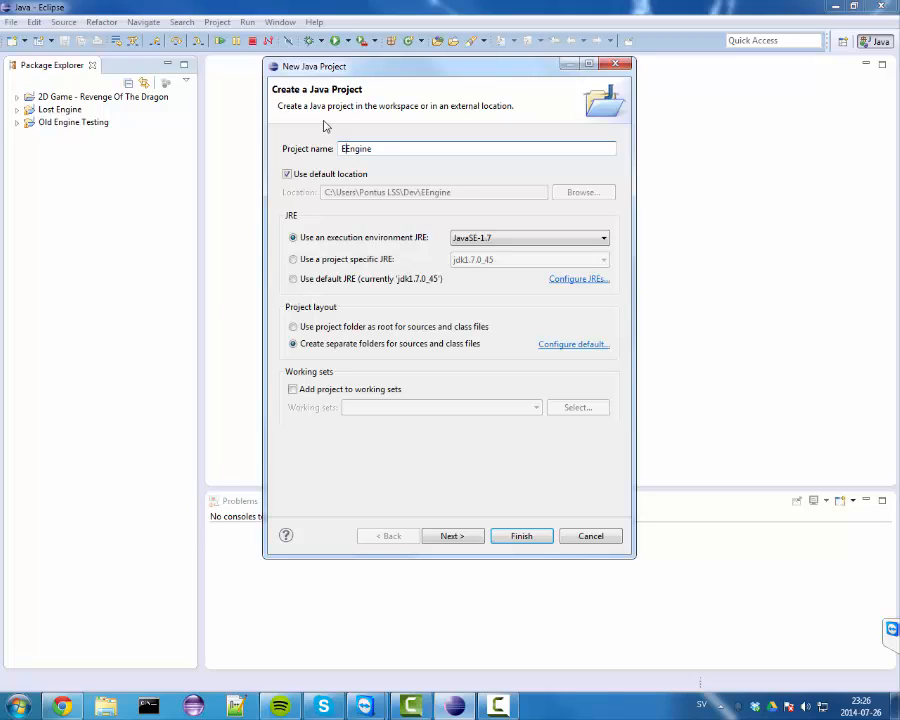
{"action": "type", "text": "Elephant Engine"}
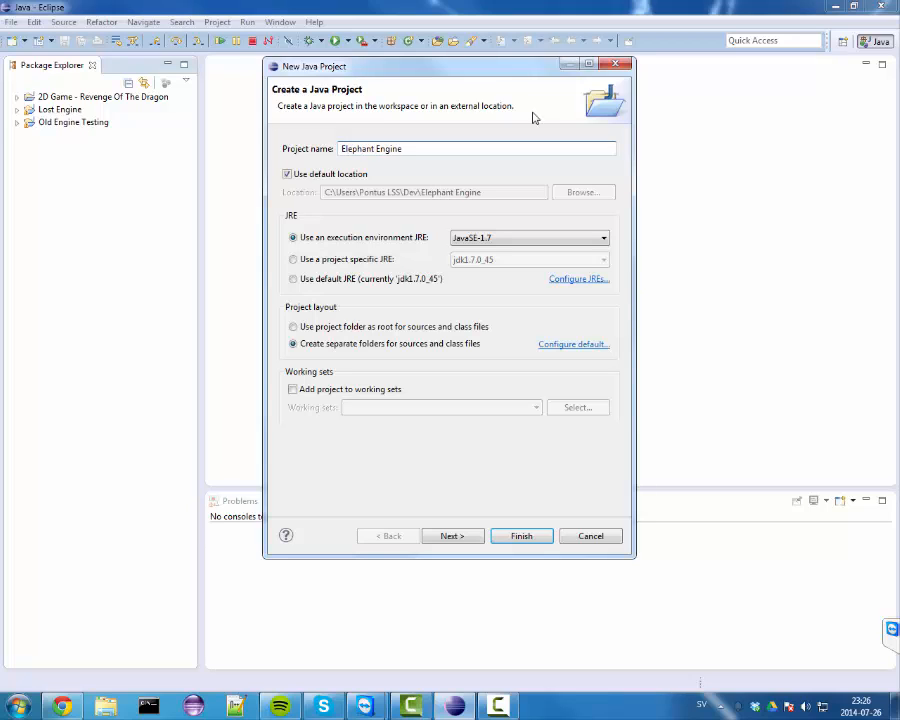
{"action": "type", "text": ":D"}
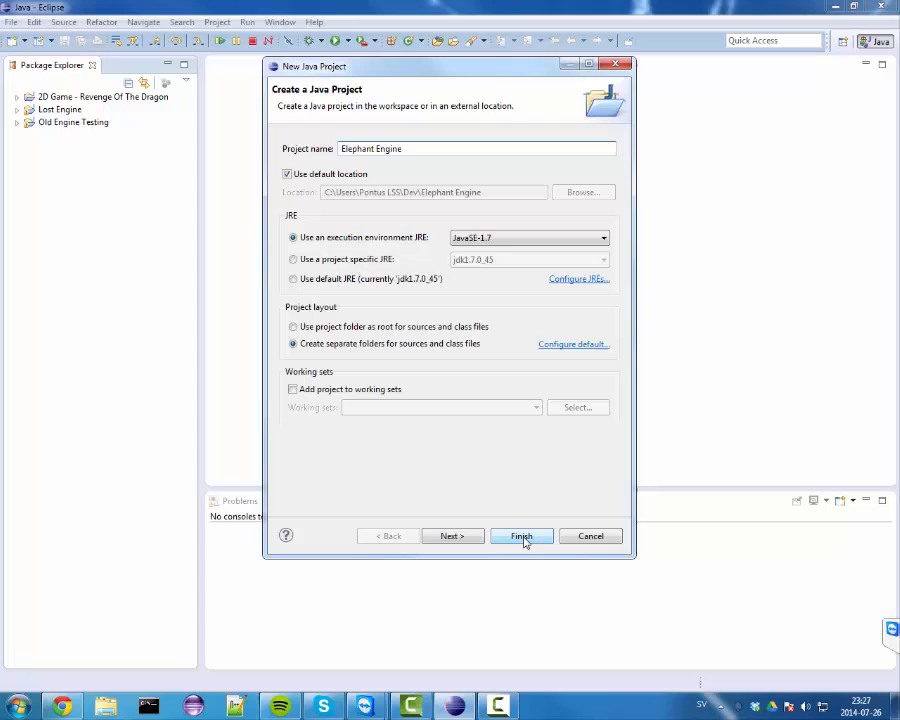
{"action": "left_click", "coordinate": [520, 536]}
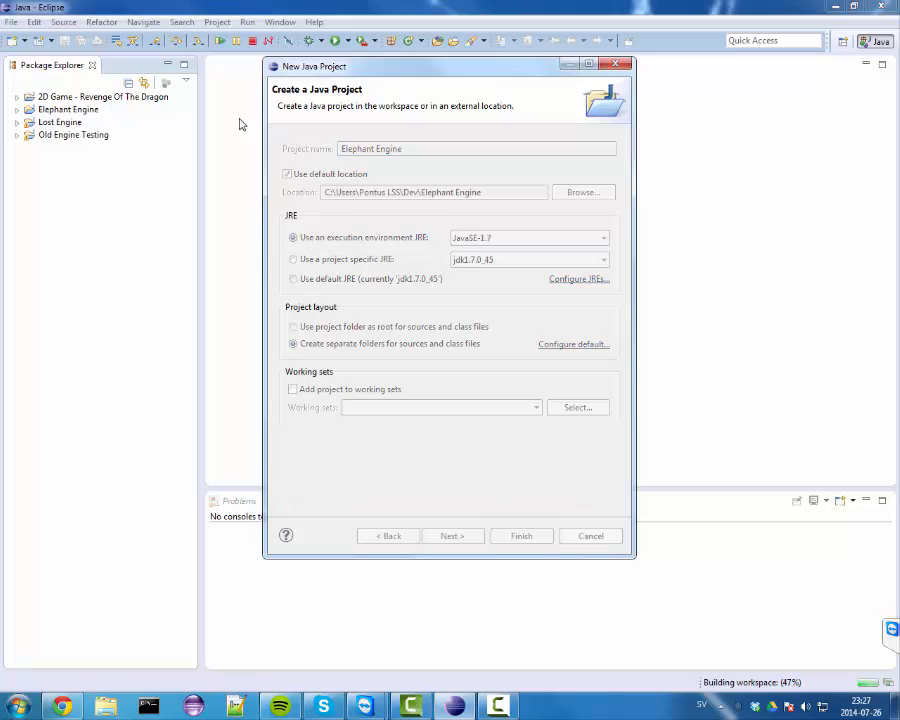
- Expand the Elephant Engine project to reveal its src folder and JRE System Library
{"action": "left_click", "coordinate": [520, 536]}
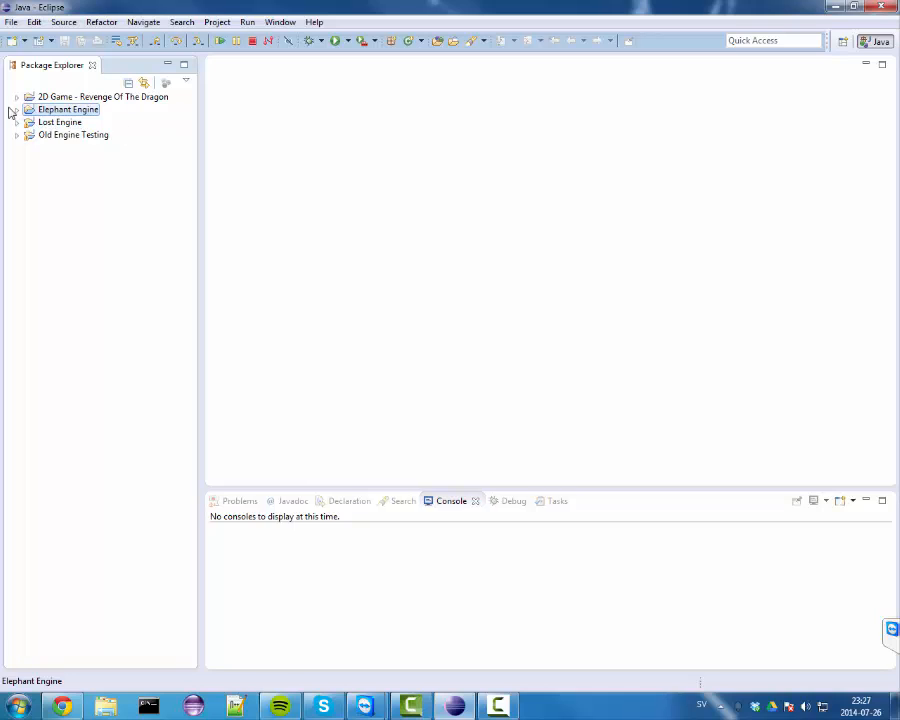
{"action": "left_click", "coordinate": [16, 108]}
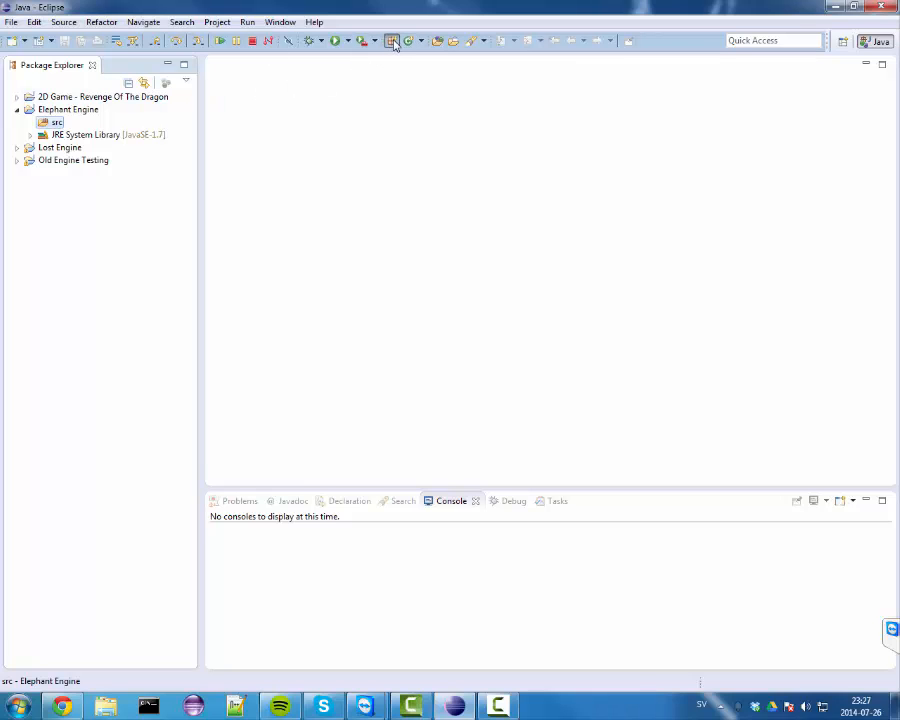
- Create the package com.ee.pontus in src, revising the name from com.elephantengine
{"action": "left_click", "coordinate": [392, 40]}
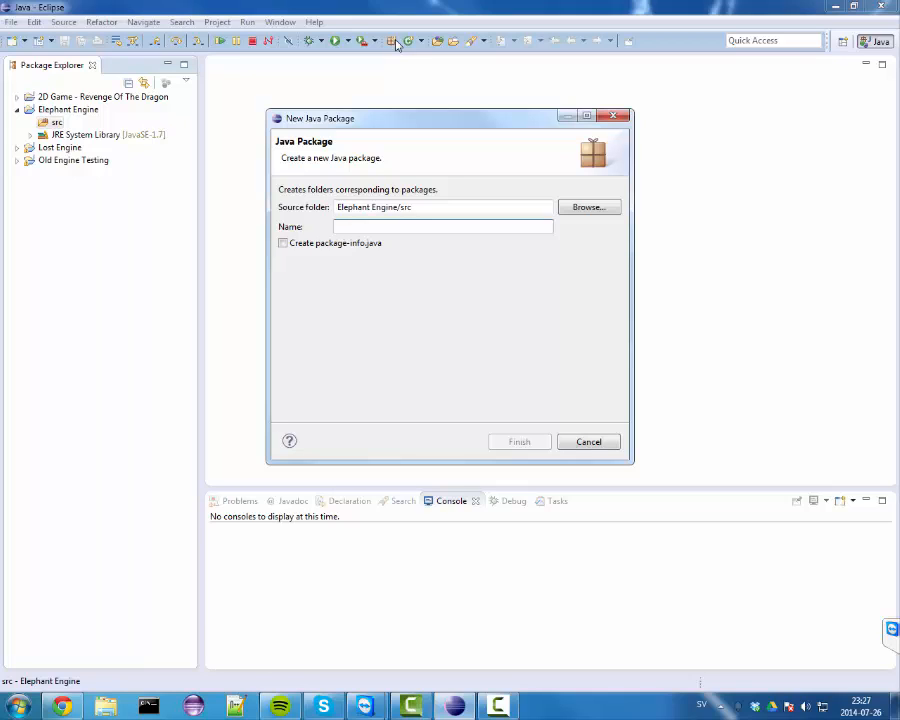
{"action": "type", "text": "com."}
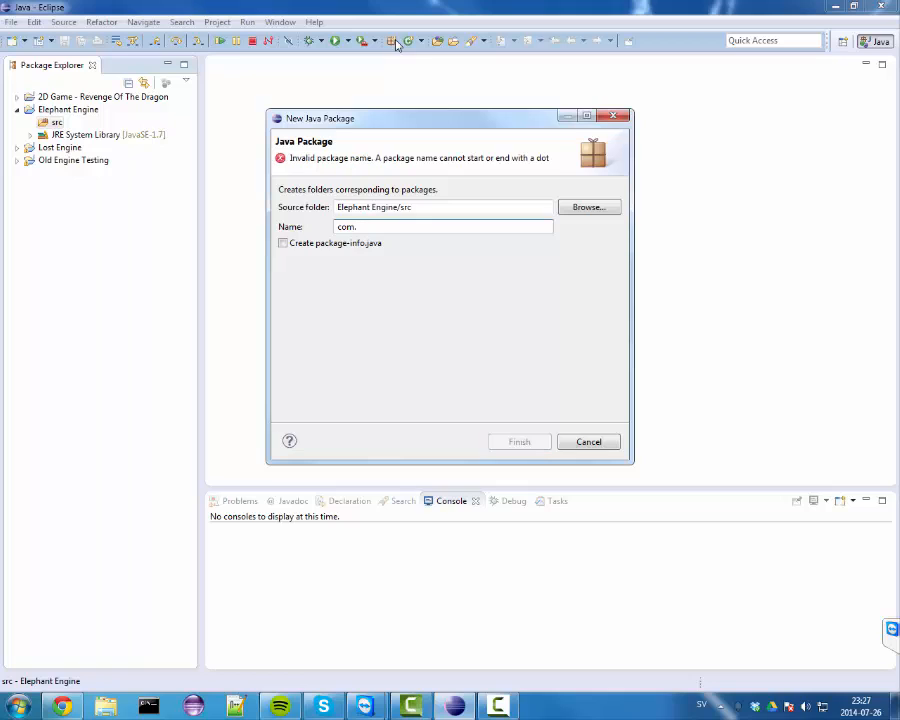
{"action": "type", "text": "elep"}
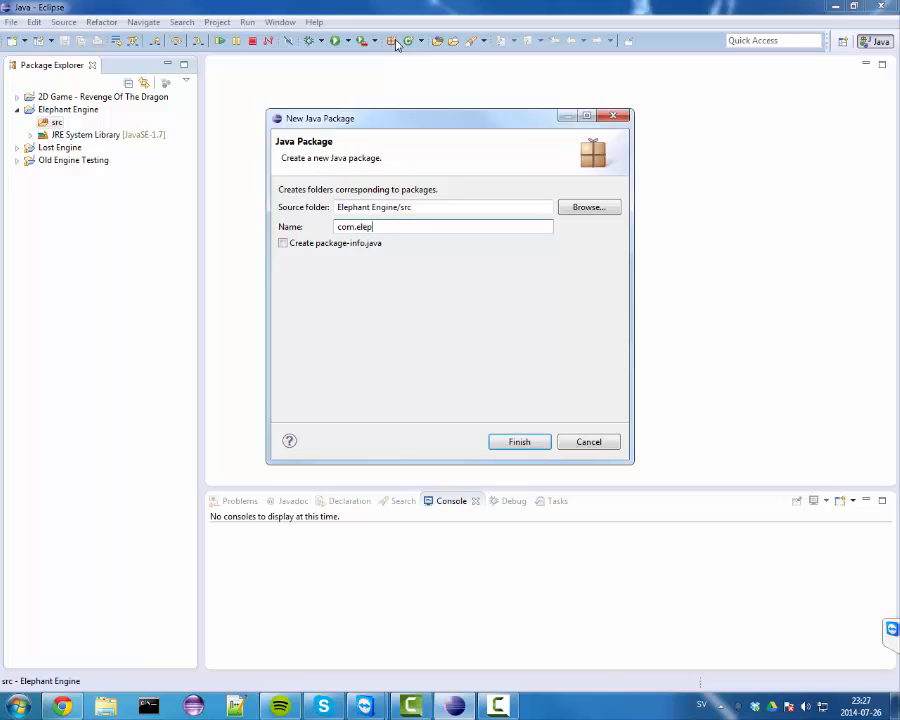
{"action": "type", "text": "hantengine"}
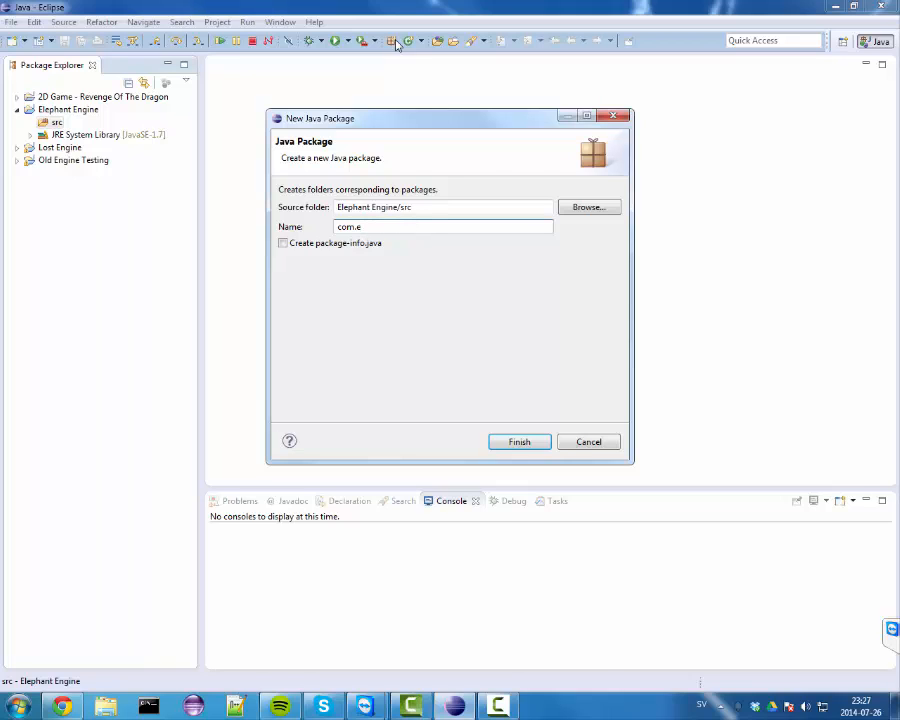
{"action": "type", "text": "Engine"}
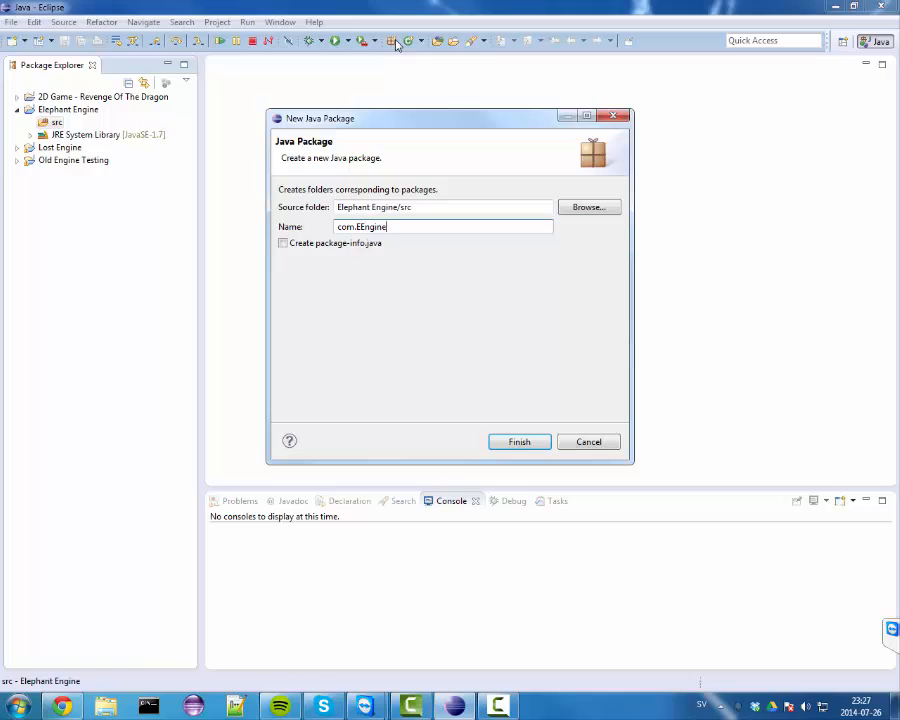
{"action": "key", "text": "BackSpace"}
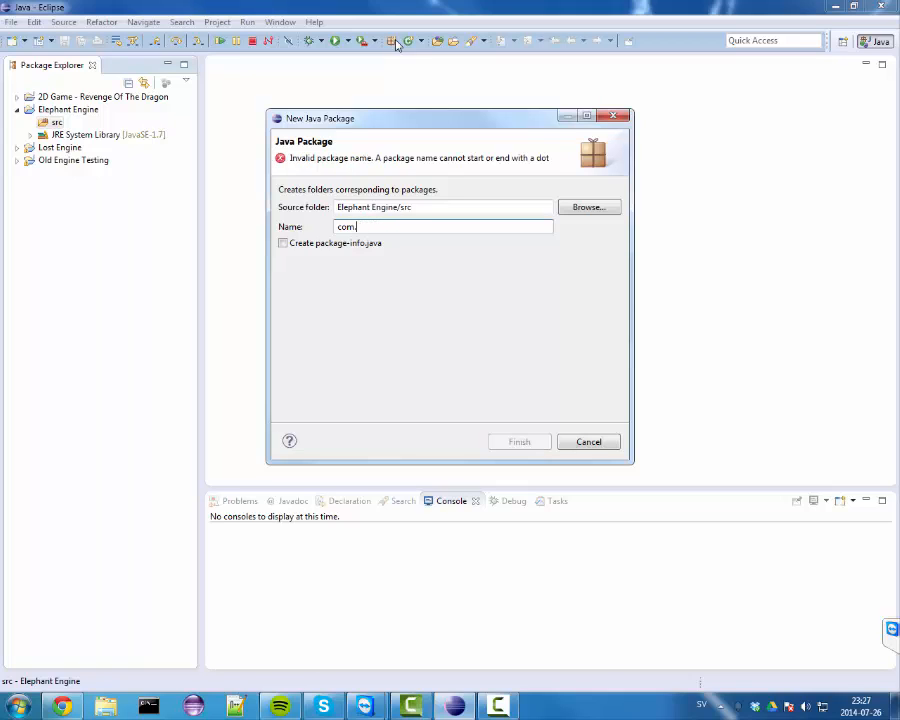
{"action": "type", "text": "ee."}
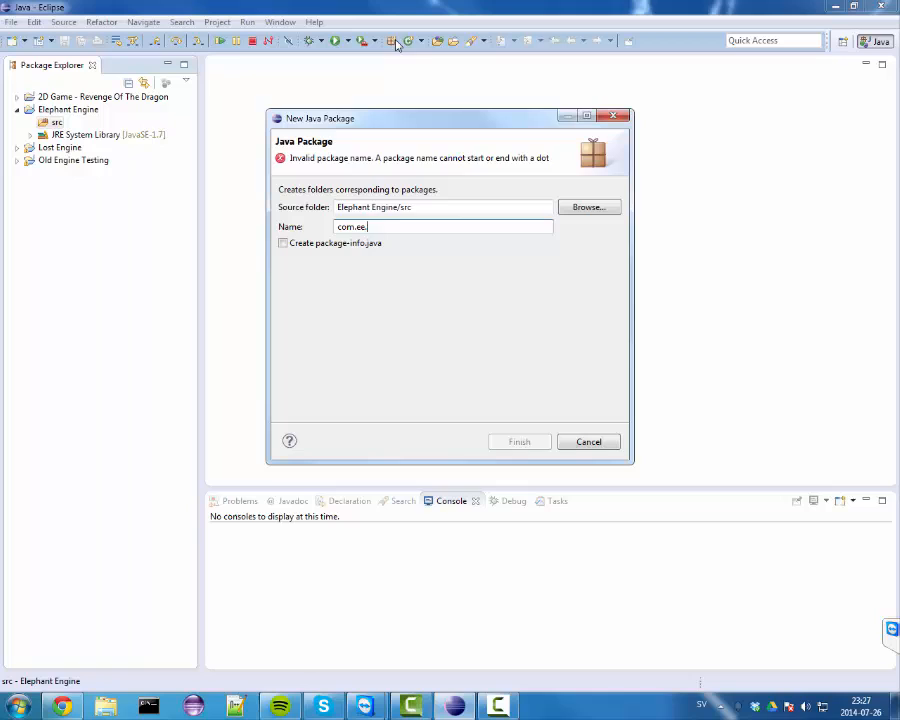
{"action": "type", "text": "pontus"}
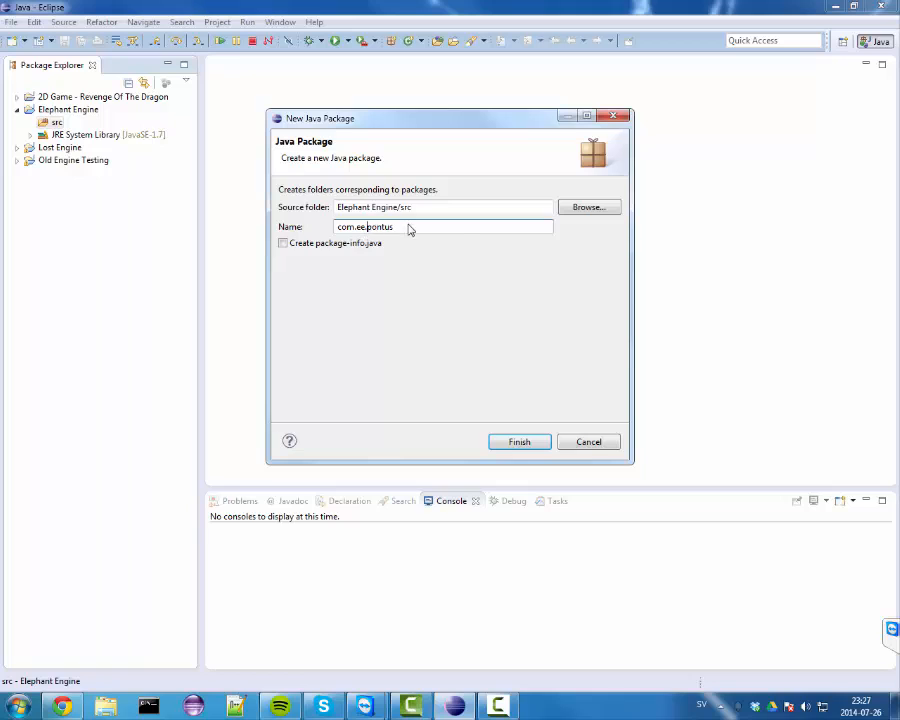
{"action": "double_click", "coordinate": [380, 228]}
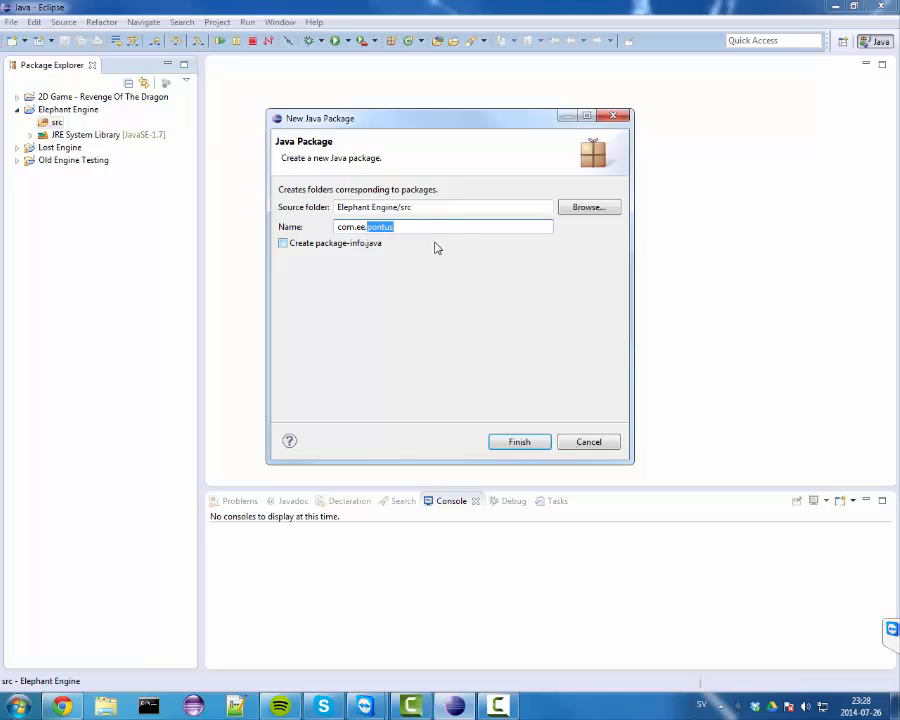
{"action": "mouse_move", "coordinate": [444, 288]}
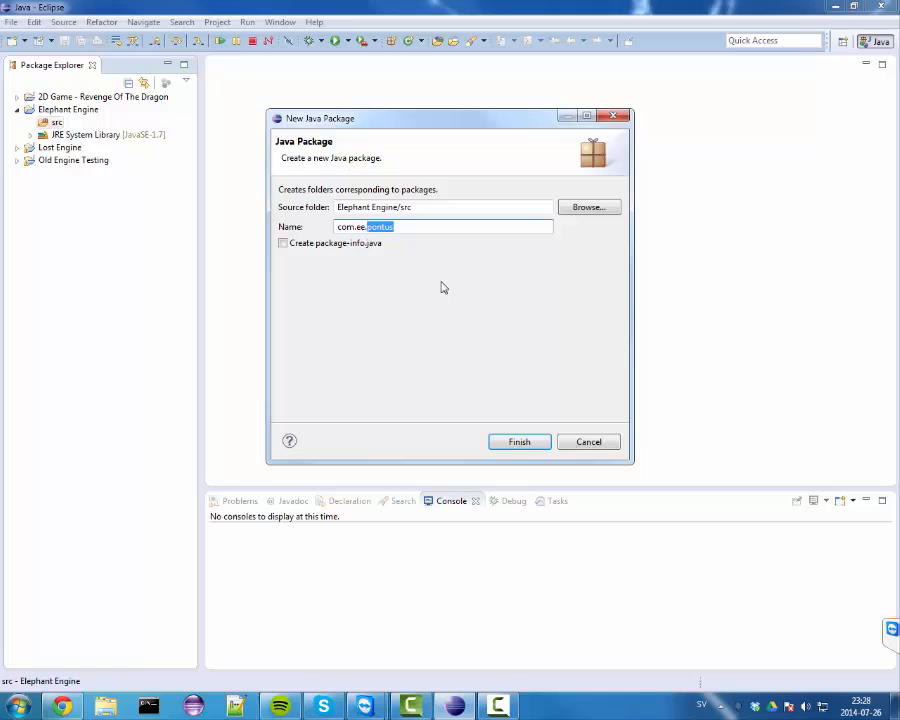
{"action": "mouse_move", "coordinate": [416, 234]}
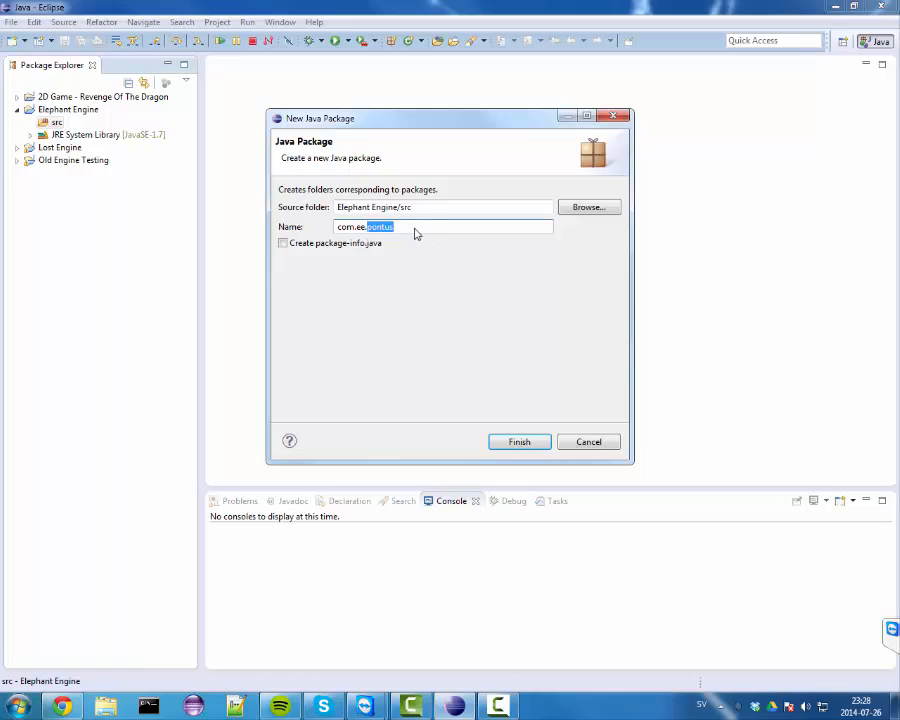
{"action": "triple_click", "coordinate": [440, 226]}
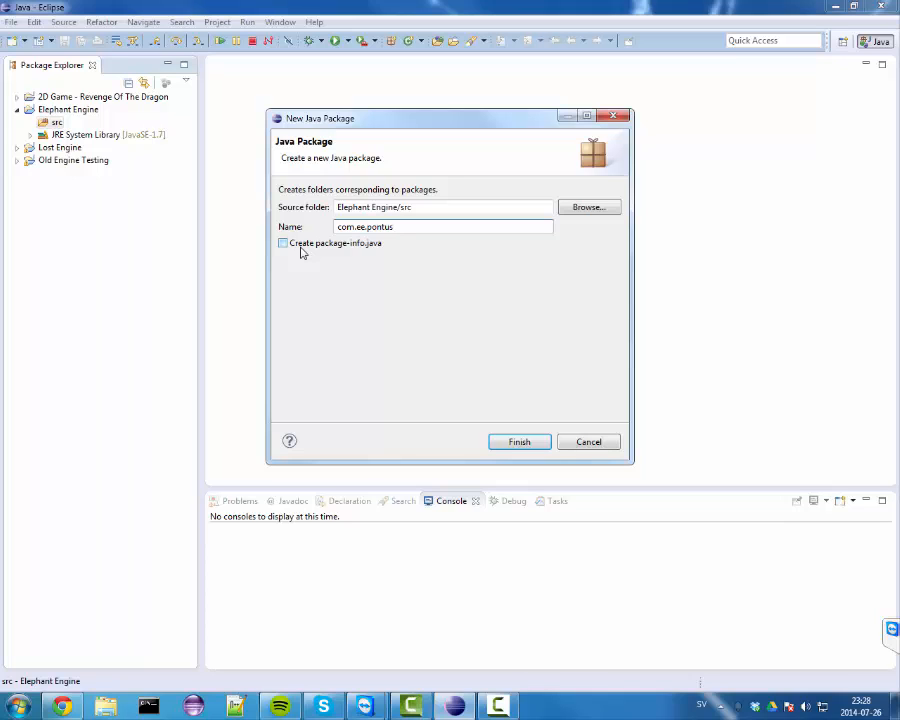
{"action": "left_click", "coordinate": [520, 442]}
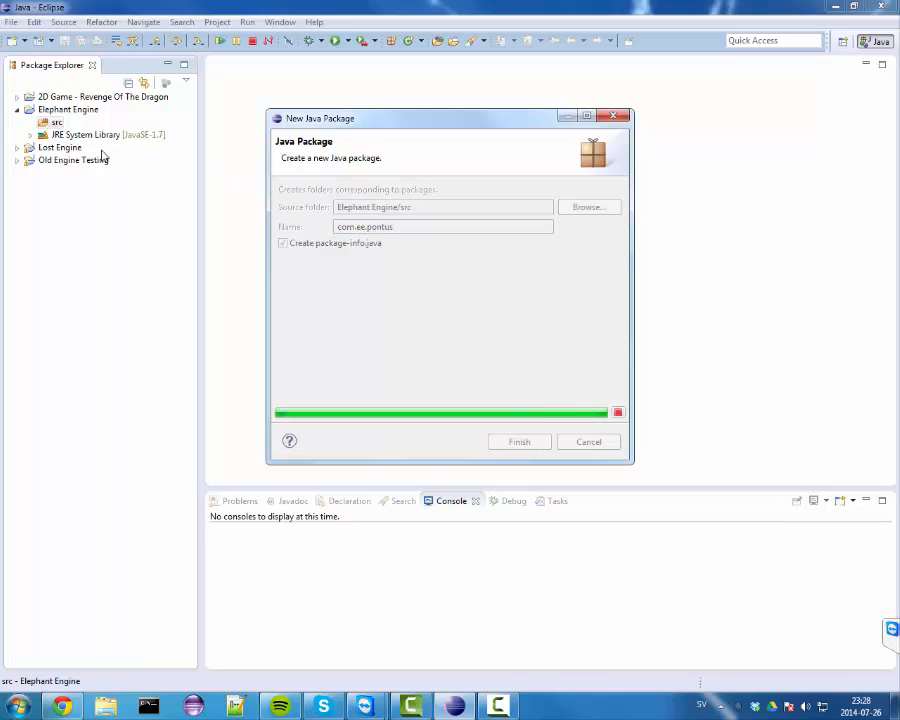
- Remove the generated package-info.java and start a new class in com.ee.pontus
{"action": "left_click", "coordinate": [520, 442]}
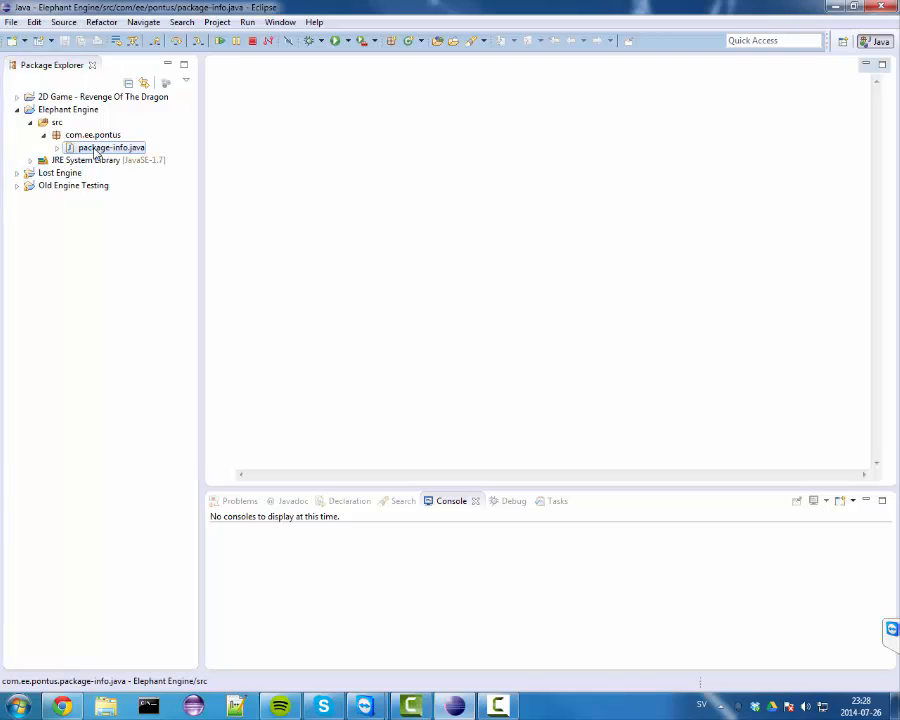
{"action": "double_click", "coordinate": [110, 148]}
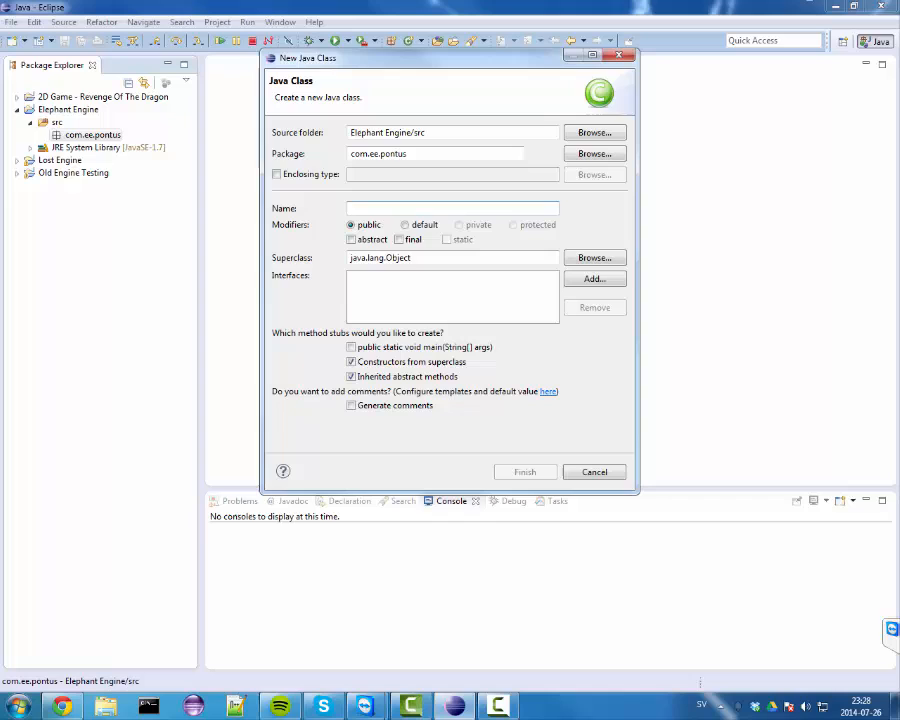
- Create the public class Game in com.ee.pontus from the New Java Class dialog
{"action": "left_click", "coordinate": [452, 208]}
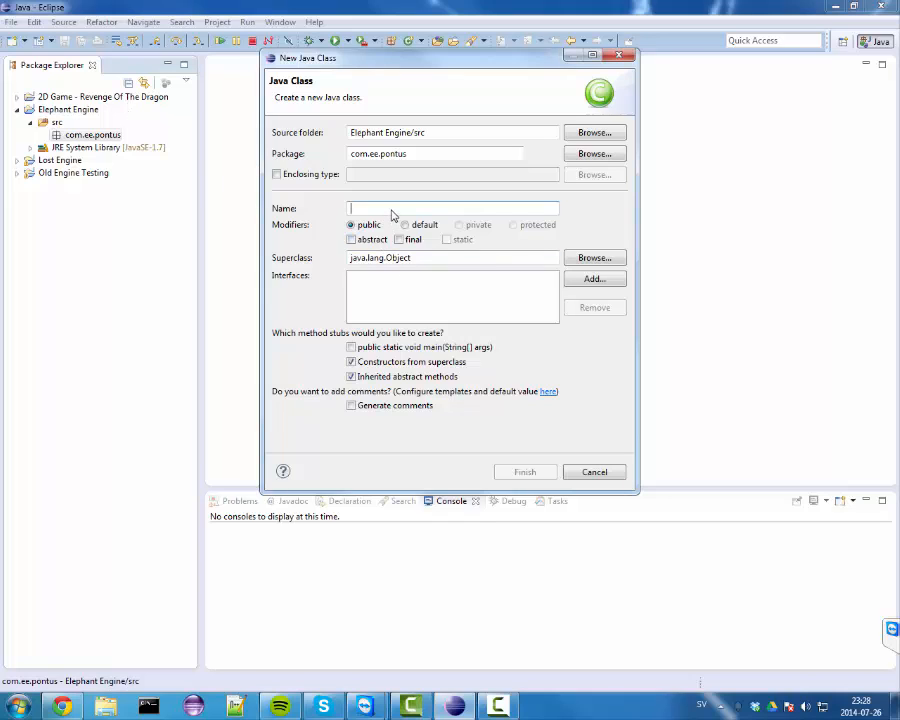
{"action": "mouse_move", "coordinate": [472, 210]}
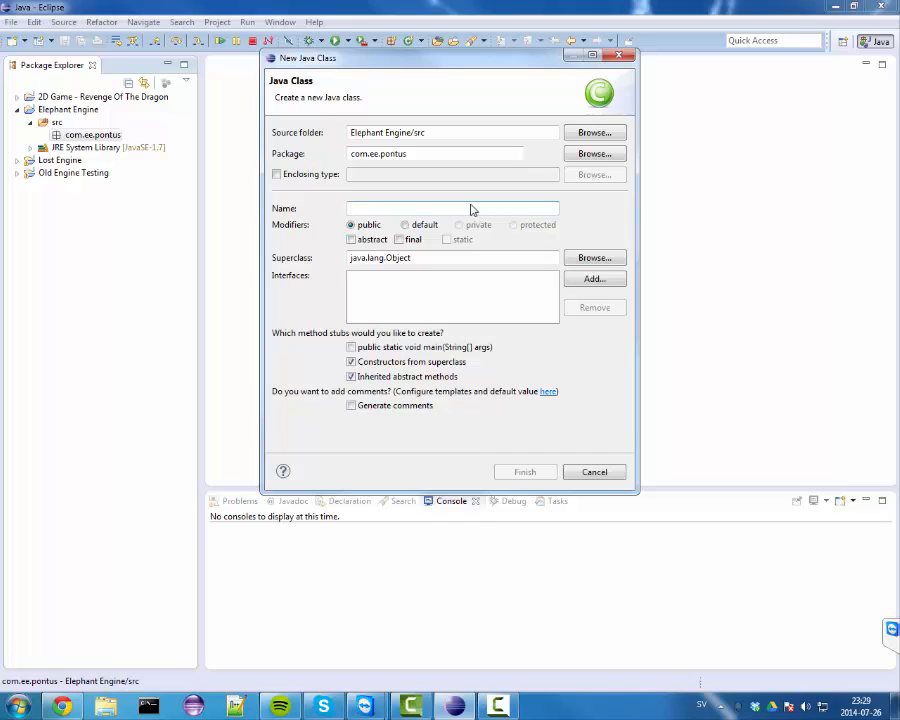
{"action": "type", "text": "Engine"}
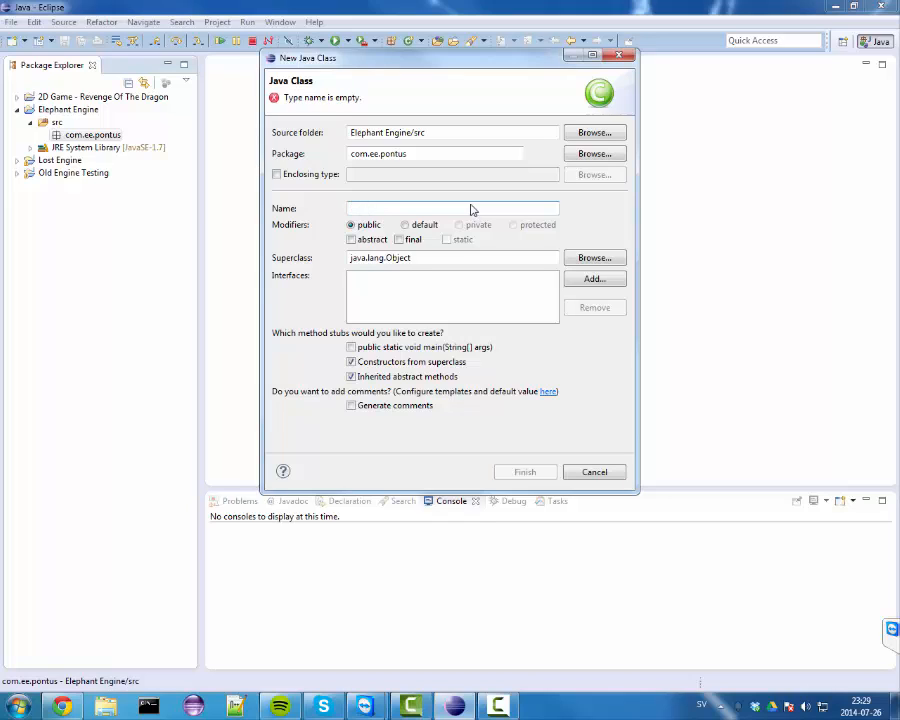
{"action": "type", "text": "Game"}
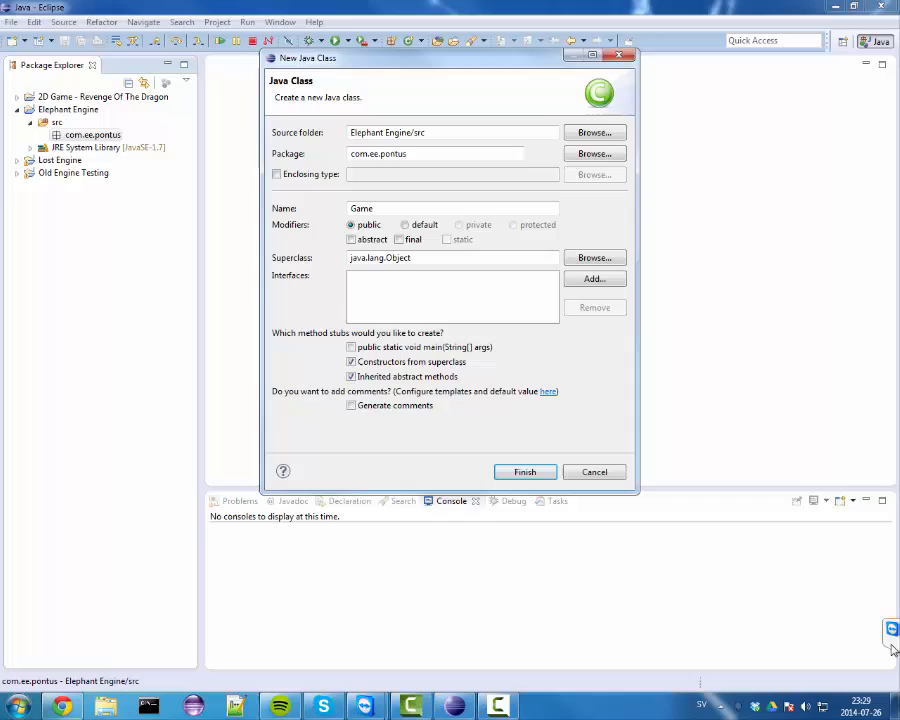
{"action": "mouse_move", "coordinate": [890, 632]}
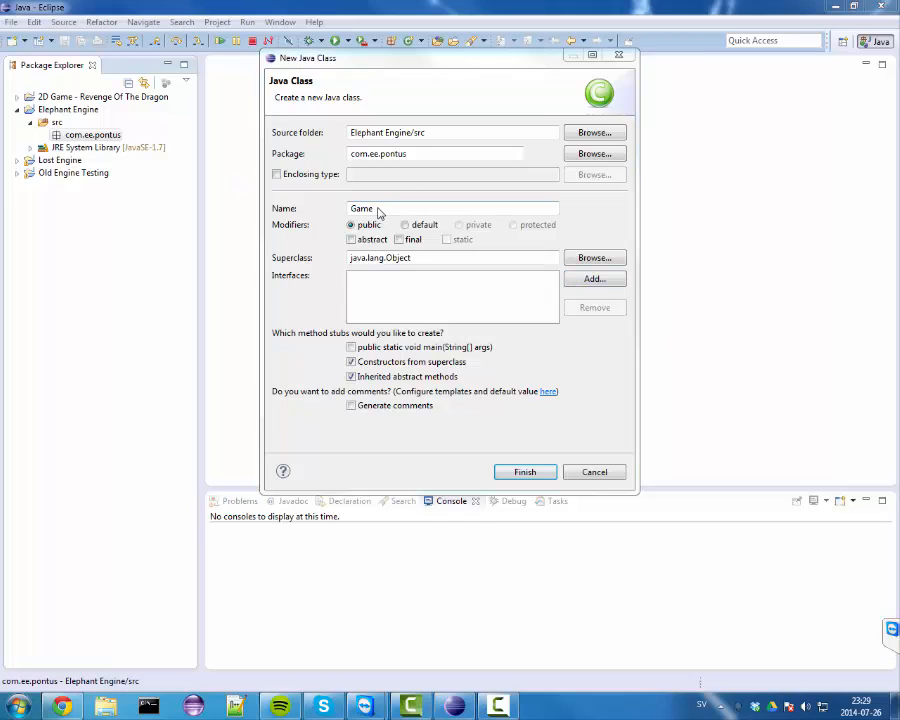
{"action": "mouse_move", "coordinate": [380, 196]}
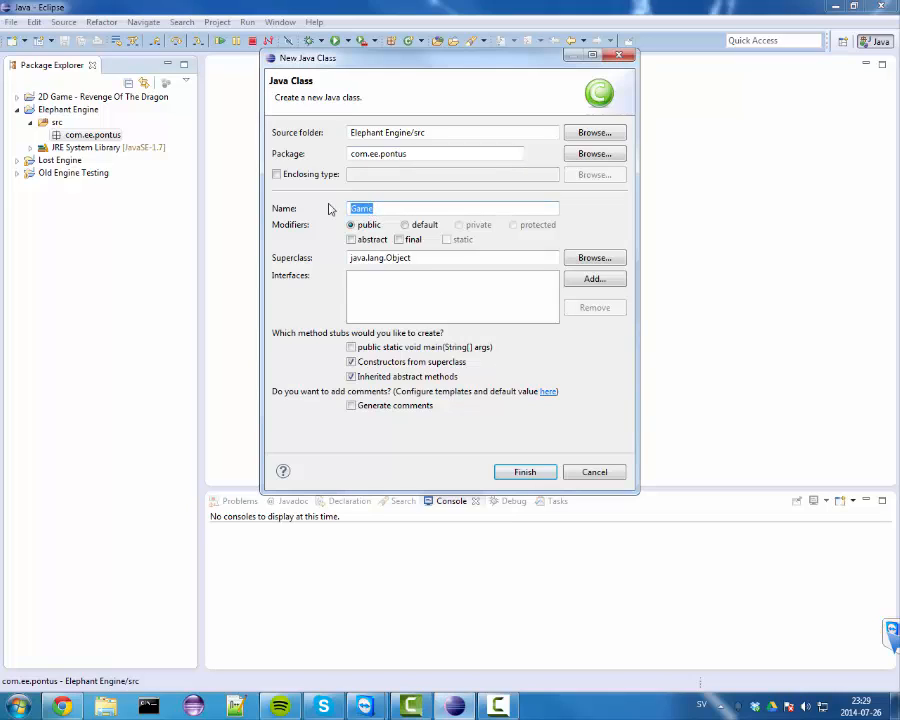
{"action": "mouse_move", "coordinate": [396, 216]}
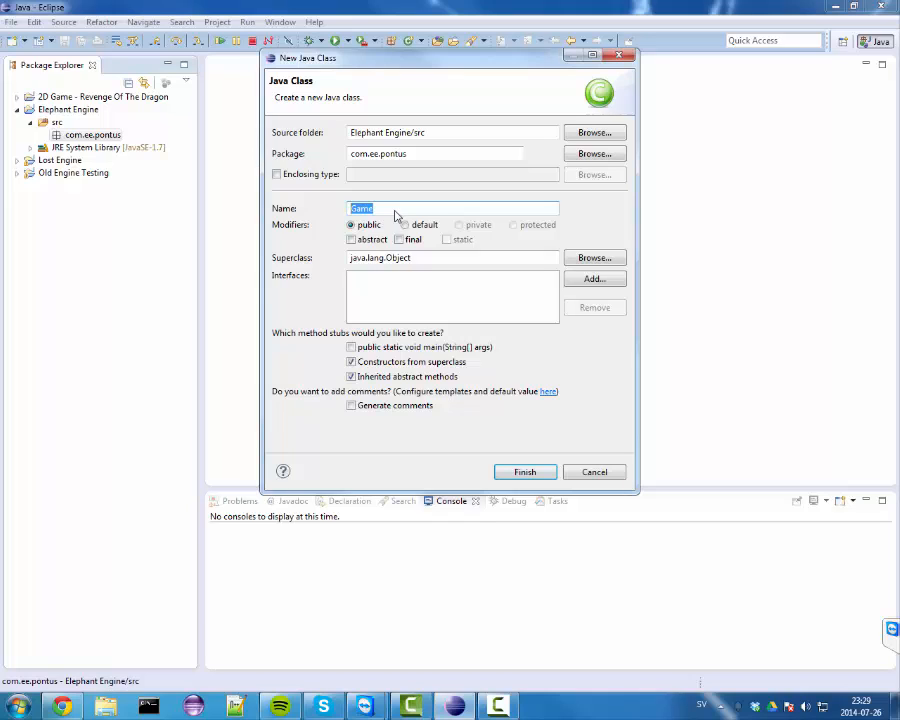
{"action": "mouse_move", "coordinate": [356, 198]}
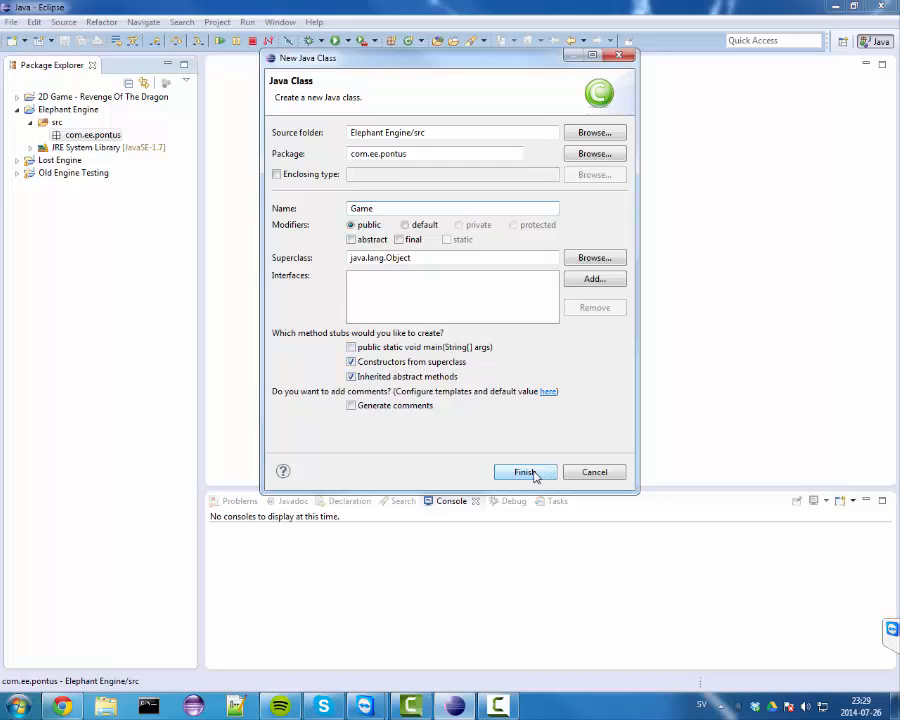
{"action": "left_click", "coordinate": [524, 472]}
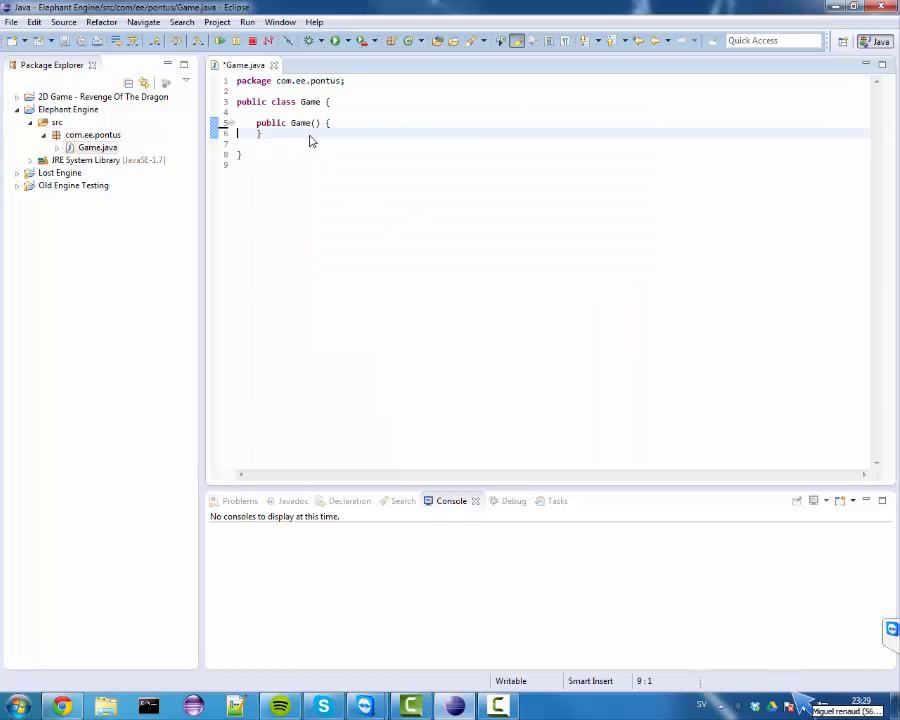
- Leave the Game() constructor empty and add a blank line below it
{"action": "key", "text": "Return"}
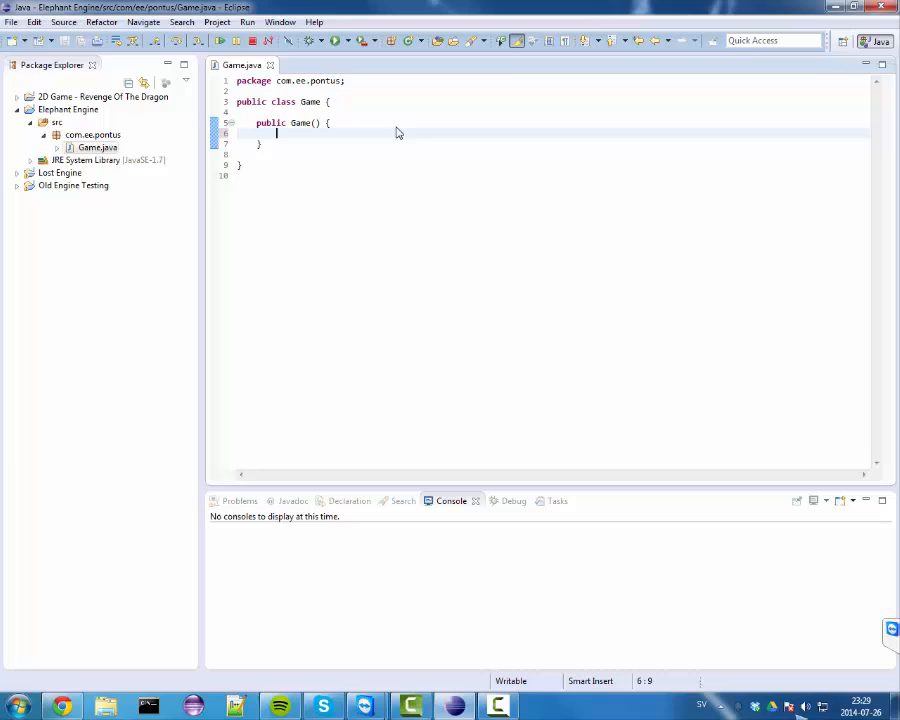
{"action": "mouse_move", "coordinate": [444, 152]}
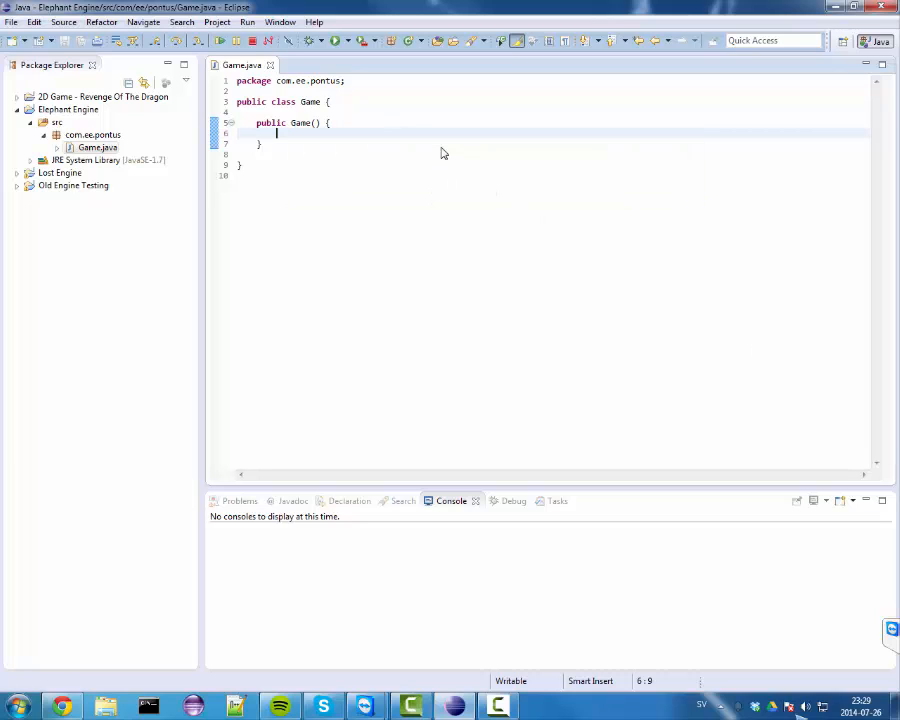
{"action": "mouse_move", "coordinate": [324, 144]}
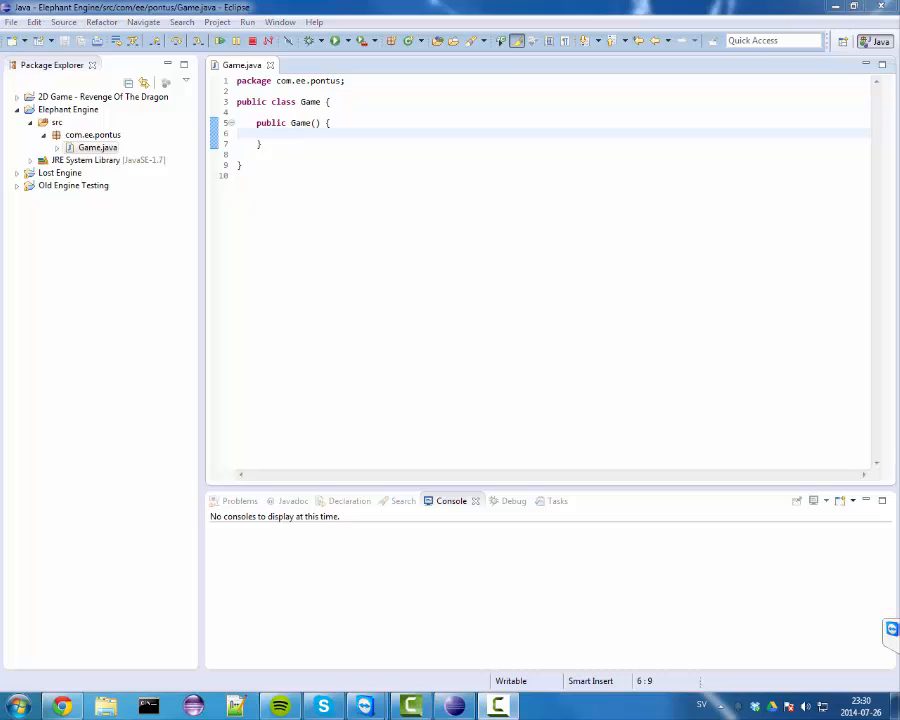
{"action": "mouse_move", "coordinate": [344, 218]}
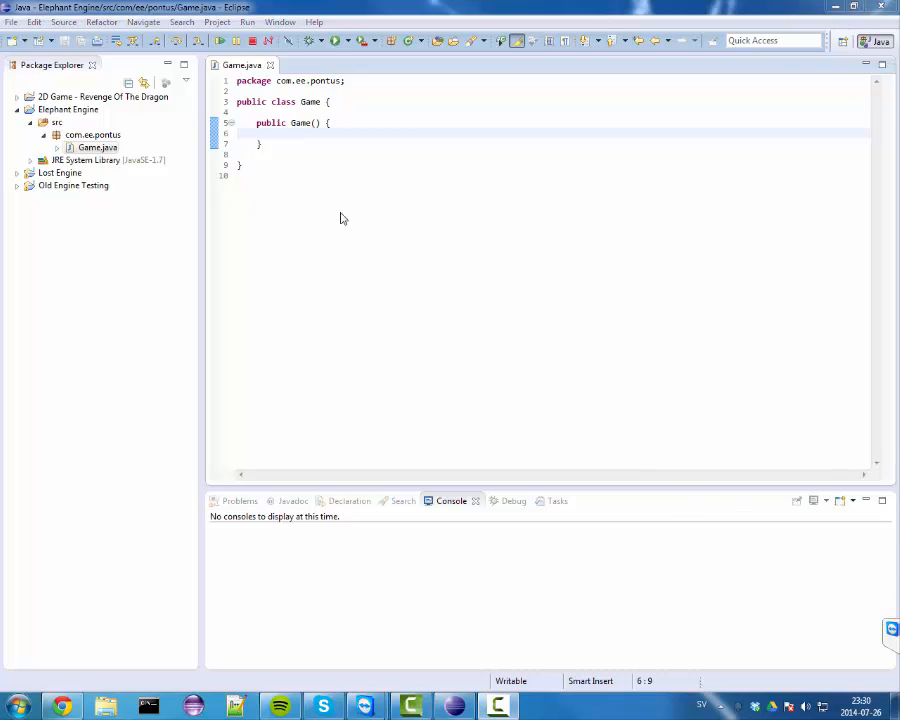
{"action": "mouse_move", "coordinate": [520, 112]}
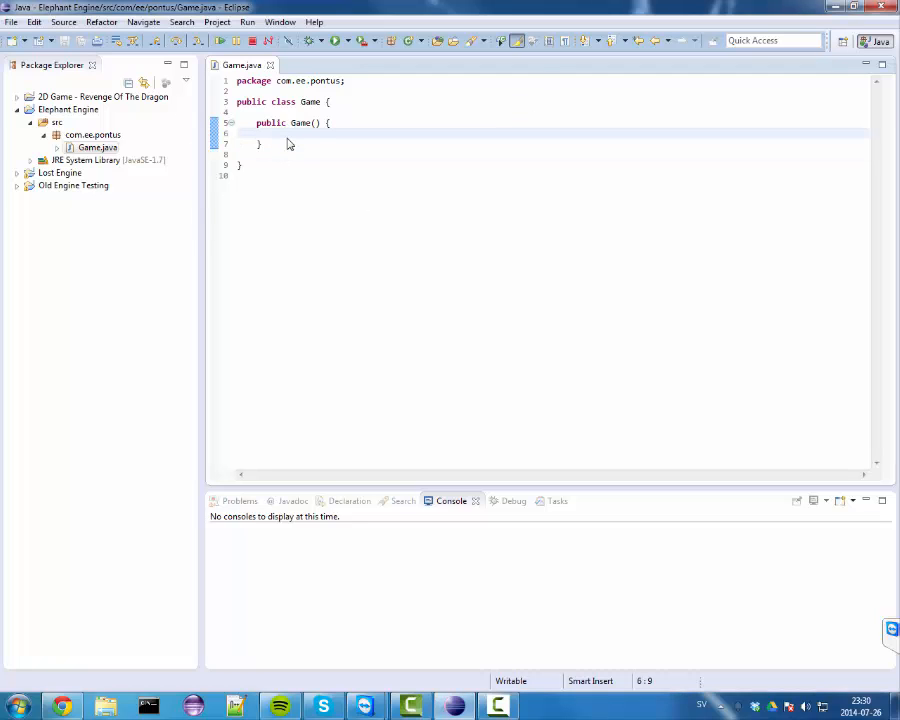
{"action": "mouse_move", "coordinate": [272, 134]}
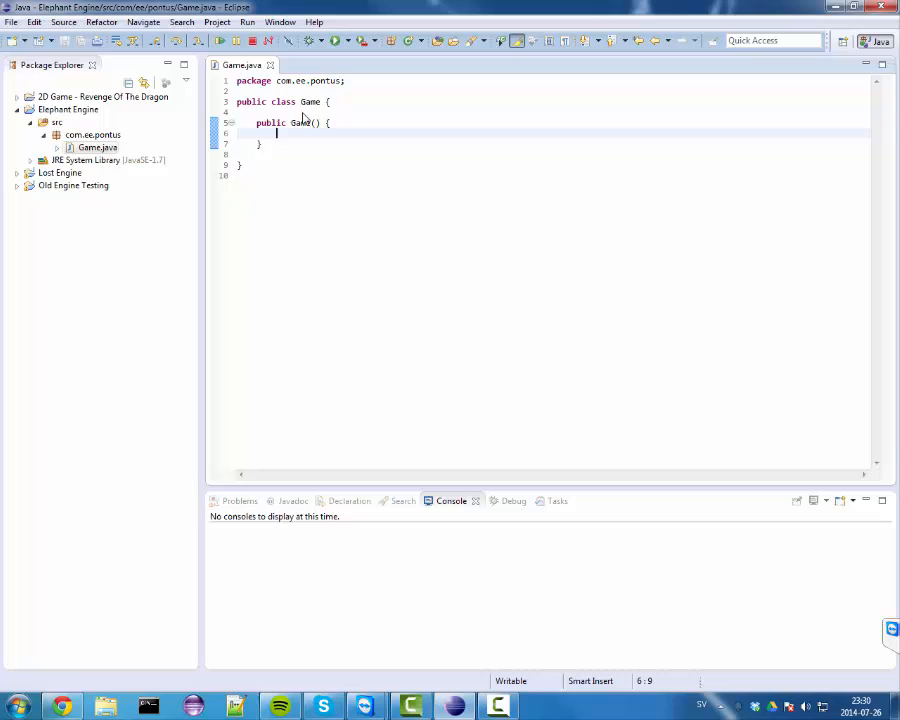
{"action": "key", "text": "Backspace"}
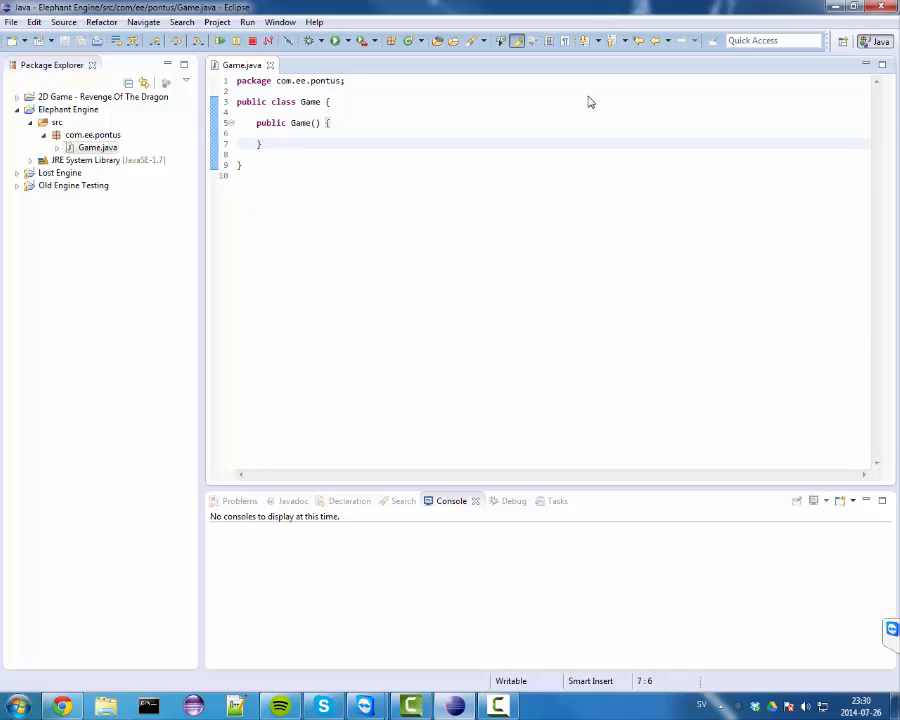
{"action": "key", "text": "enter"}
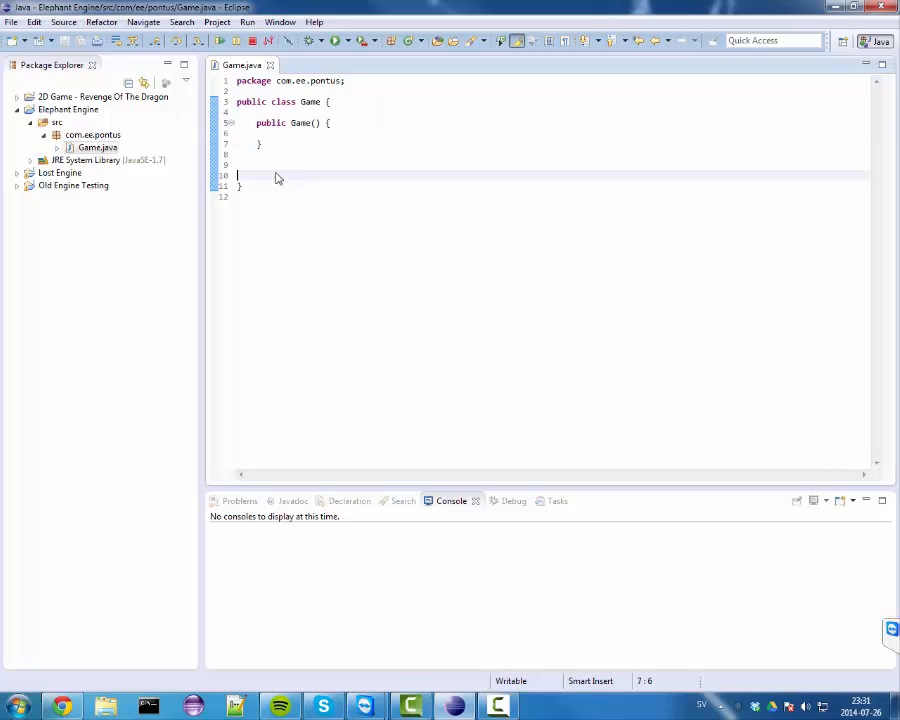
- Add an empty private void setup() method below the constructor, then return to the constructor body
{"action": "type", "text": "pu"}
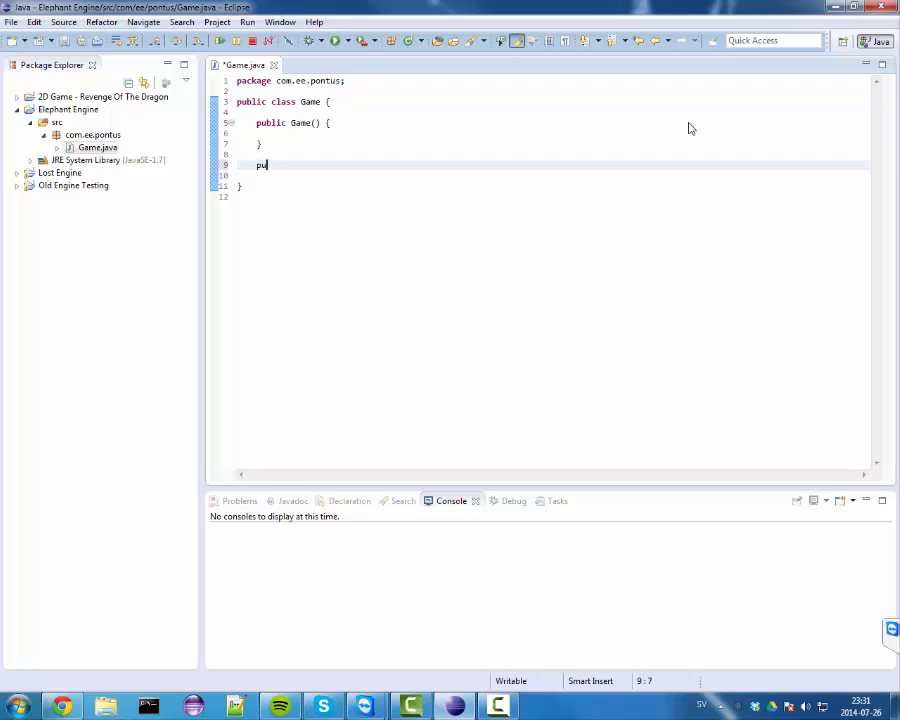
{"action": "type", "text": "blic setup() {"}
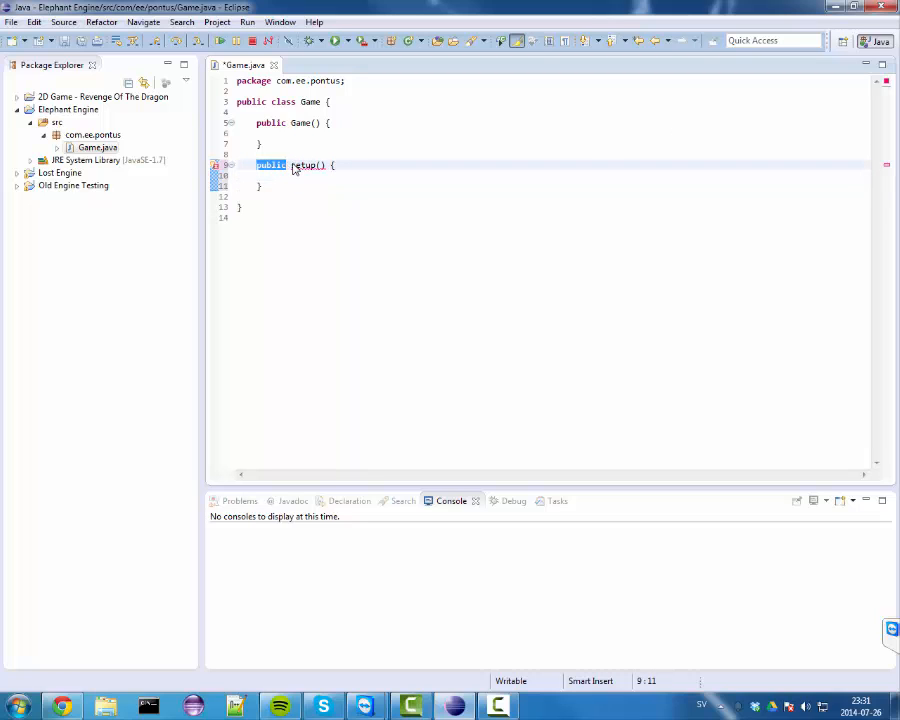
{"action": "type", "text": "private"}
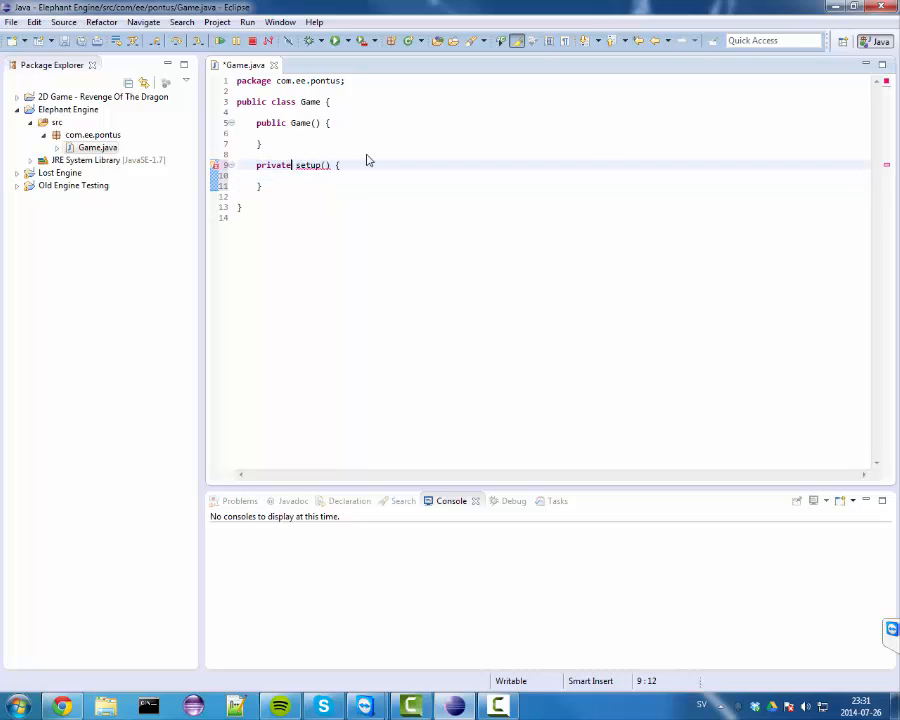
{"action": "type", "text": "void"}
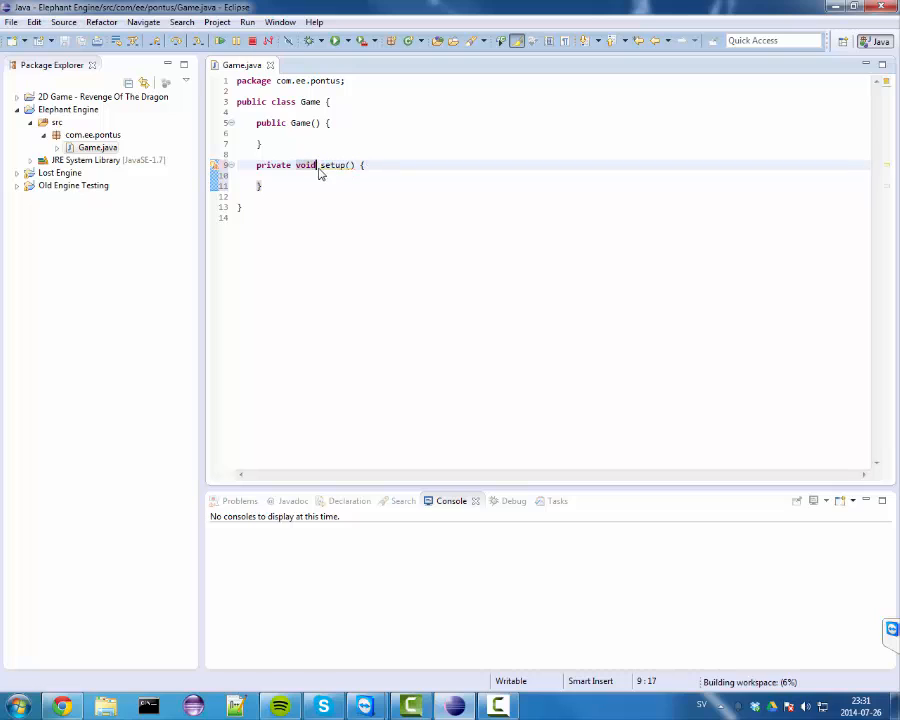
{"action": "left_click", "coordinate": [256, 186]}
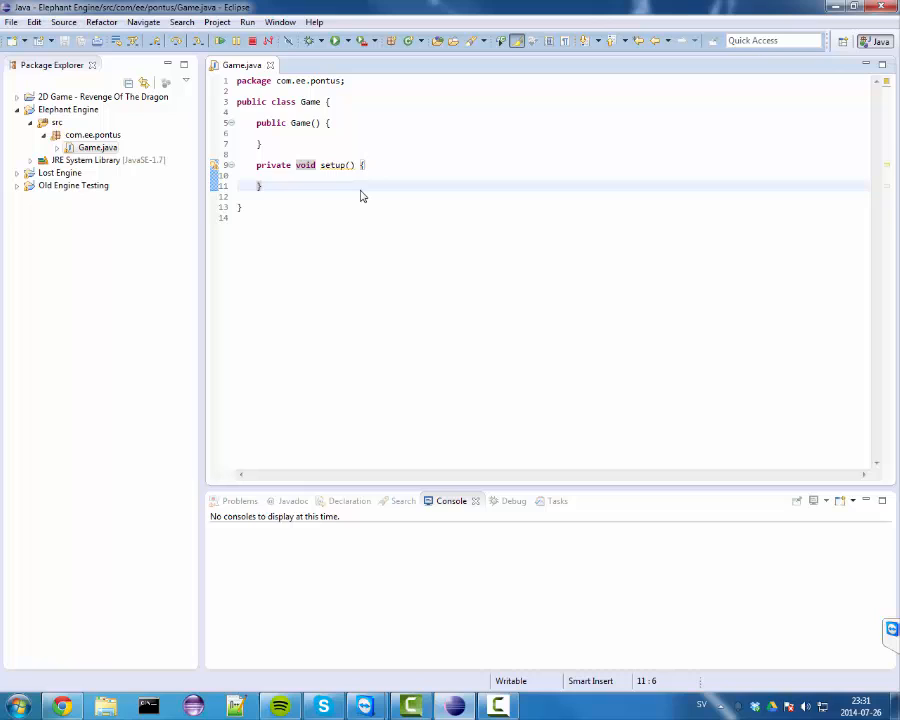
{"action": "left_click", "coordinate": [350, 164]}
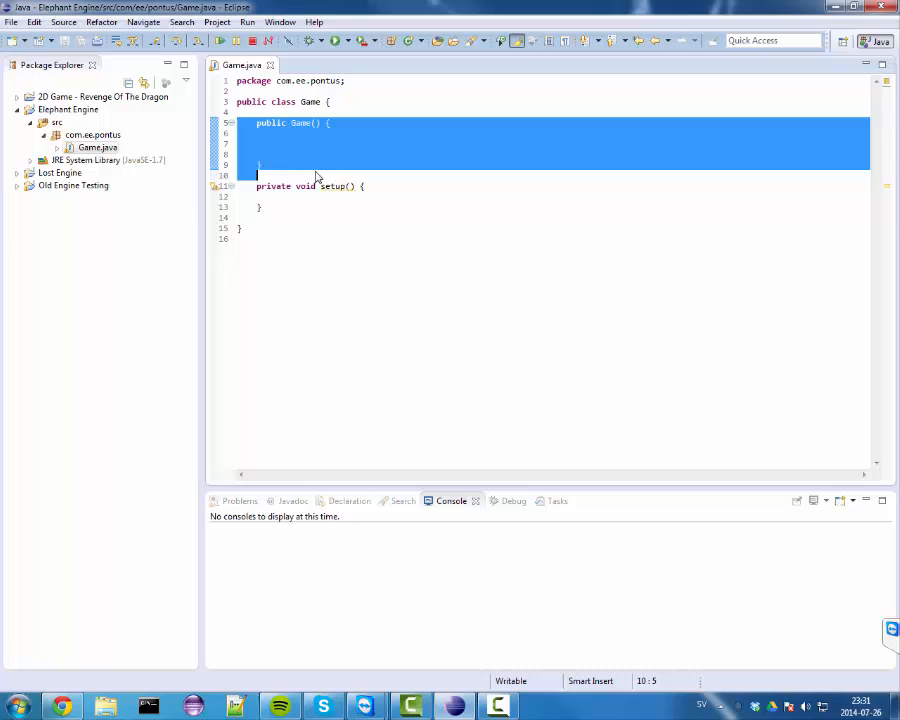
{"action": "left_click", "coordinate": [282, 148]}
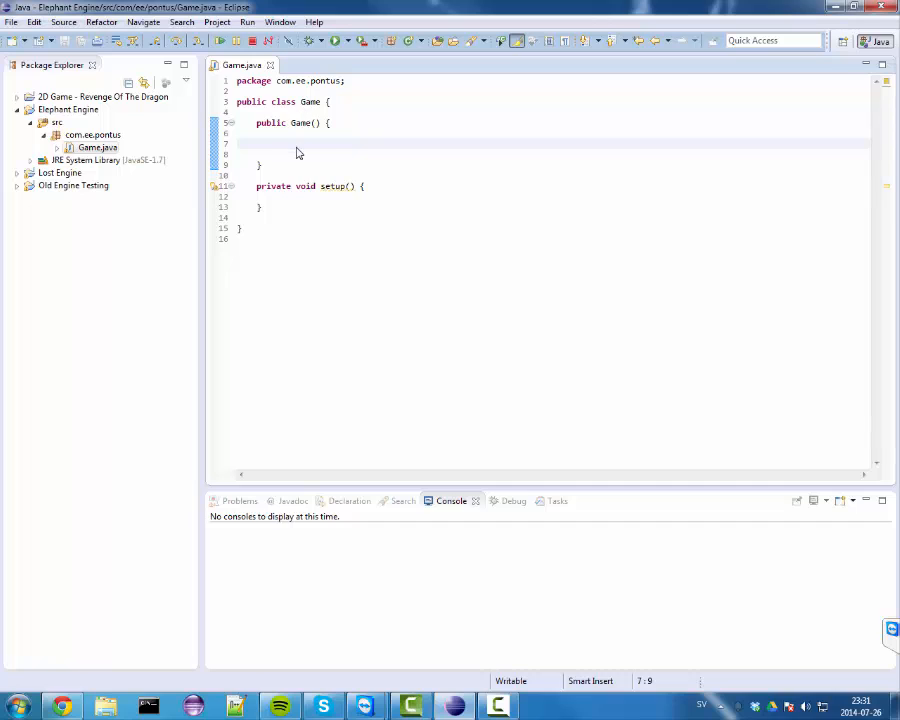
- Call setup(); from the constructor and begin a new public declaration for a field
{"action": "left_click", "coordinate": [276, 144]}
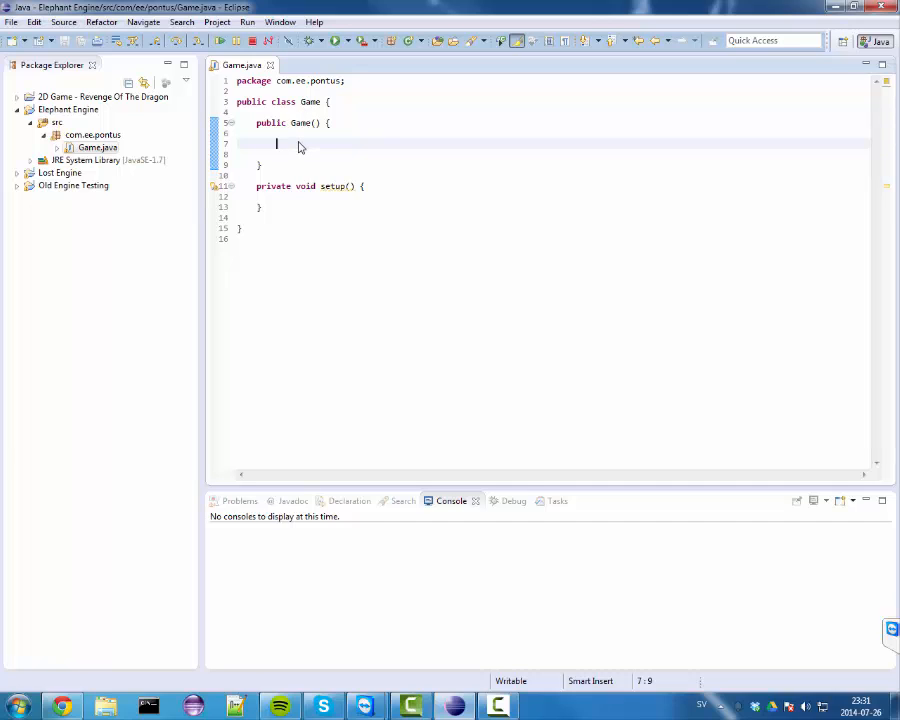
{"action": "mouse_move", "coordinate": [350, 148]}
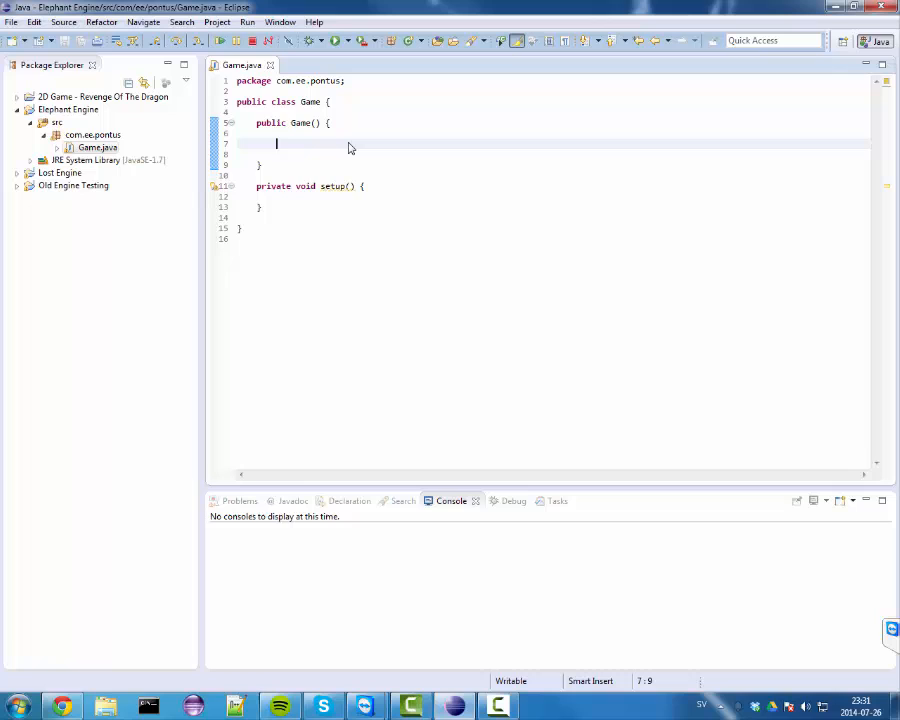
{"action": "type", "text": "setup();"}
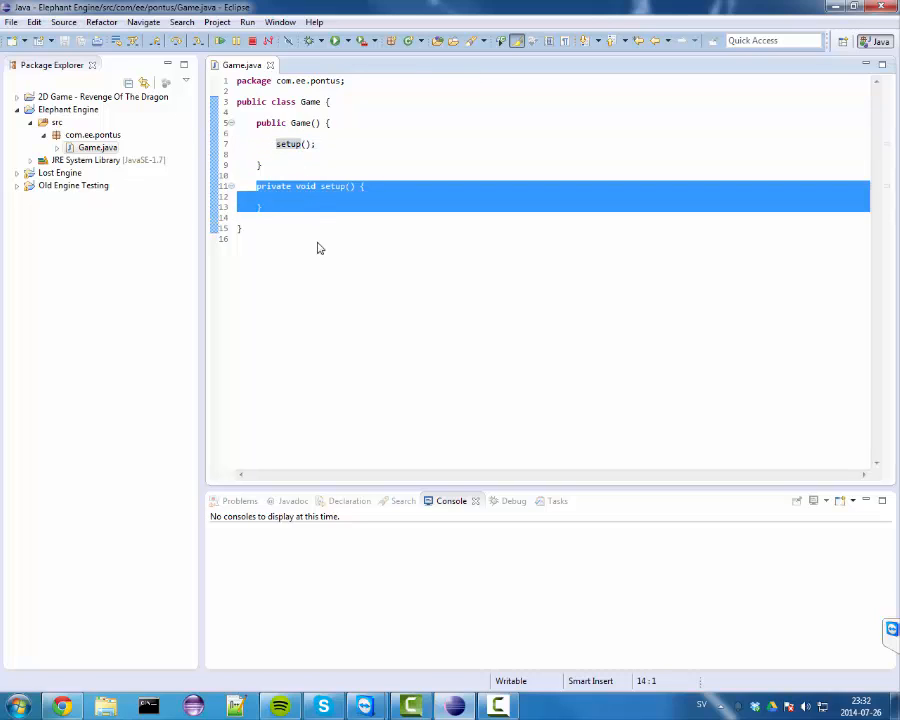
{"action": "left_click", "coordinate": [276, 196]}
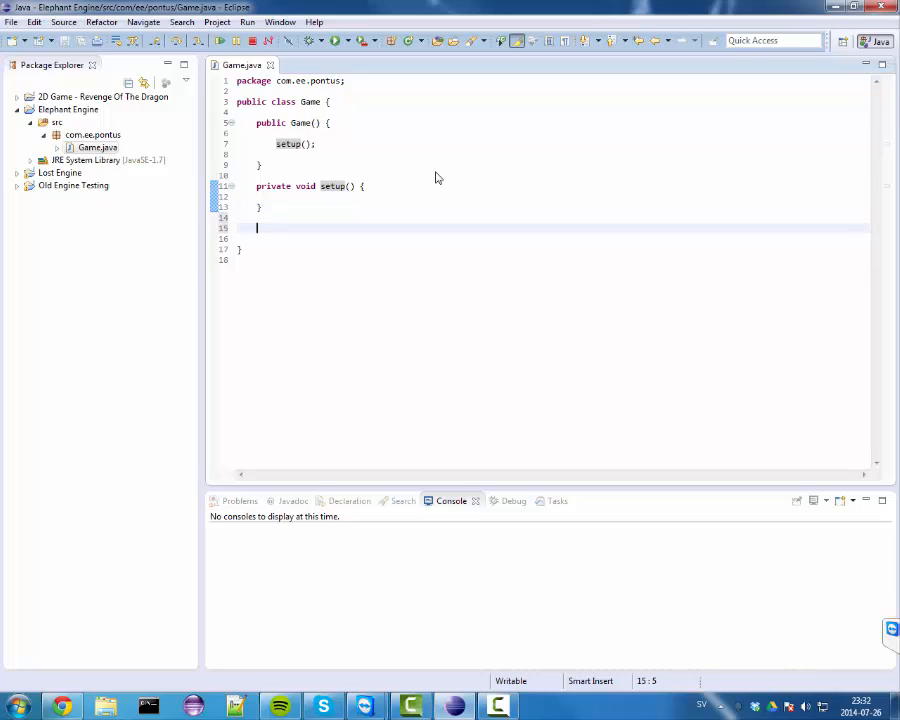
{"action": "type", "text": "private"}
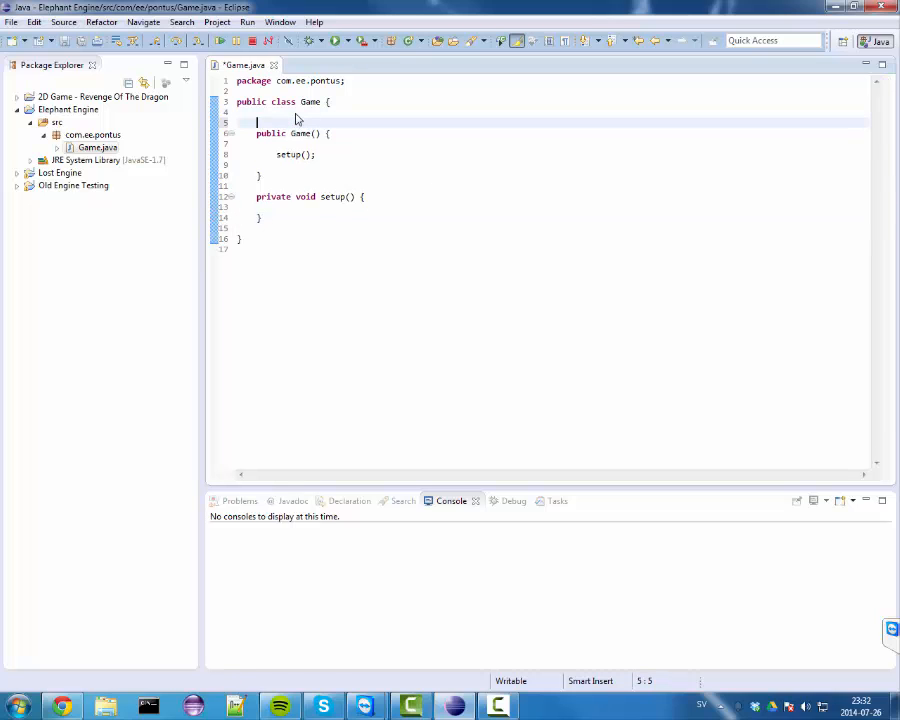
{"action": "type", "text": "public"}
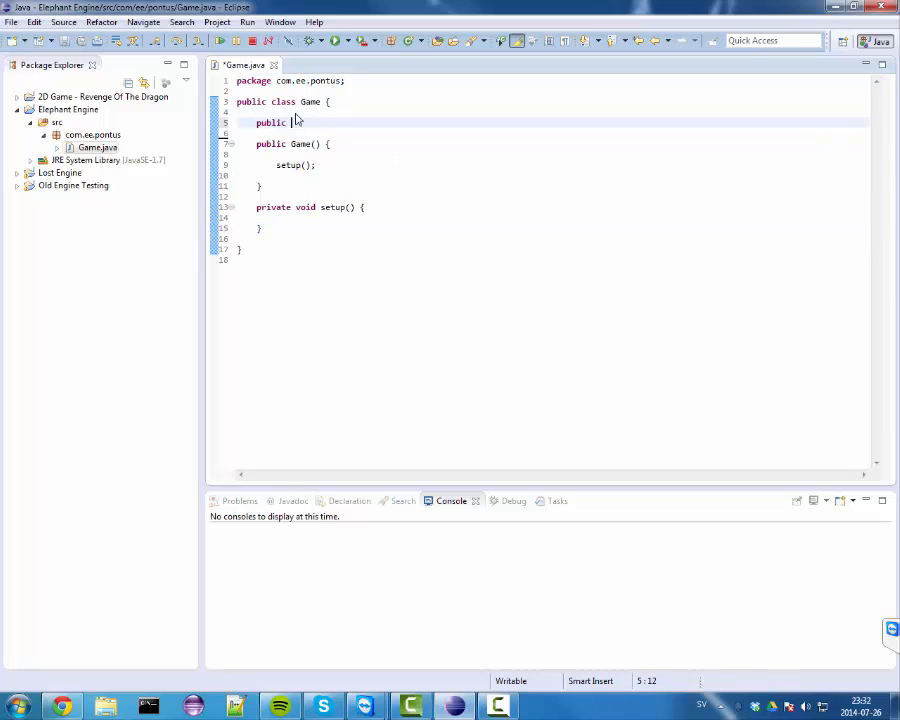
- Declare public static JFrame frame; with javax.swing.JFrame imported, keeping JFrame as the type
{"action": "type", "text": "static"}
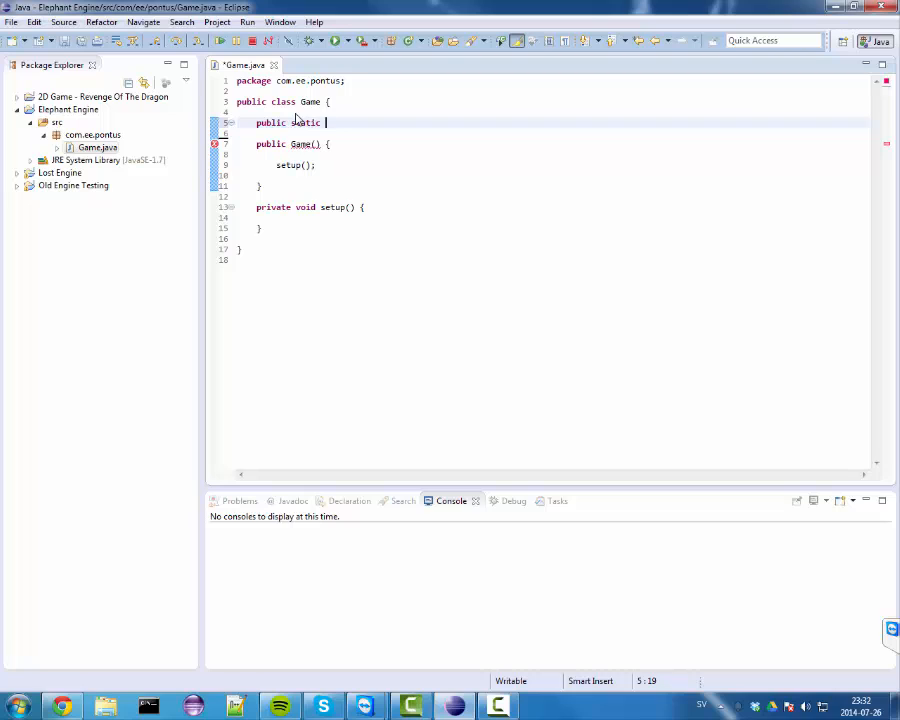
{"action": "type", "text": "JF"}
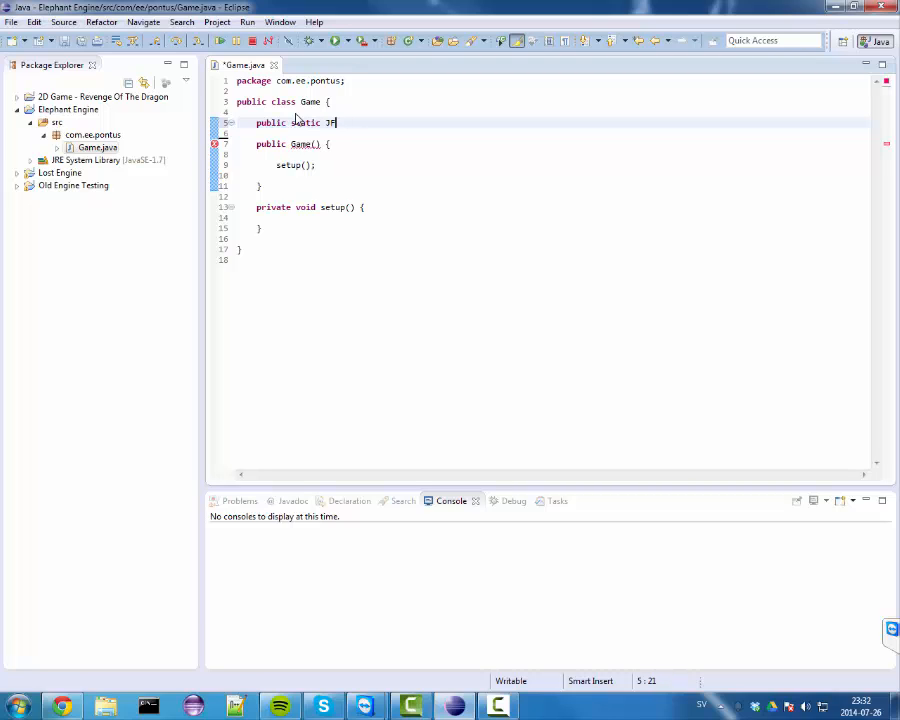
{"action": "type", "text": "ra"}
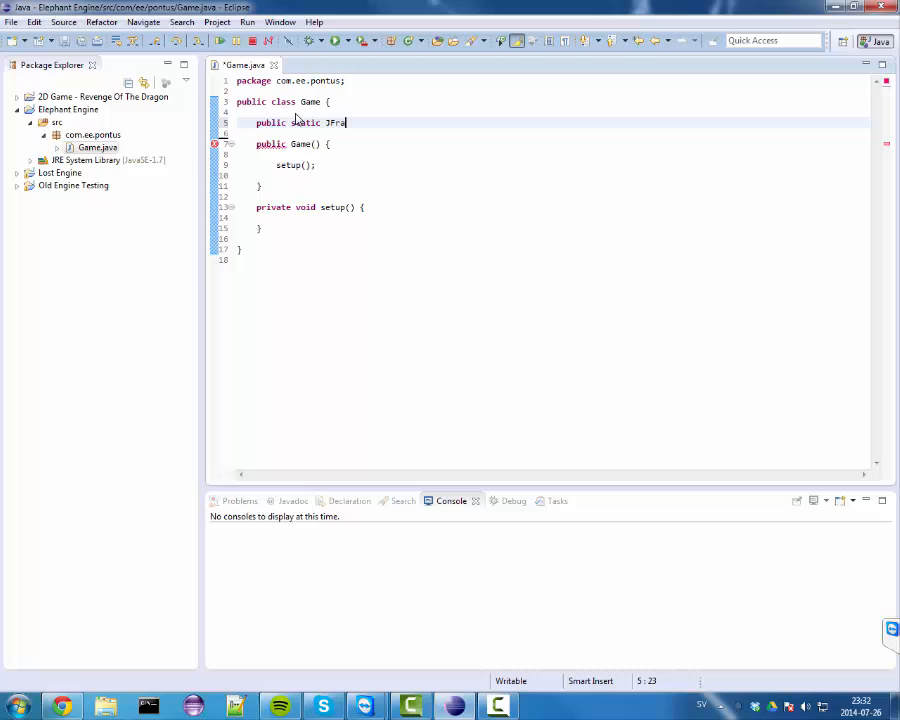
{"action": "type", "text": "me frame;"}
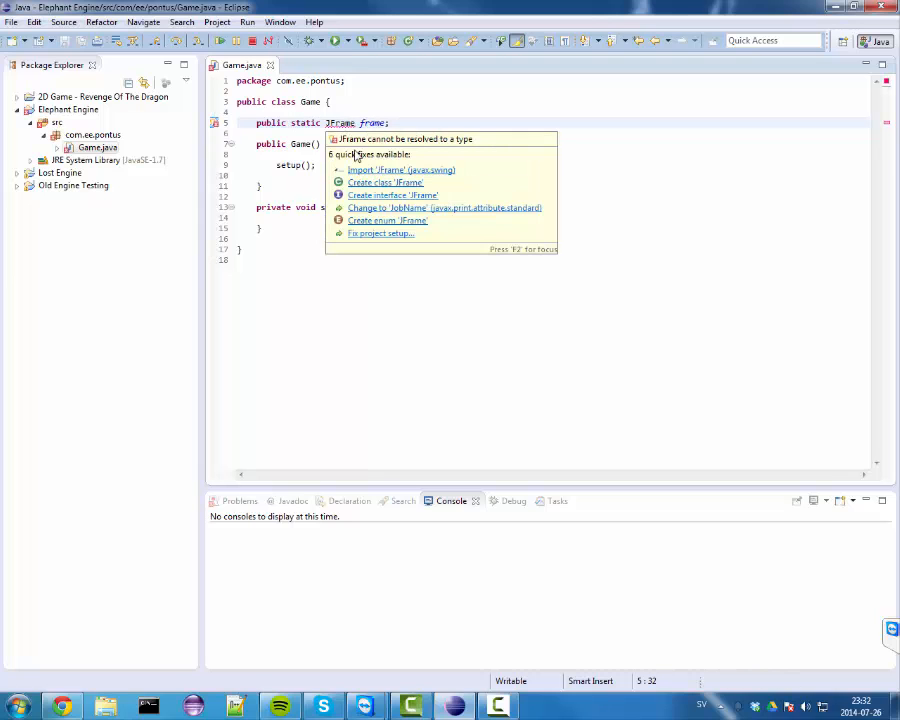
{"action": "left_click", "coordinate": [400, 168]}
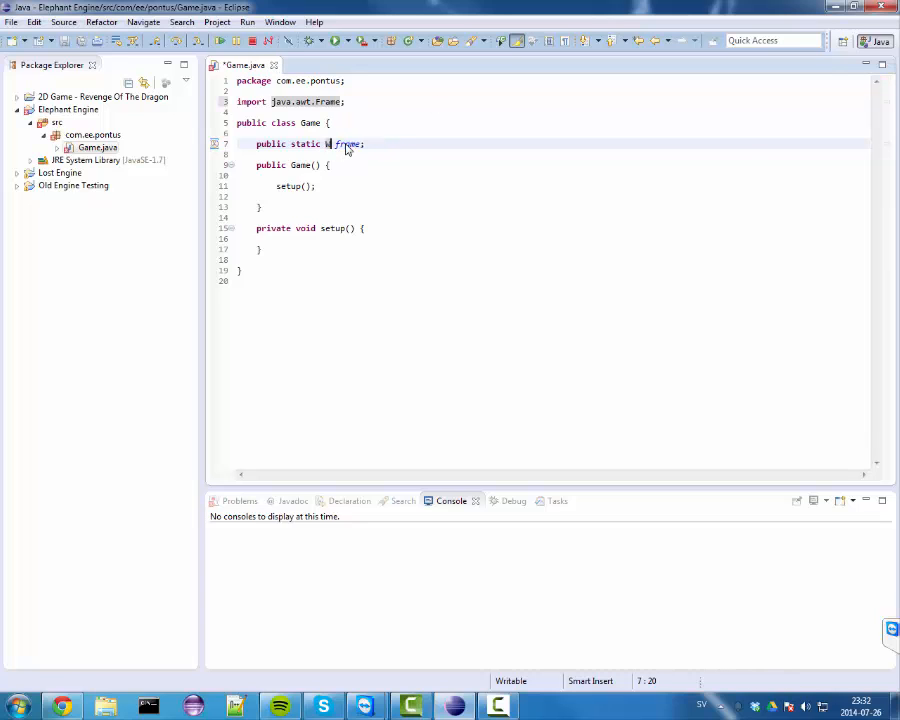
{"action": "type", "text": "Window"}
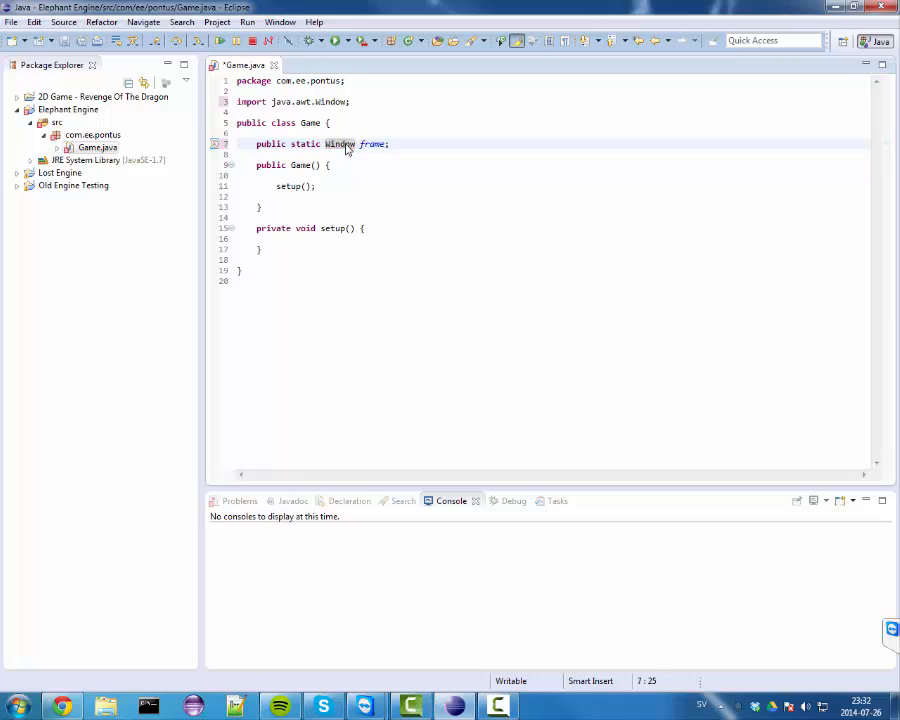
{"action": "double_click", "coordinate": [340, 144]}
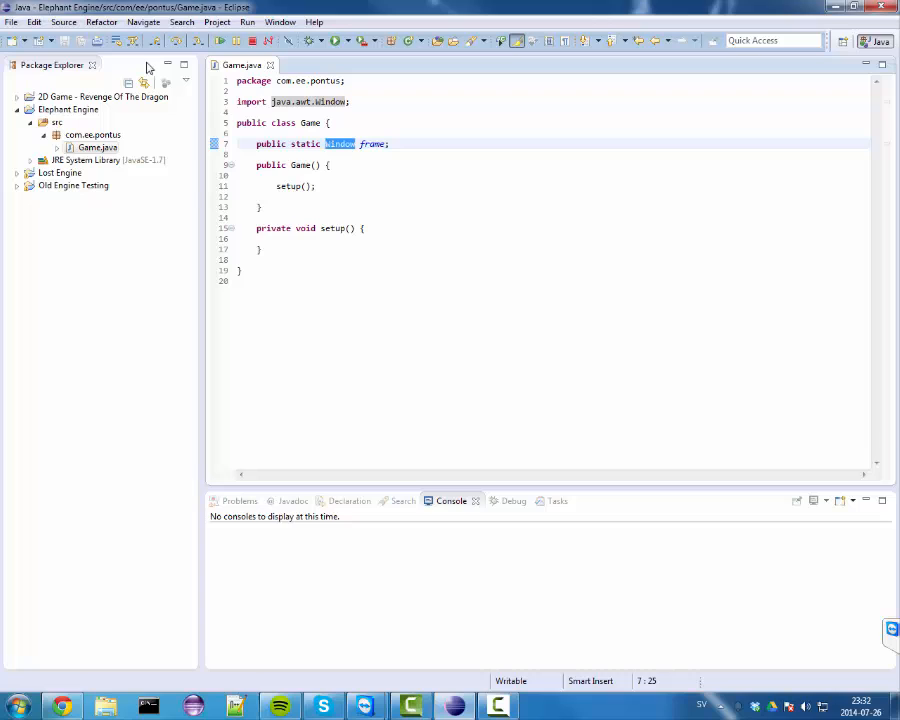
{"action": "mouse_move", "coordinate": [338, 144]}
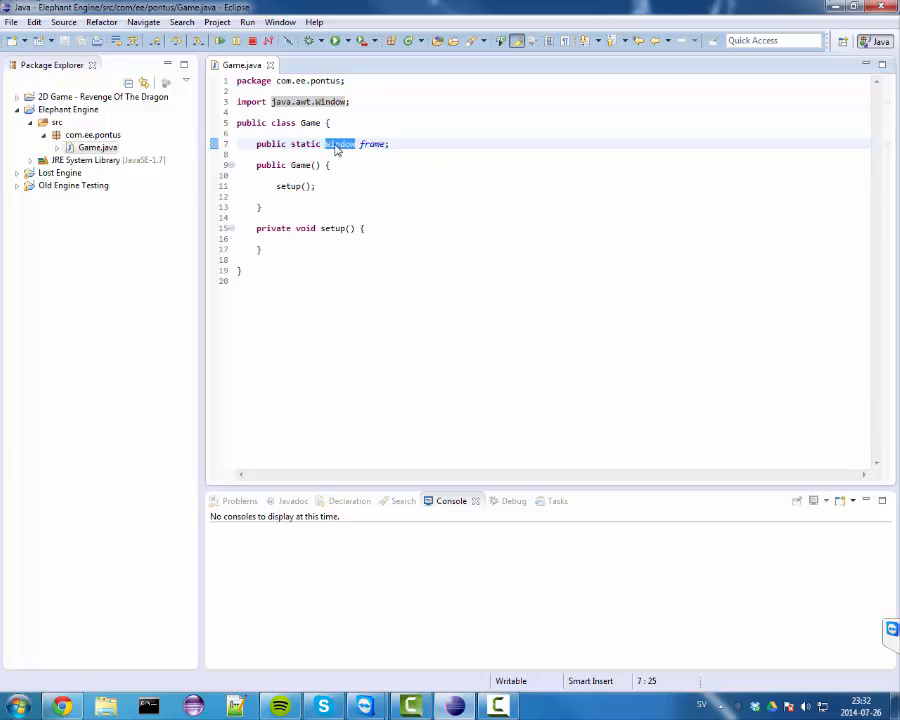
{"action": "type", "text": "Jframe"}
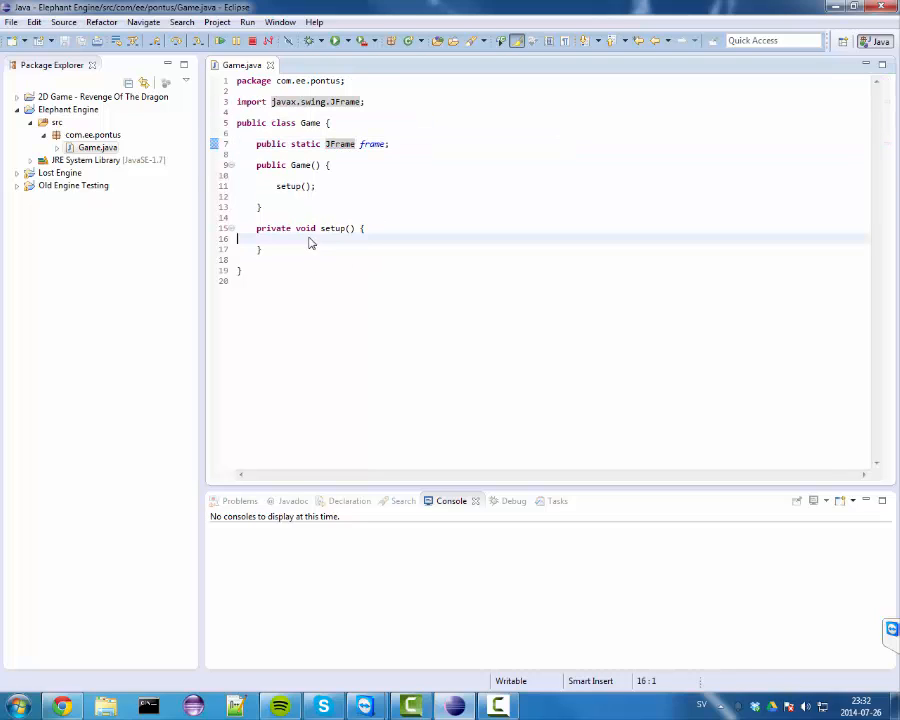
- Assign frame = new JFrame(); inside setup()
{"action": "type", "text": "frame ="}
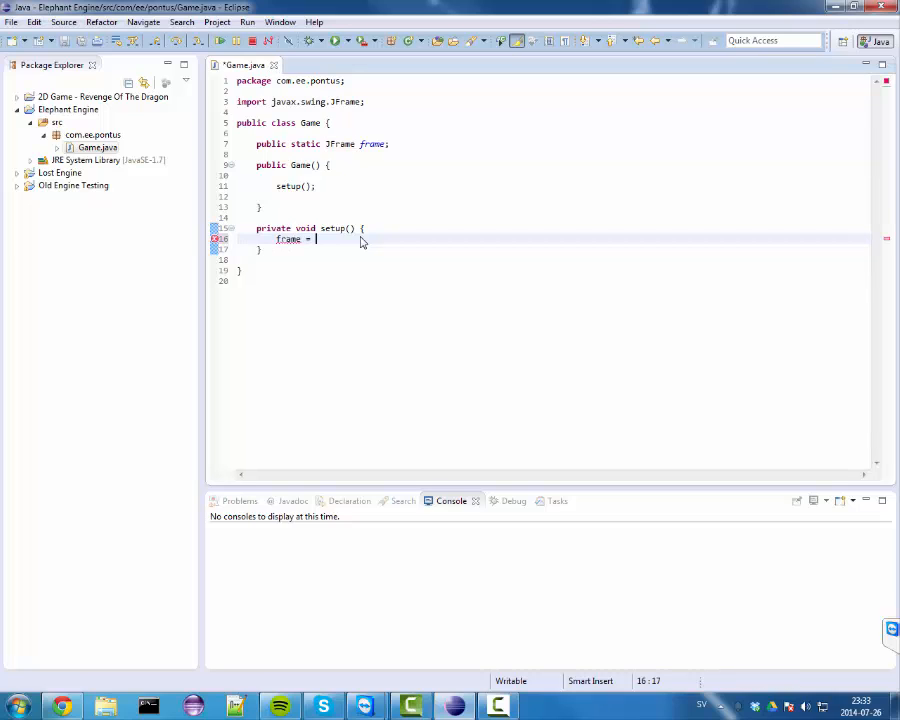
{"action": "type", "text": "new JFram"}
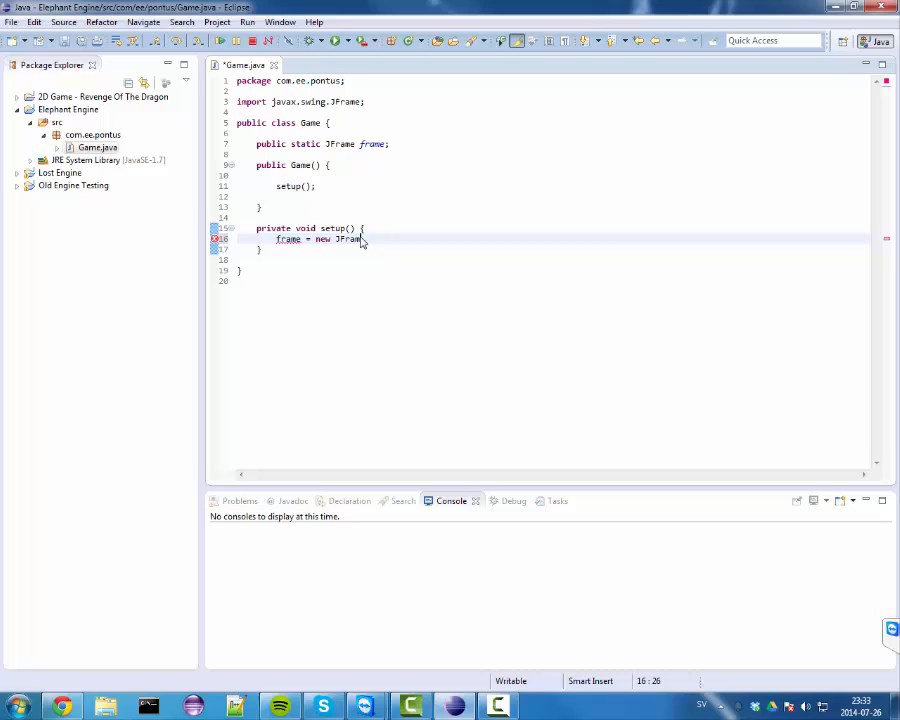
{"action": "type", "text": "();"}
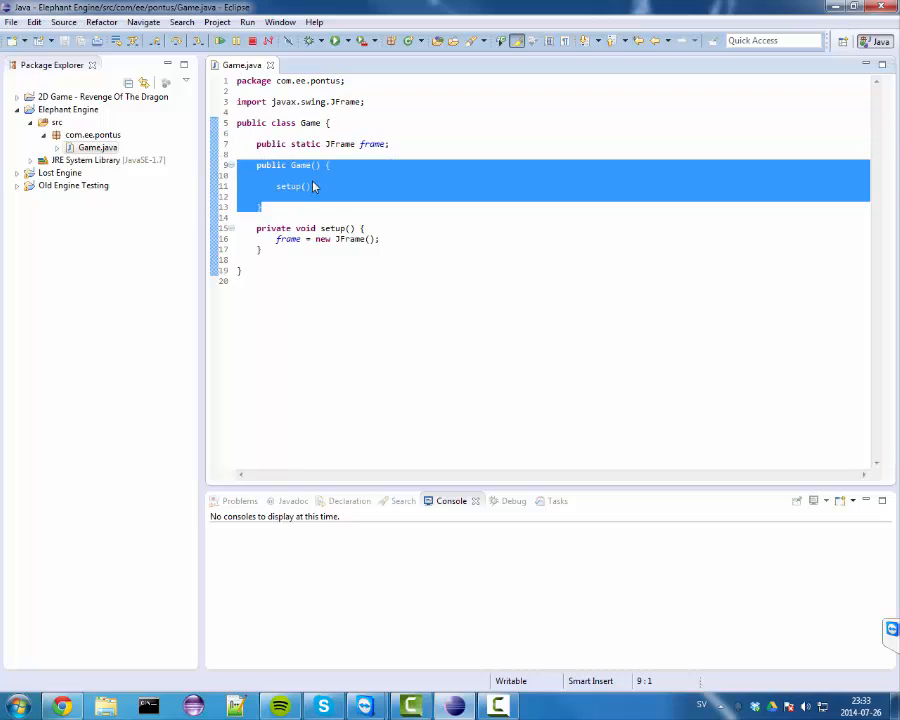
- Give the Game constructor parameters String title, int width, int height
{"action": "left_click", "coordinate": [392, 160]}
{"action": "type", "text": "String name"}
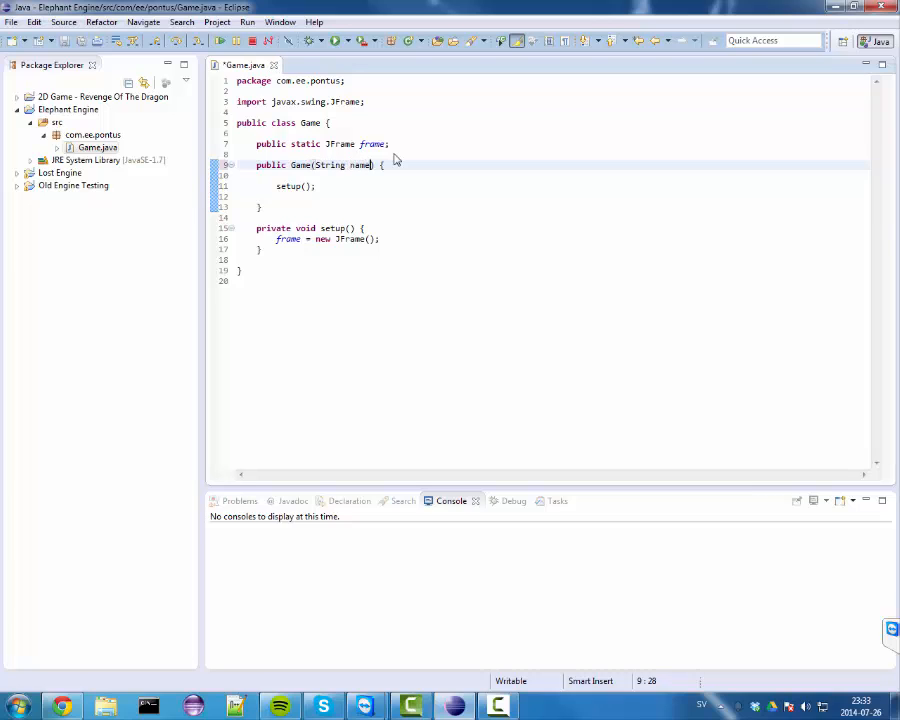
{"action": "type", "text": "title"}
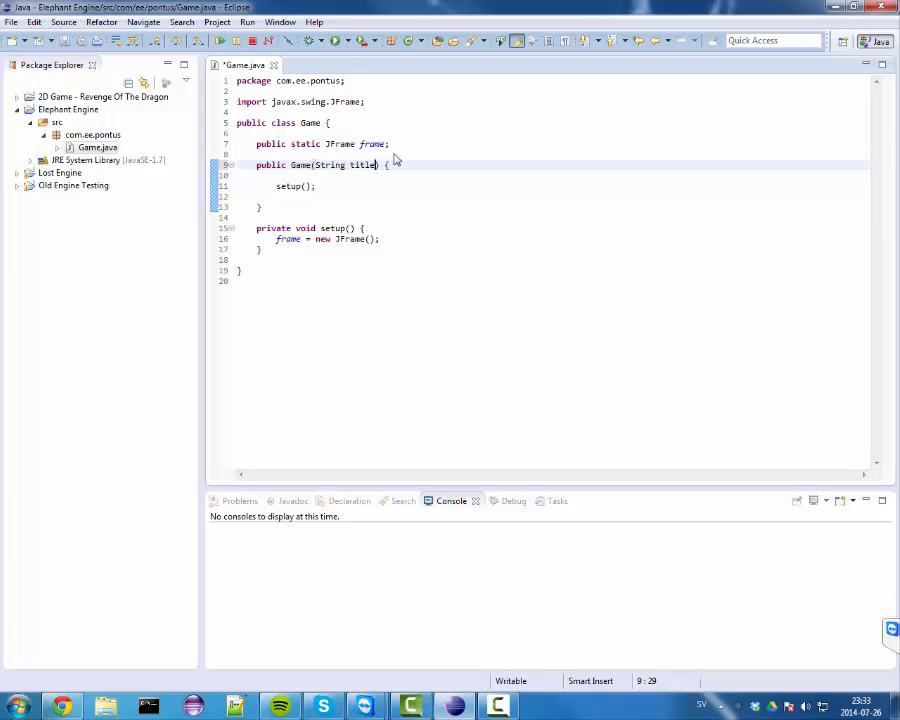
{"action": "double_click", "coordinate": [364, 164]}
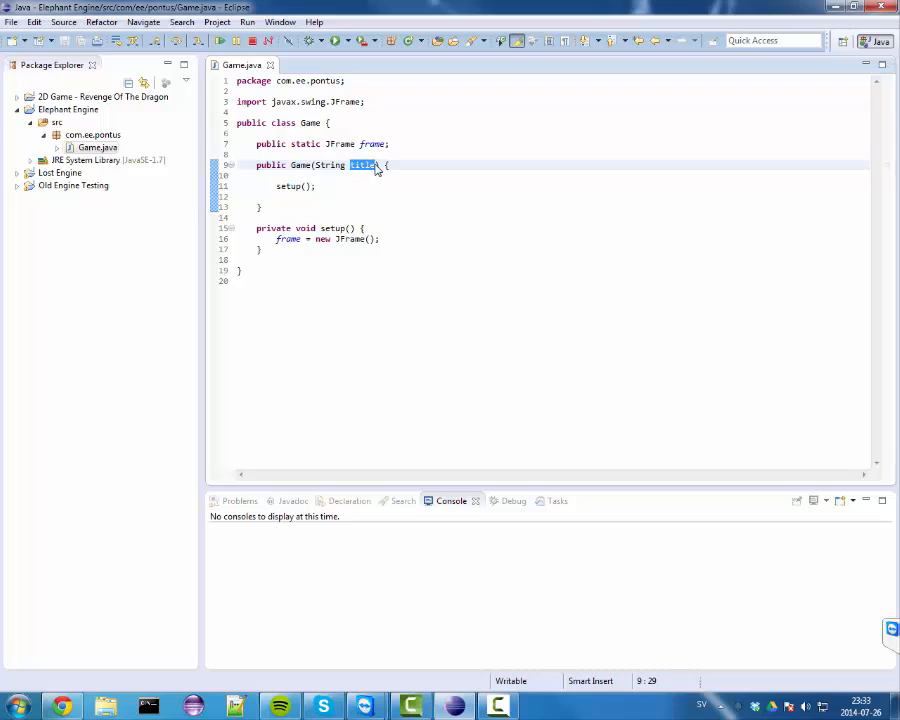
{"action": "type", "text": ", int"}
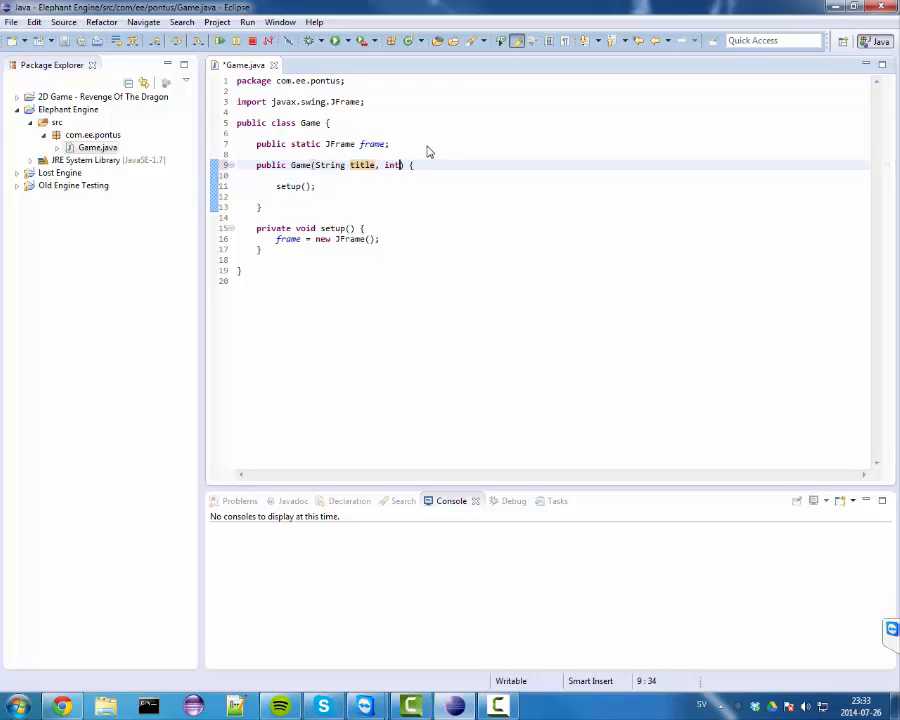
{"action": "type", "text": "width, int height"}
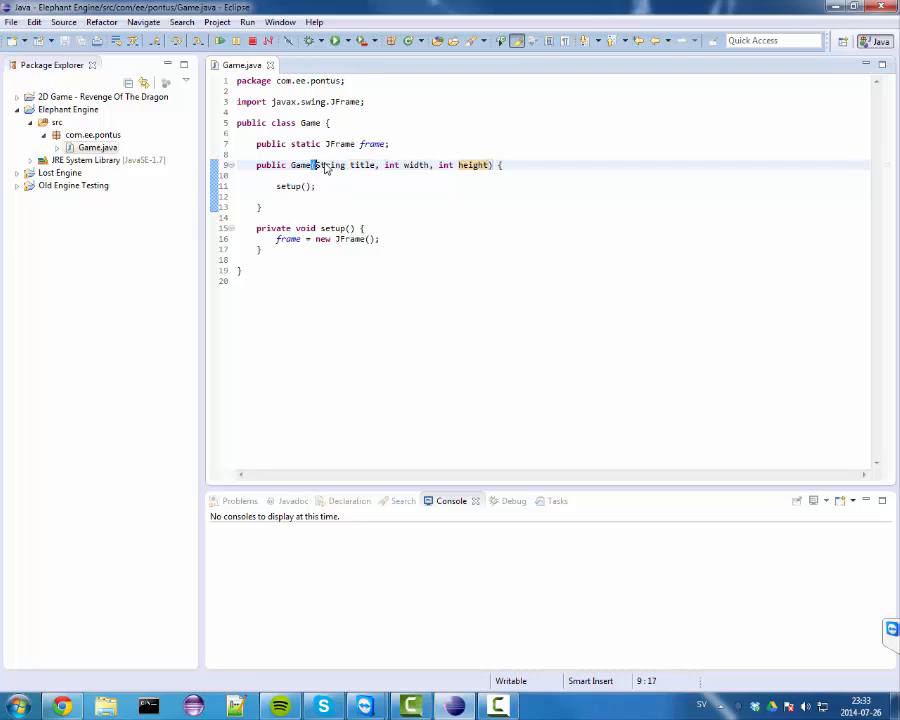
- Make setup() take (String title, int width, int height), call setup(title, width, height) and save
{"action": "left_click_drag", "start_coordinate": [324, 164], "coordinate": [492, 164]}
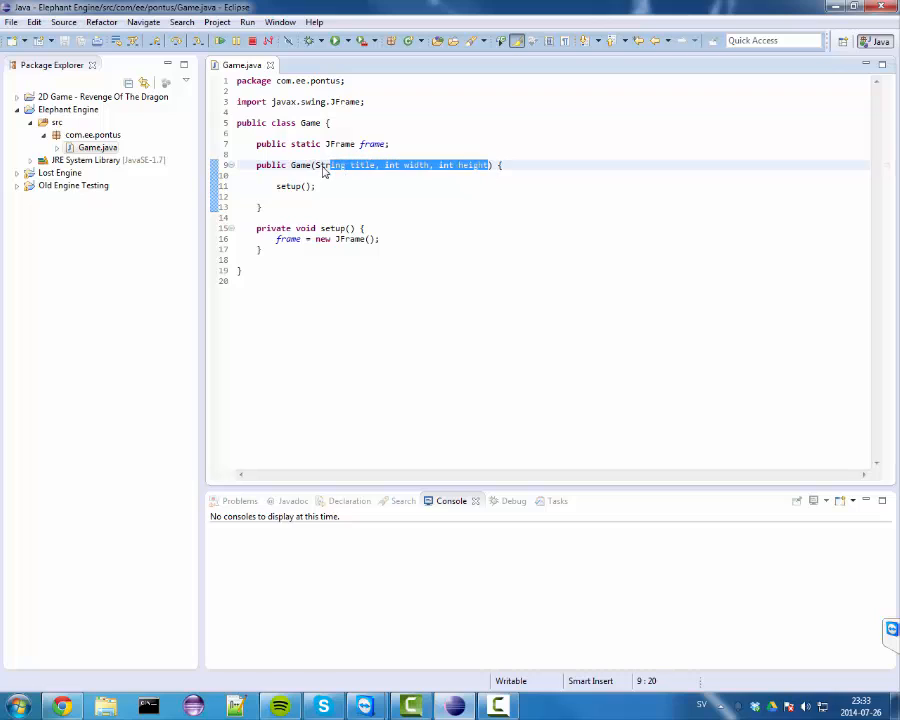
{"action": "type", "text": "String title, int width, int height"}
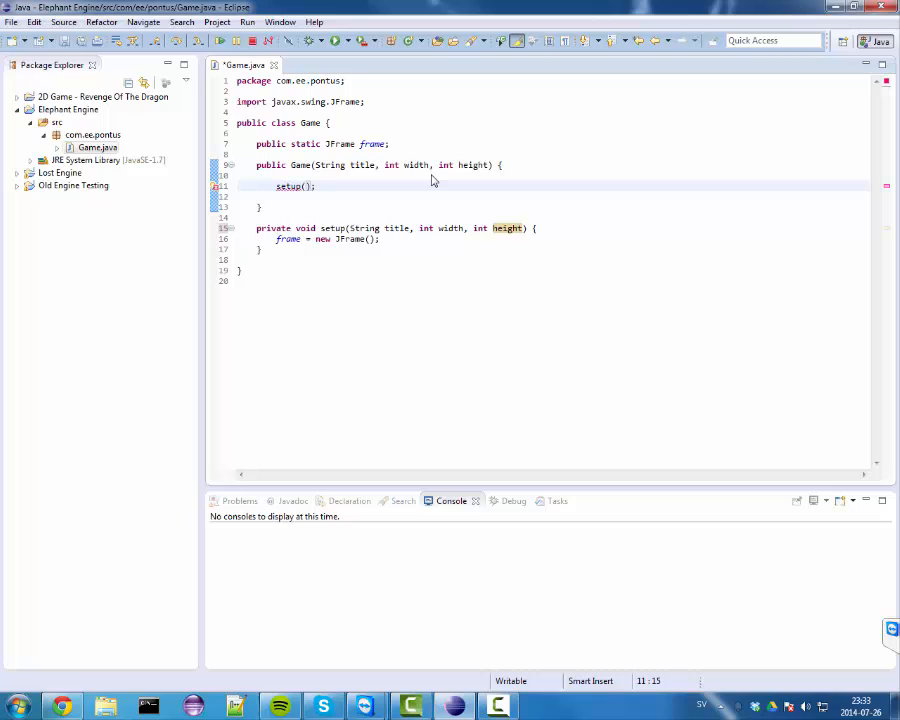
{"action": "type", "text": "title,width,height"}
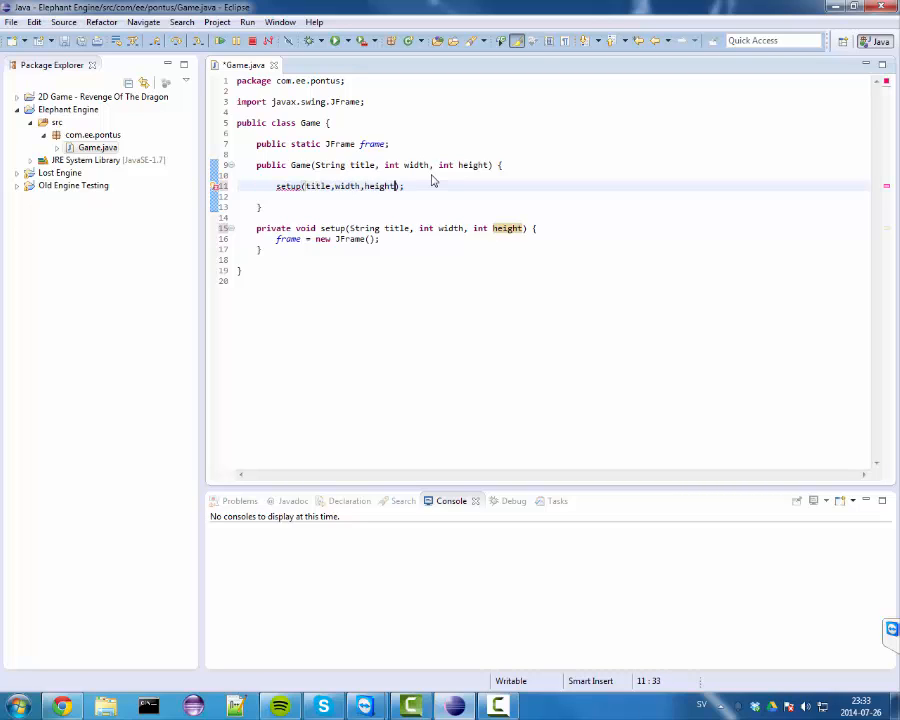
{"action": "key", "text": "ctrl+s"}
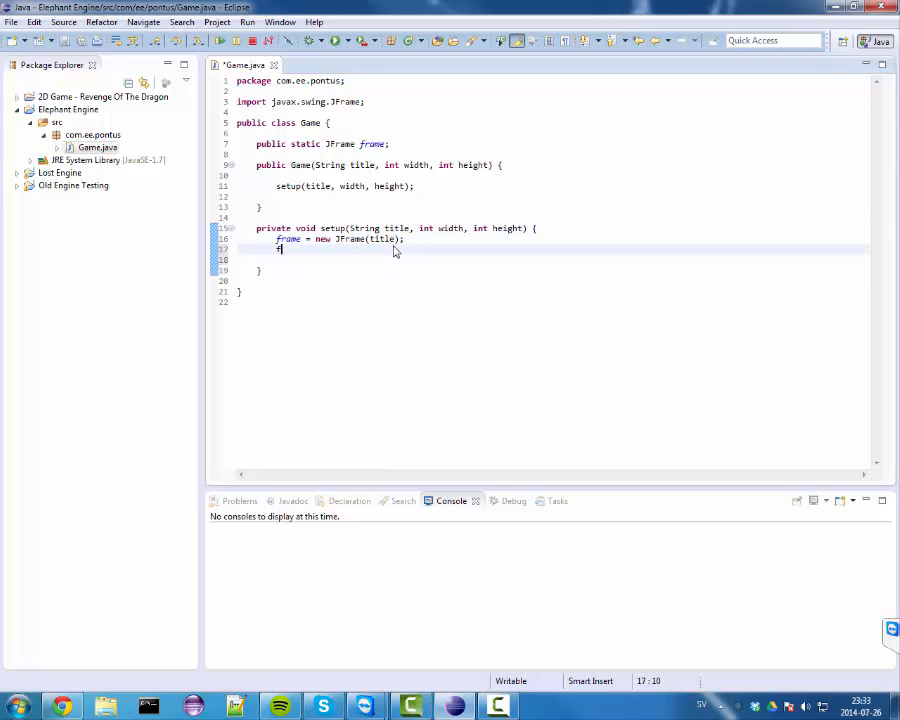
- Add frame.setSize(width, height) and frame.setLocationRelativeTo(null) in setup() via content assist
{"action": "type", "text": "frame."}
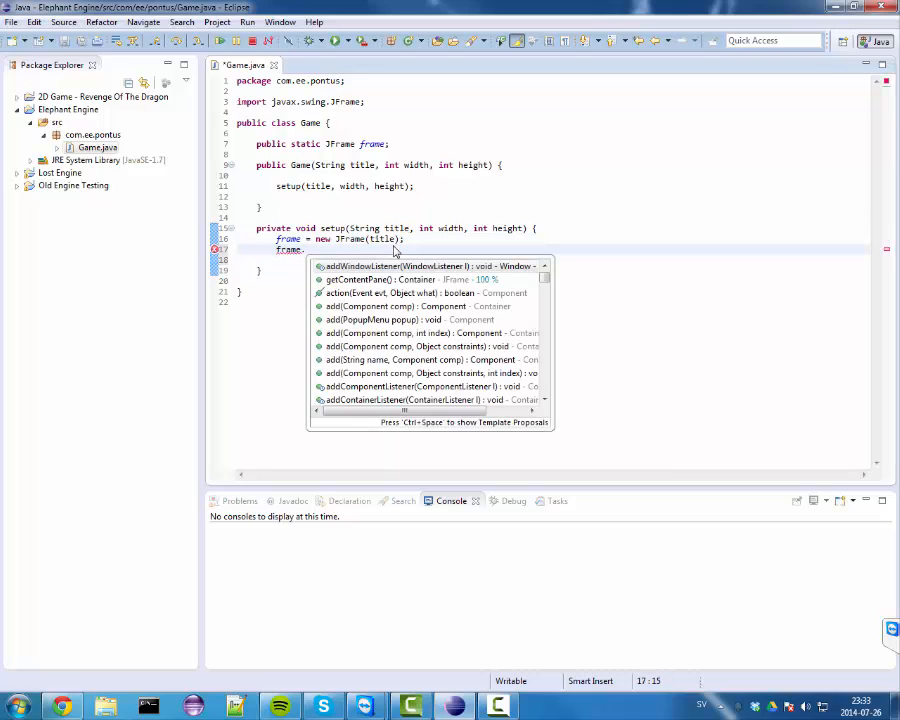
{"action": "type", "text": "setSize(width, height);"}
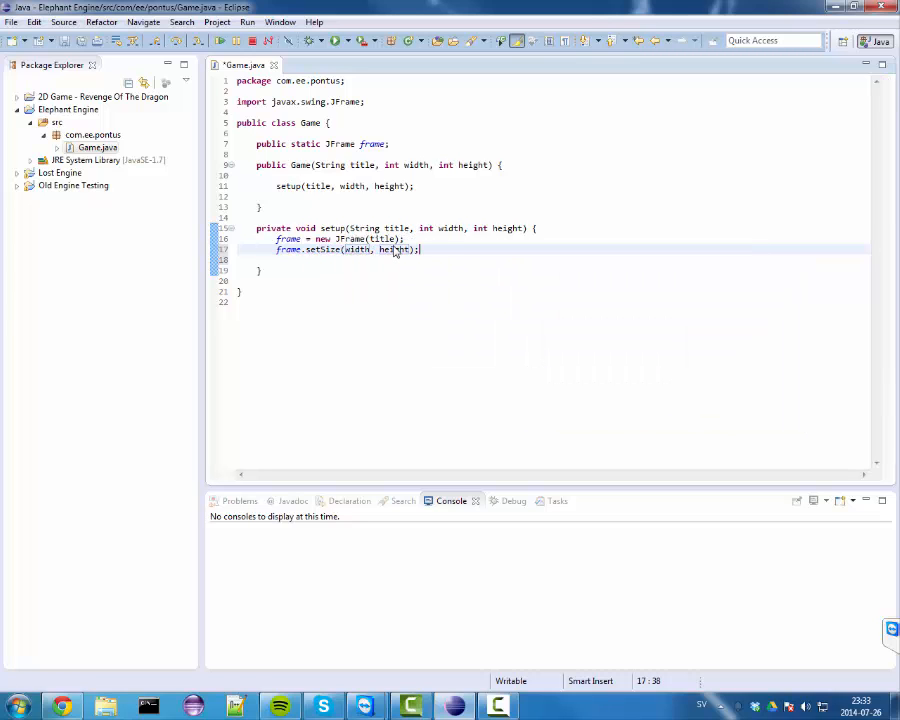
{"action": "key", "text": "Return"}
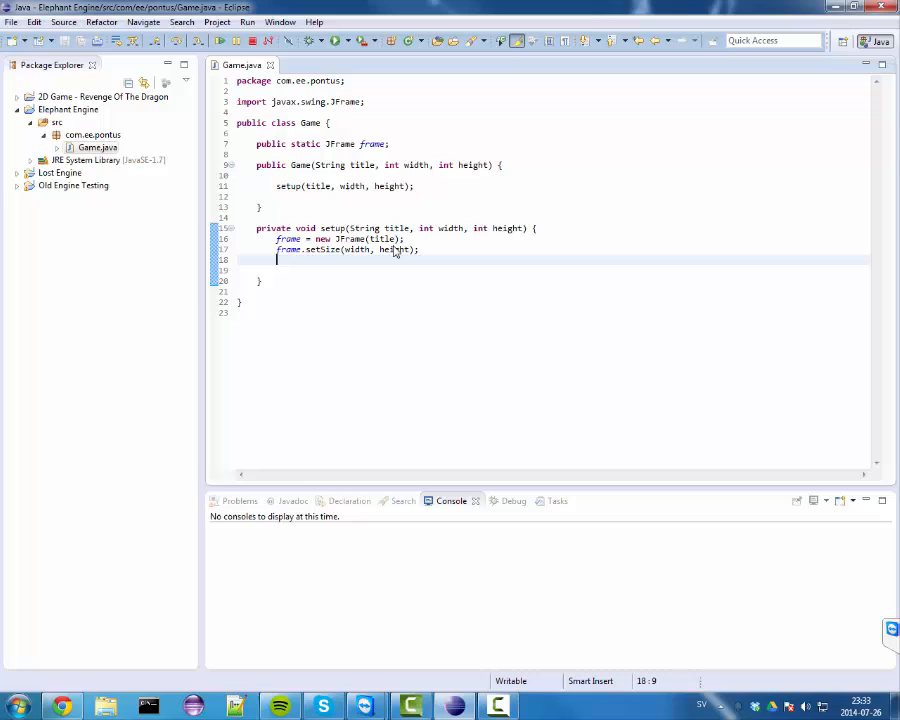
{"action": "type", "text": "frame.set"}
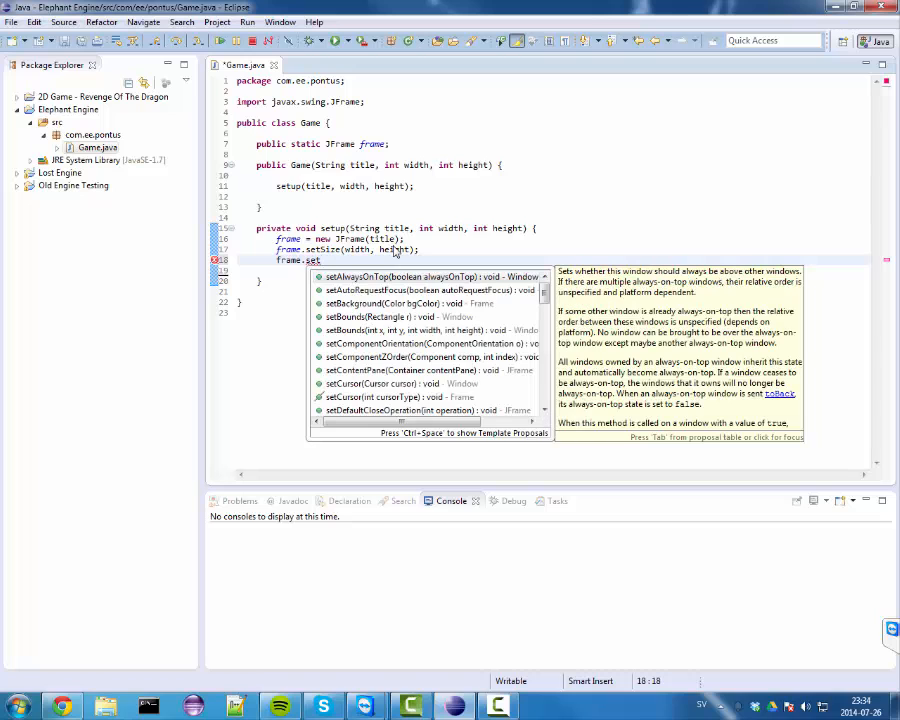
{"action": "left_click", "coordinate": [400, 316]}
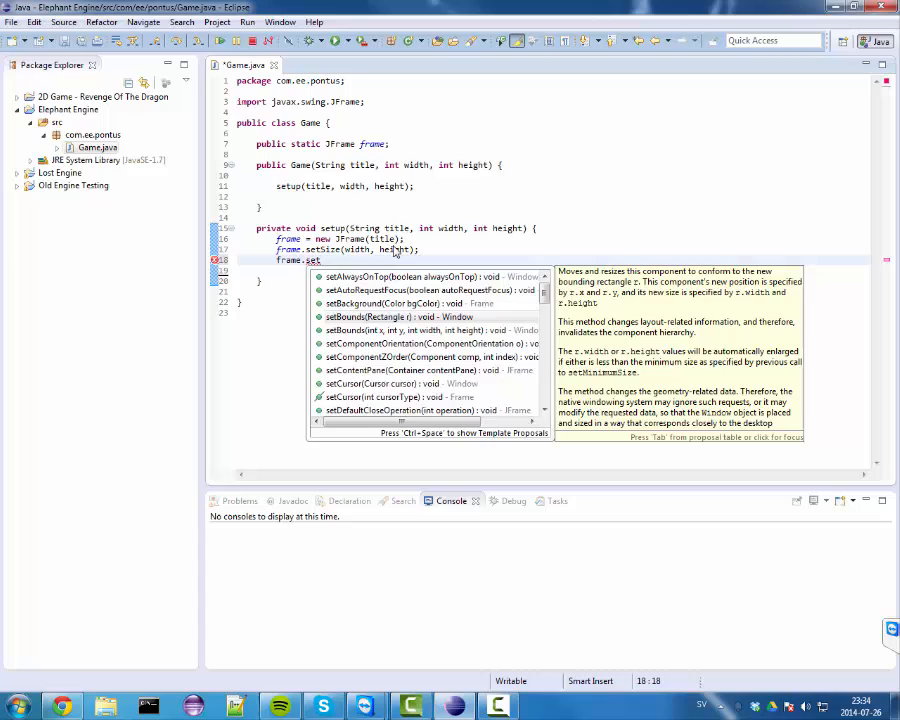
{"action": "type", "text": "LO"}
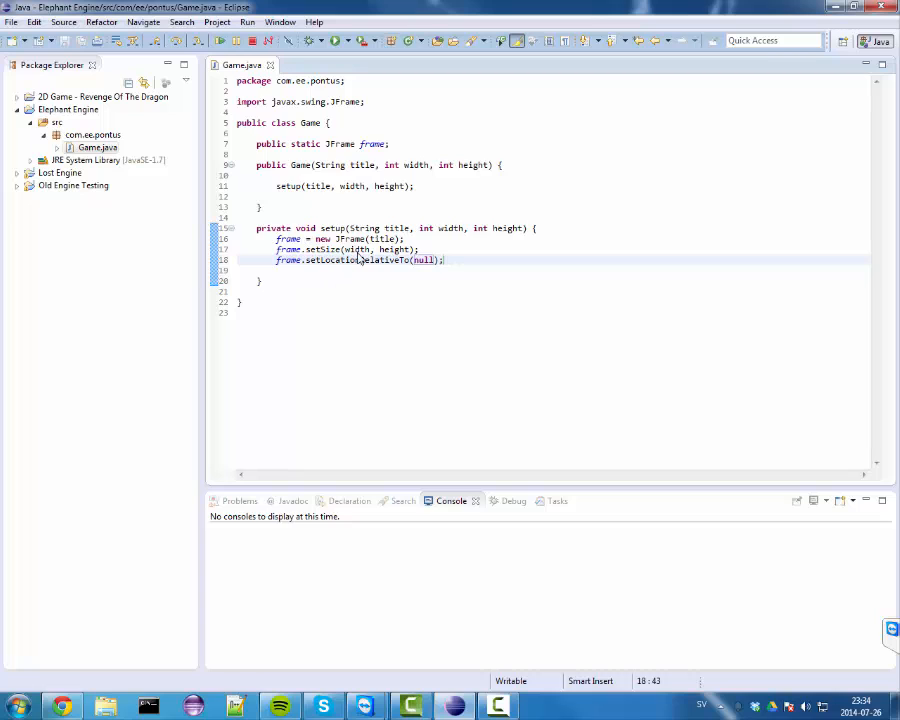
{"action": "left_click_drag", "start_coordinate": [278, 238], "coordinate": [430, 248]}
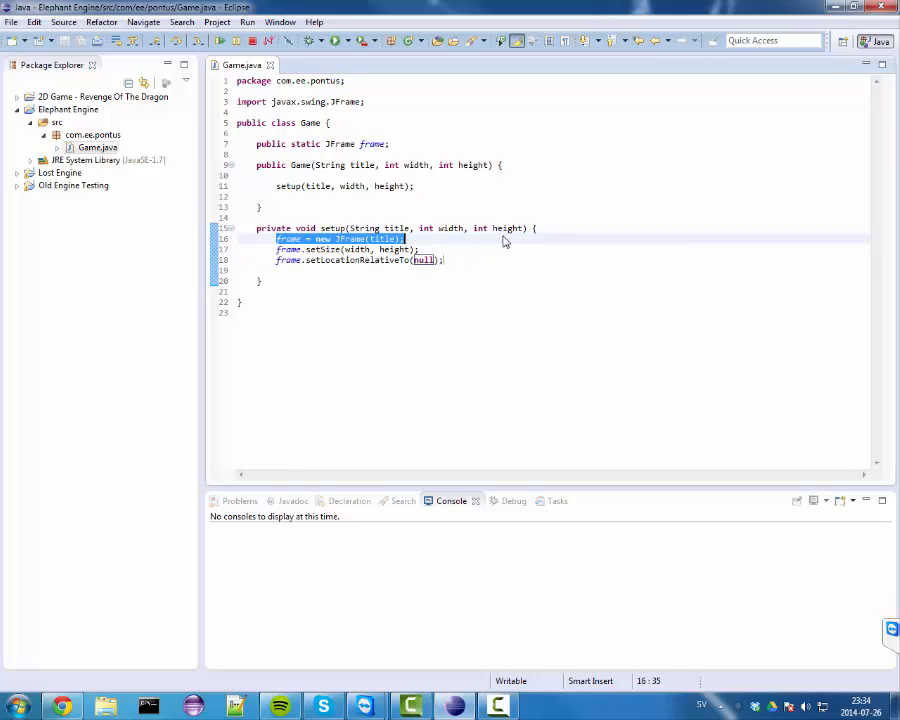
- Review the setSize and setLocationRelativeTo(null) lines in setup()
{"action": "left_click", "coordinate": [288, 240]}
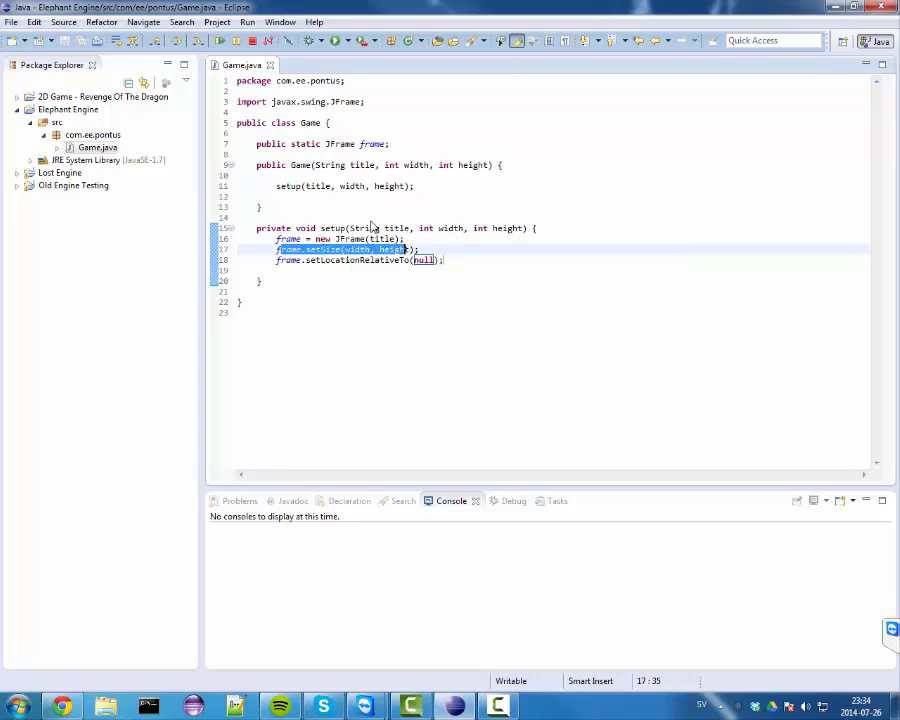
{"action": "mouse_move", "coordinate": [432, 214]}
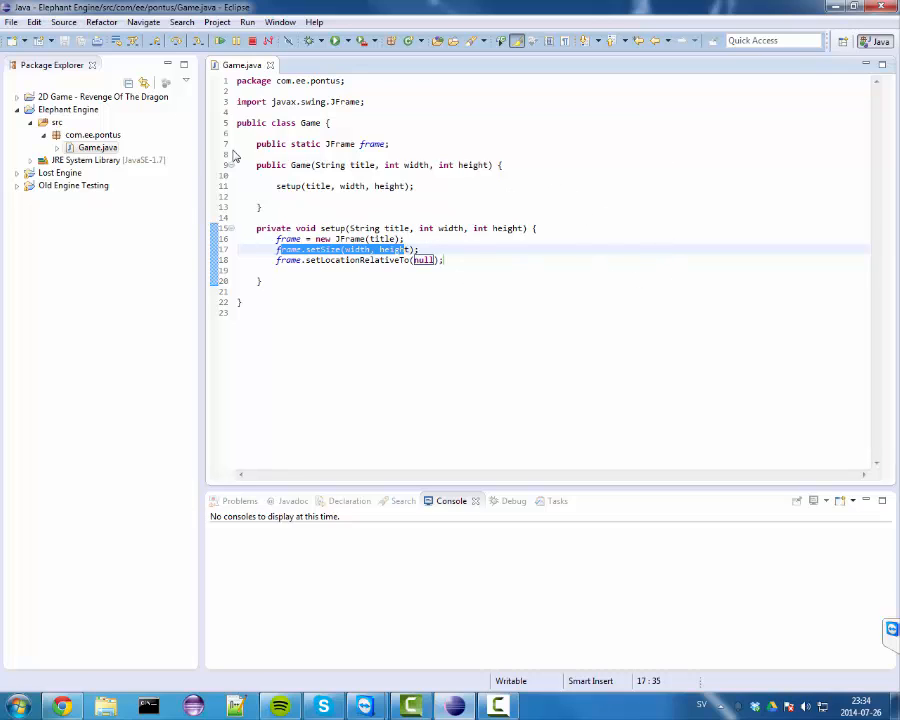
{"action": "mouse_move", "coordinate": [268, 252]}
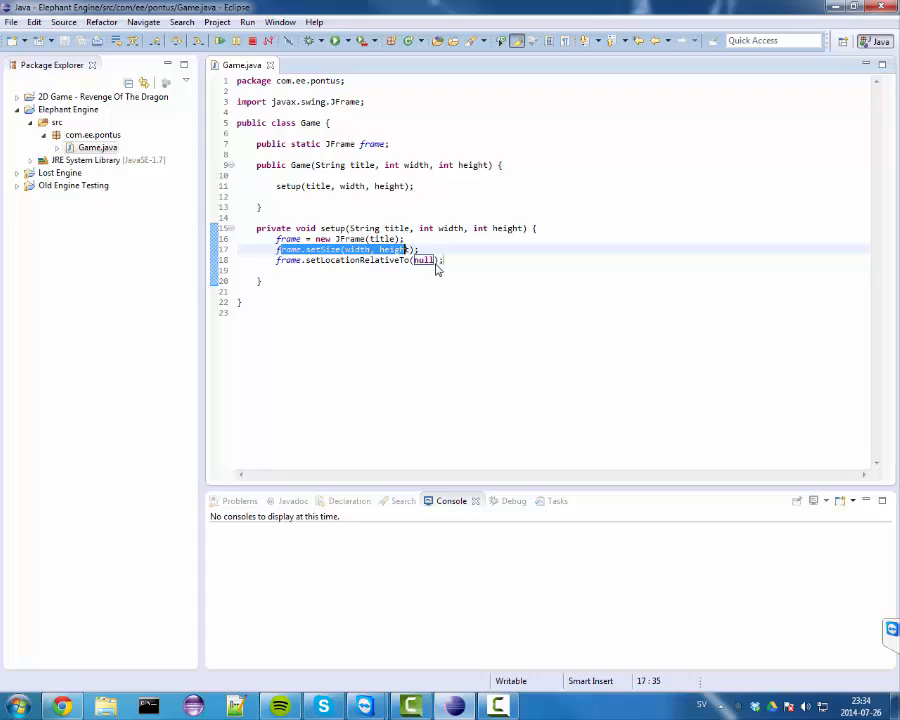
{"action": "left_click", "coordinate": [306, 260]}
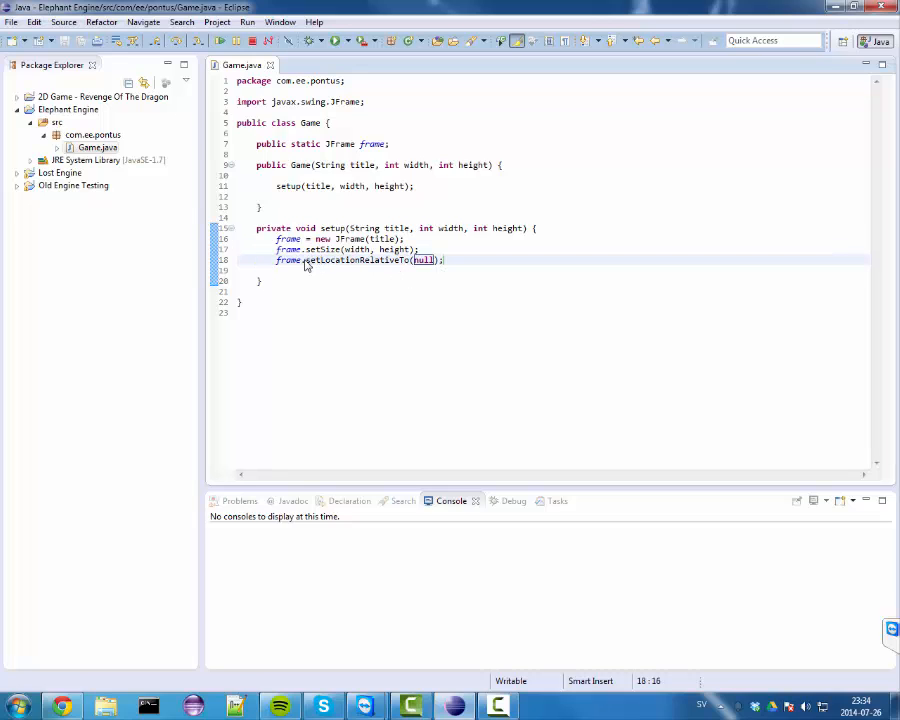
{"action": "double_click", "coordinate": [356, 260]}
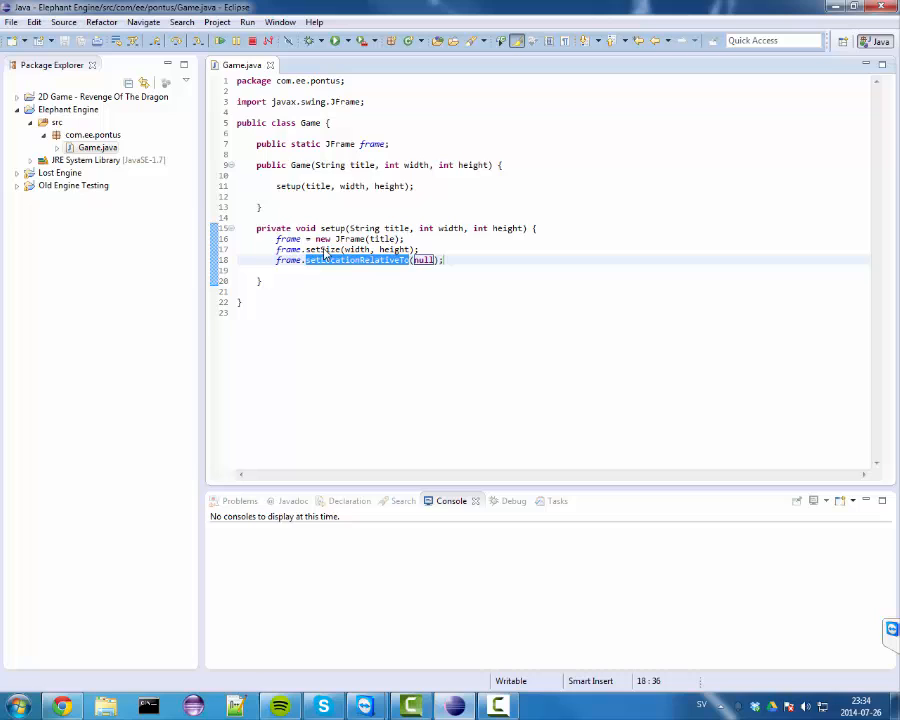
{"action": "left_click", "coordinate": [340, 248]}
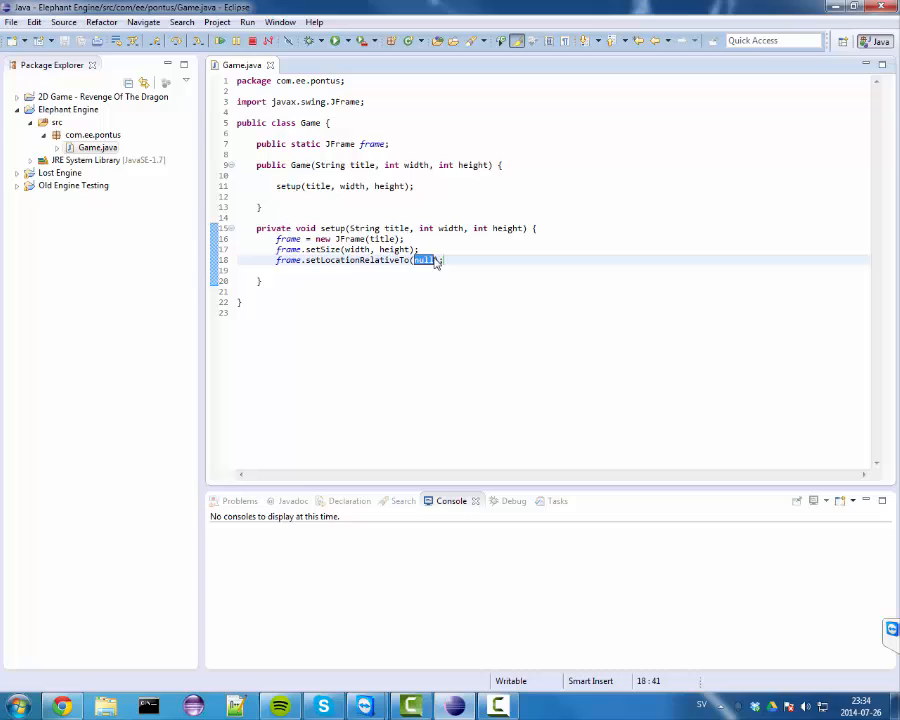
{"action": "mouse_move", "coordinate": [548, 266]}
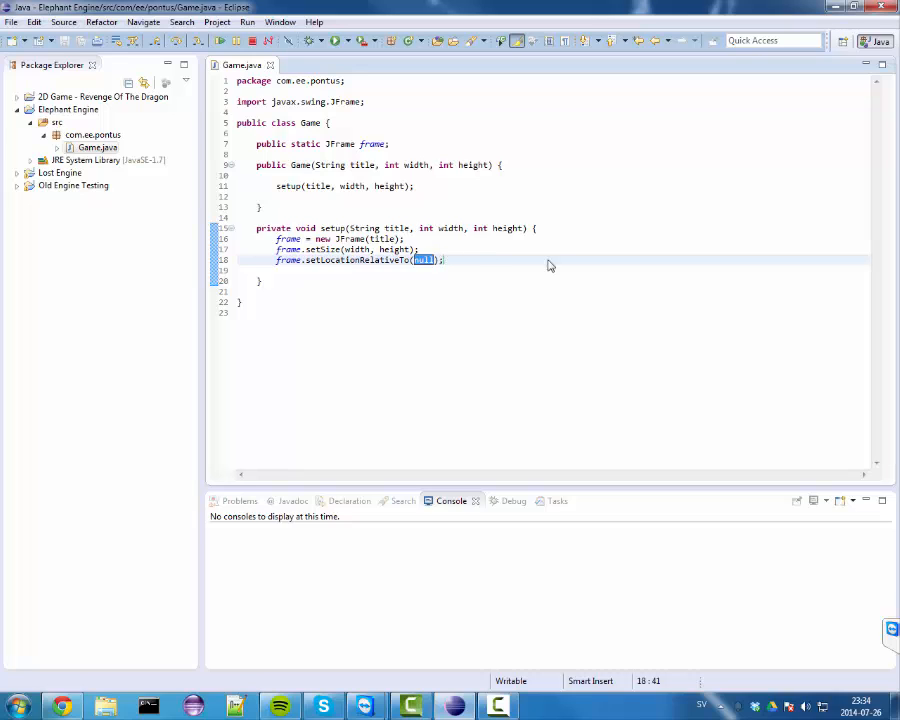
{"action": "mouse_move", "coordinate": [196, 220]}
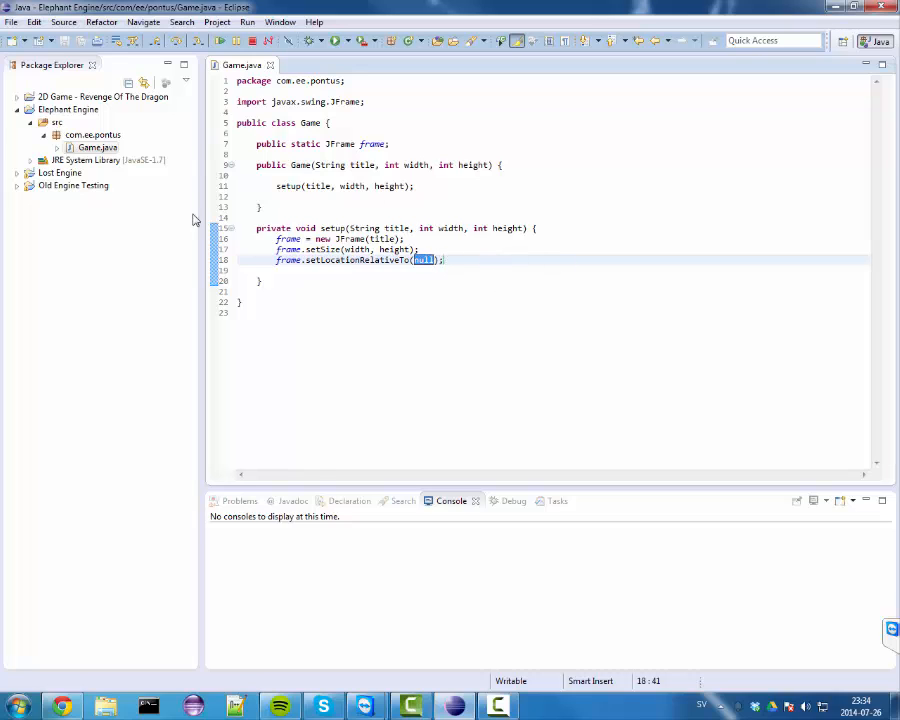
{"action": "mouse_move", "coordinate": [624, 304]}
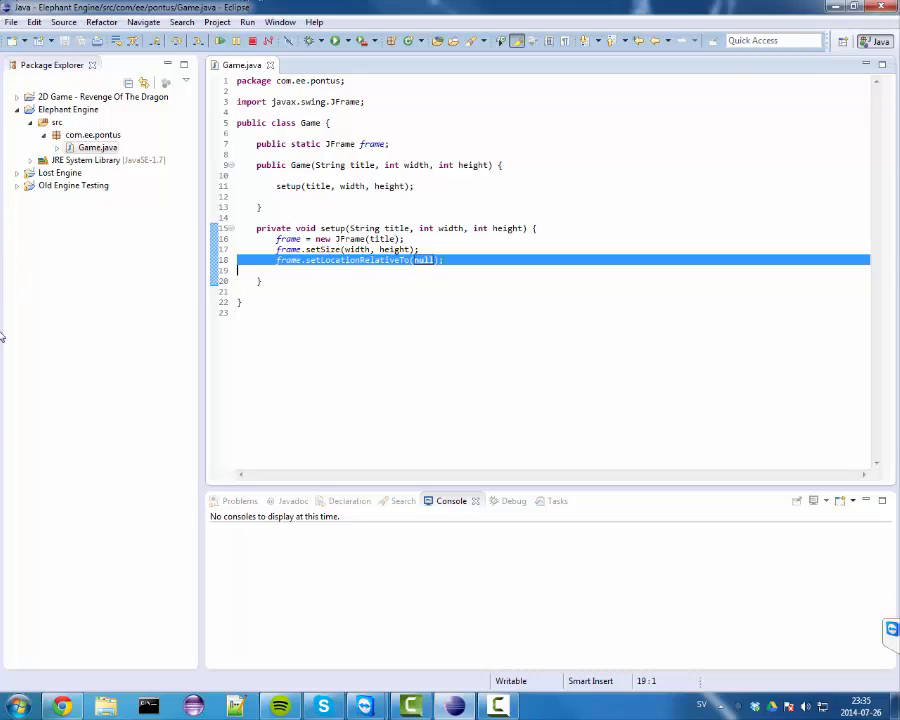
{"action": "mouse_move", "coordinate": [302, 158]}
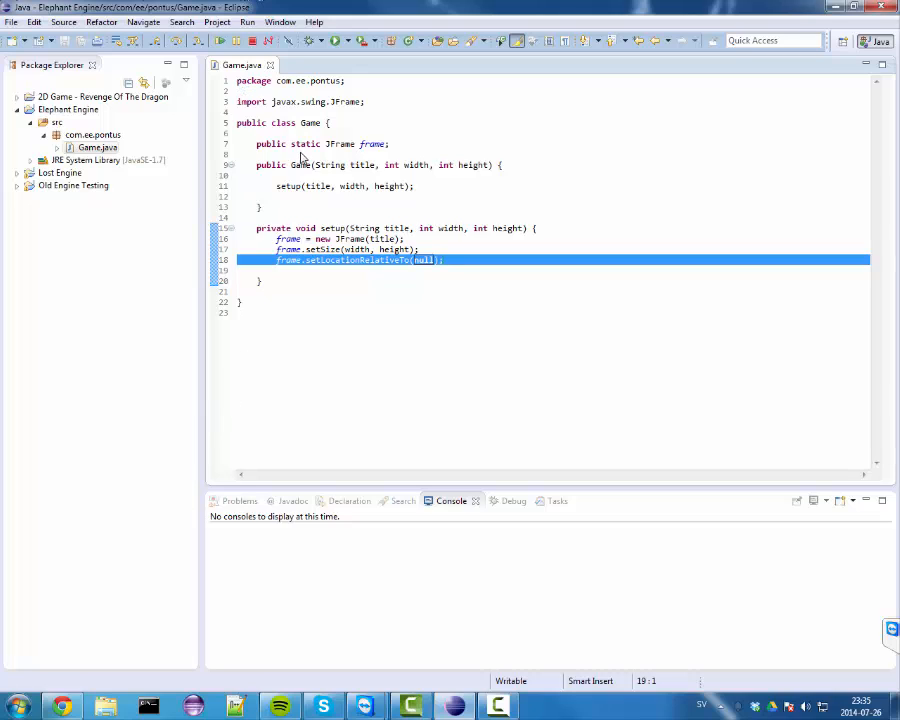
{"action": "mouse_move", "coordinate": [316, 270]}
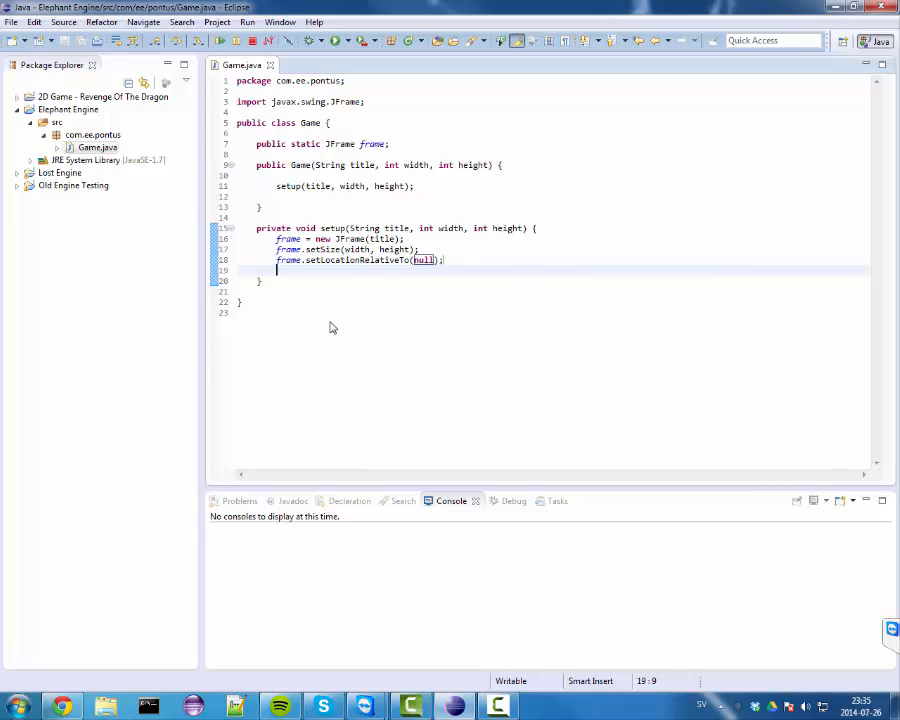
- End setup() with frame.setVisible(true)
{"action": "type", "text": "fram"}
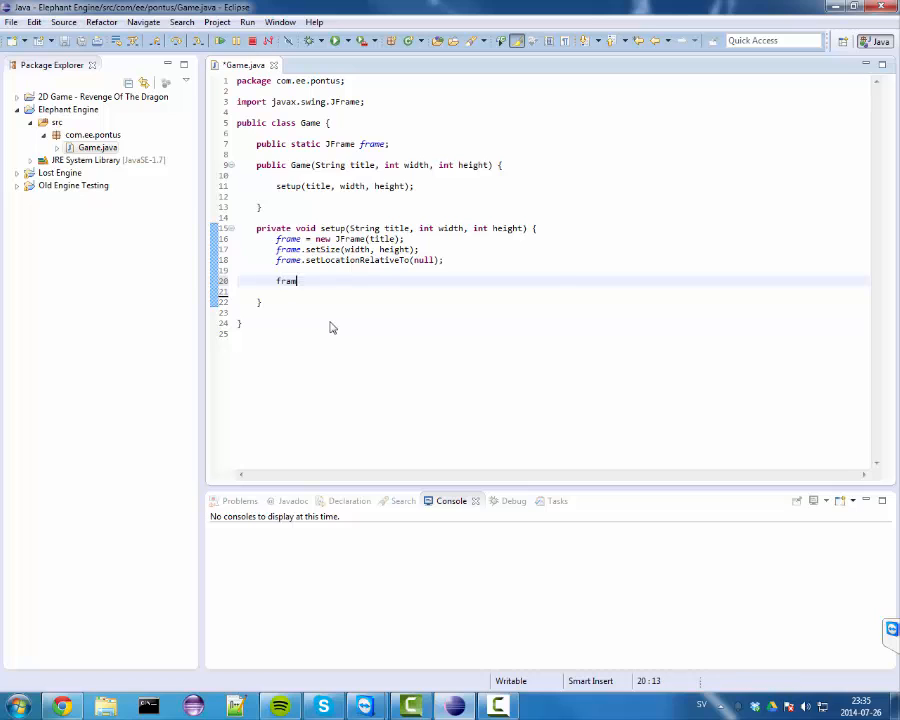
{"action": "type", "text": "e.setVisible(t);"}
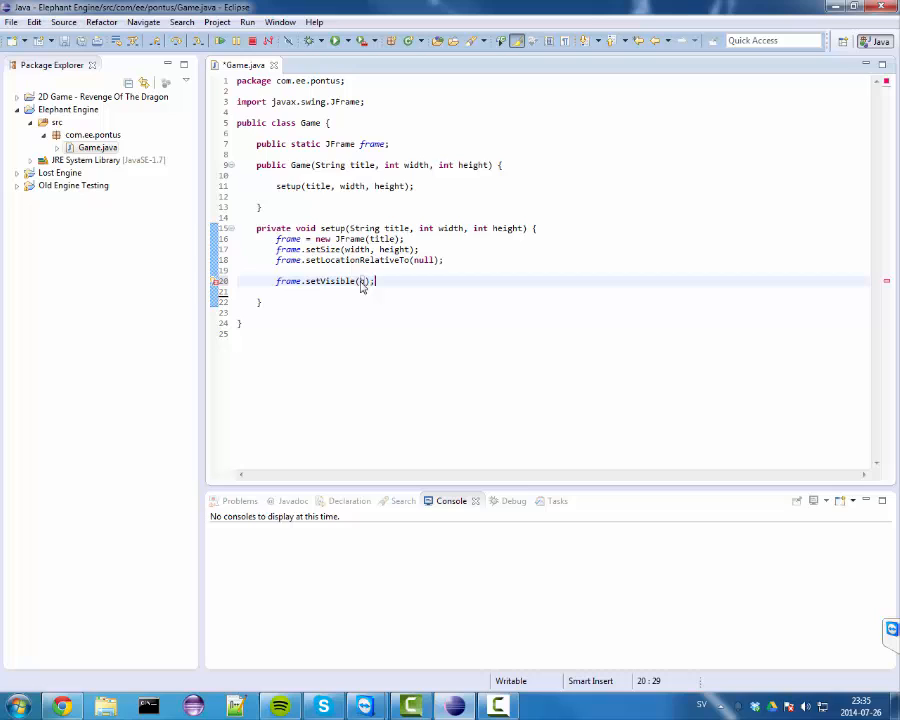
{"action": "type", "text": "true"}
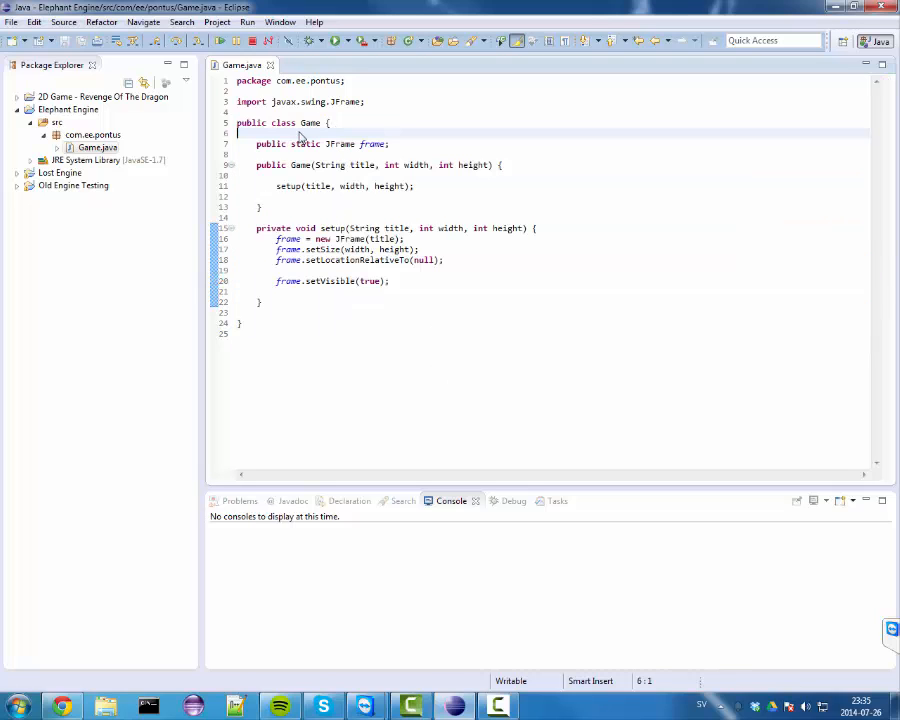
{"action": "left_click", "coordinate": [58, 122]}
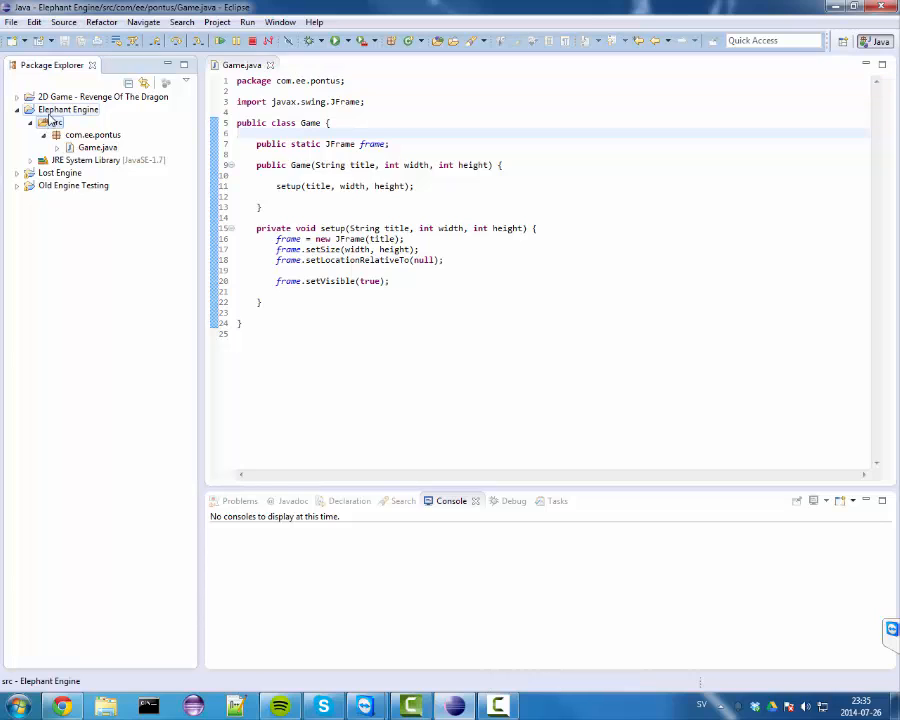
- Create a new source folder named testing in the Elephant Engine project
{"action": "right_click", "coordinate": [68, 108]}
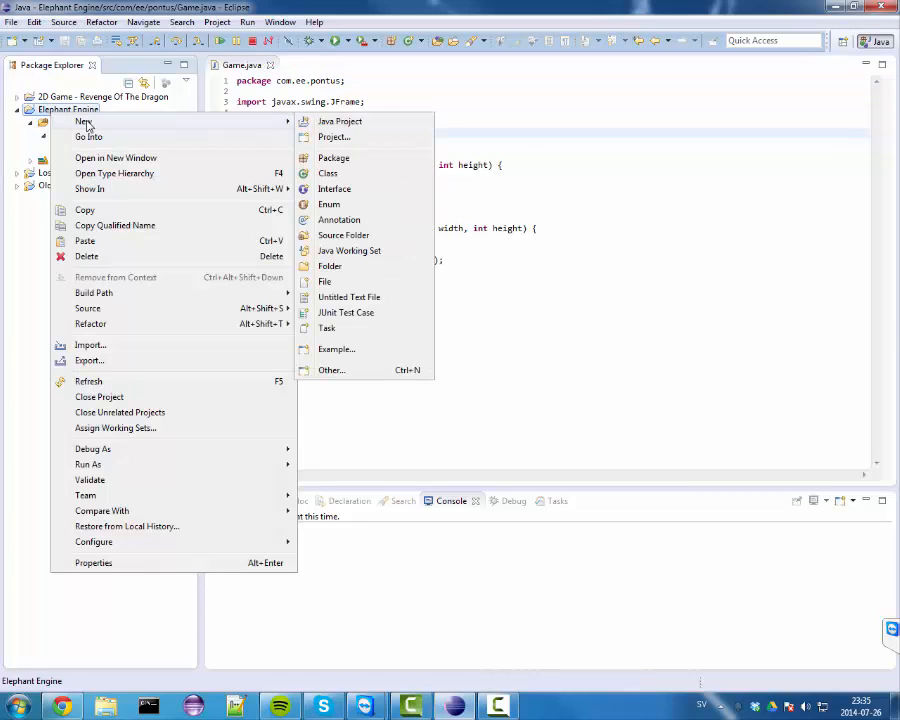
{"action": "left_click", "coordinate": [344, 236]}
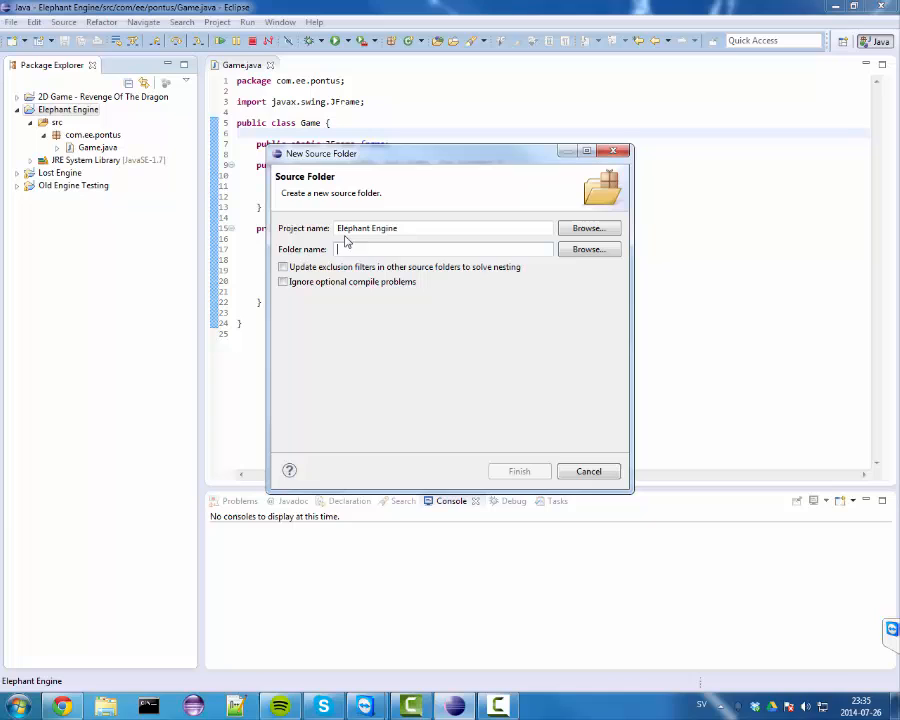
{"action": "type", "text": "testing"}
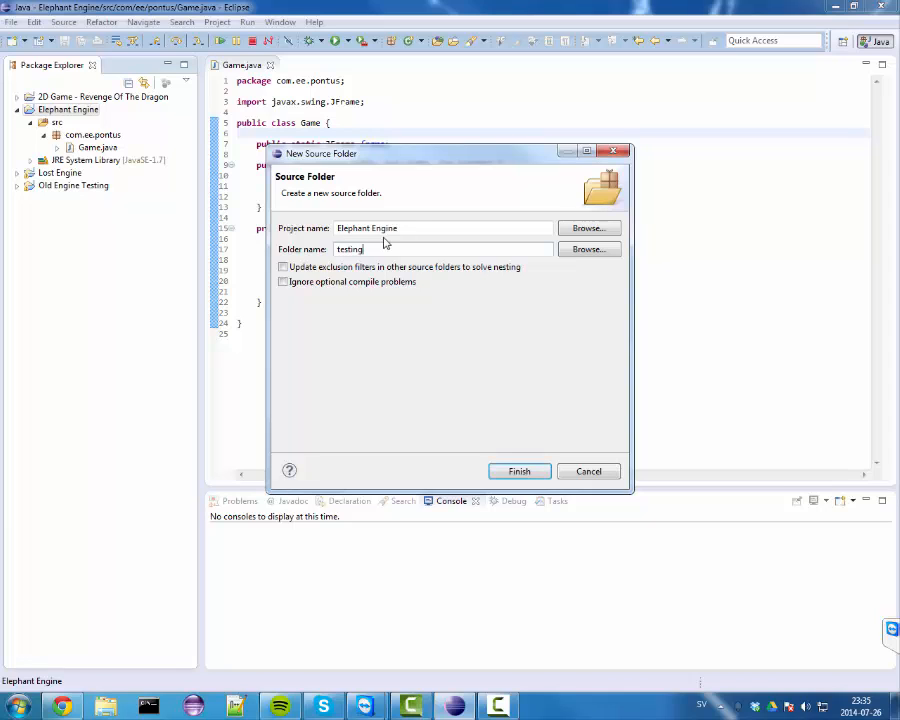
{"action": "left_click", "coordinate": [520, 472]}
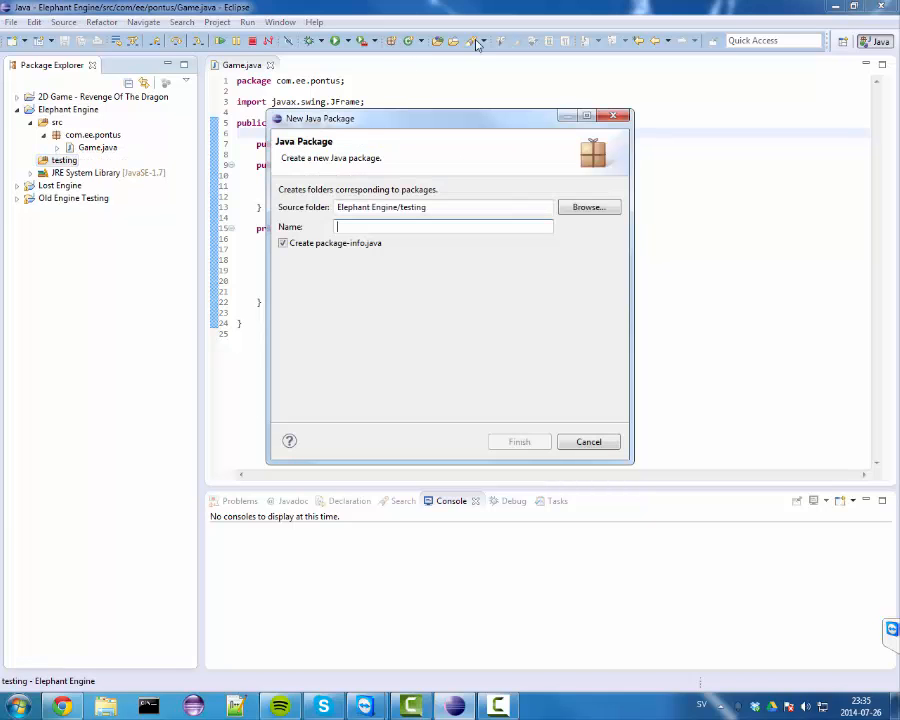
- Create the package com.pontus.main inside the testing folder
{"action": "type", "text": "com.pontus"}
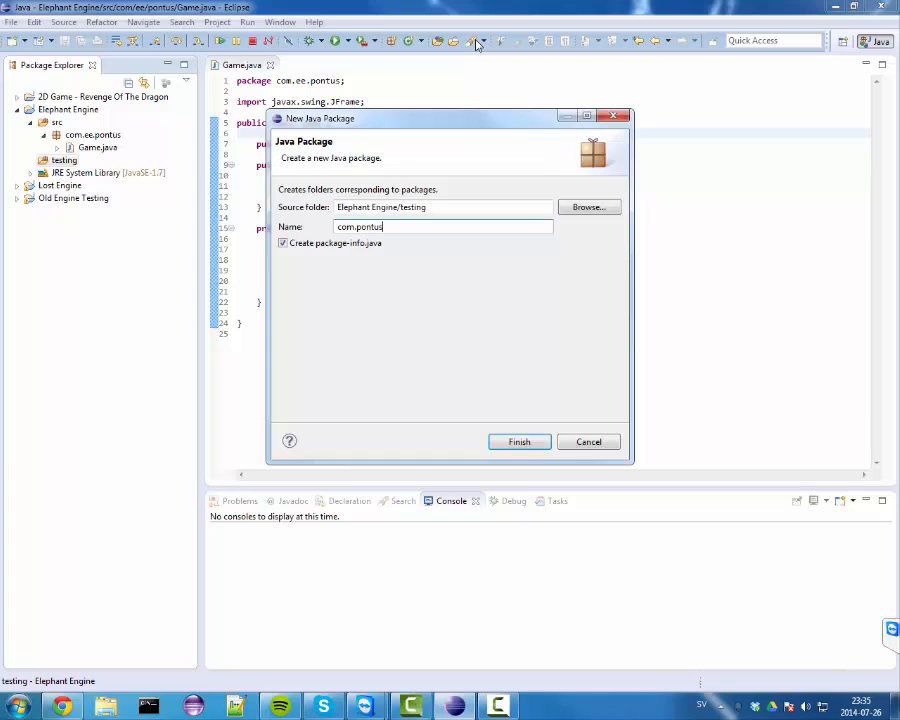
{"action": "left_click", "coordinate": [520, 442]}
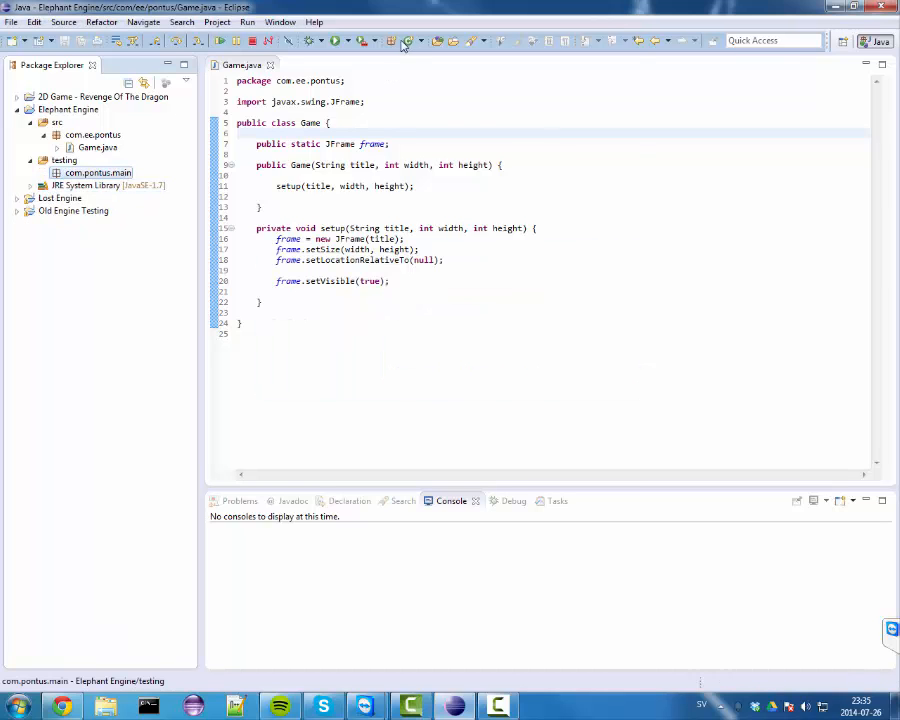
- Create class Test with a main method stub and Game as its superclass
{"action": "left_click", "coordinate": [392, 40]}
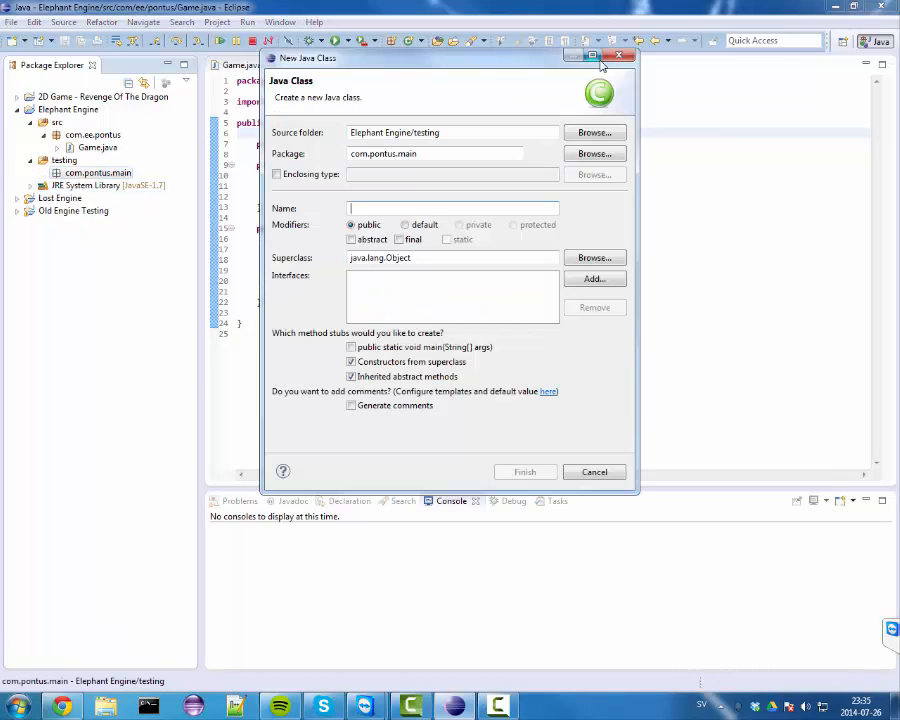
{"action": "mouse_move", "coordinate": [592, 56]}
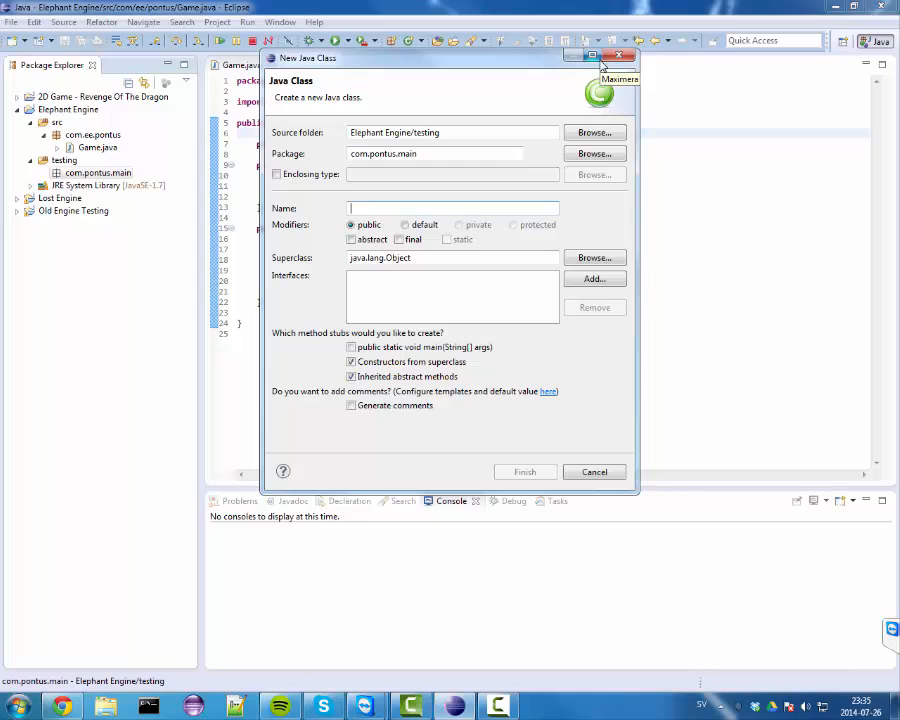
{"action": "type", "text": "Te"}
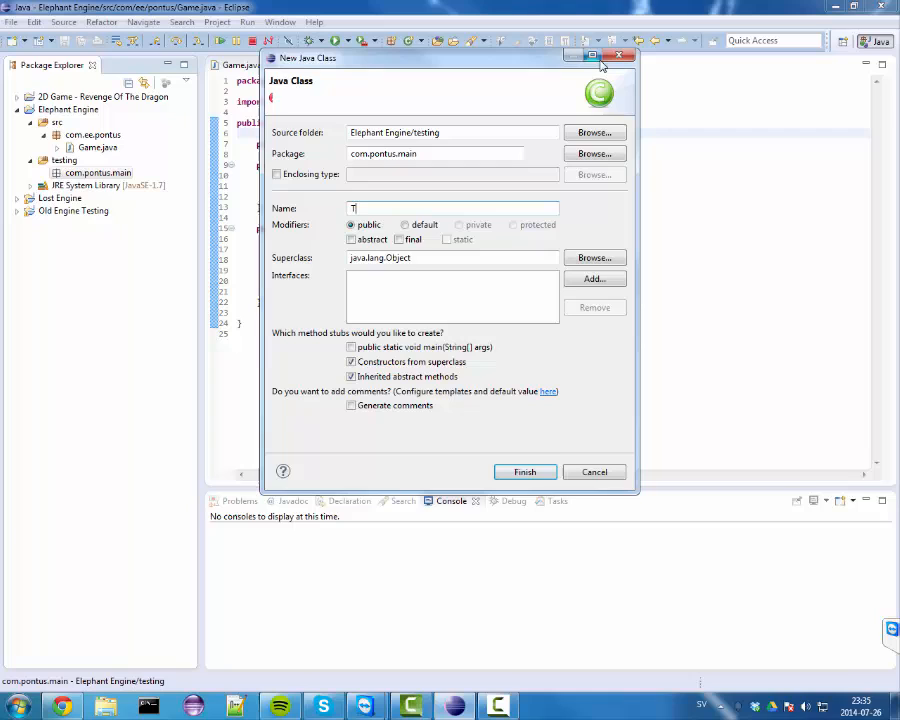
{"action": "type", "text": "est"}
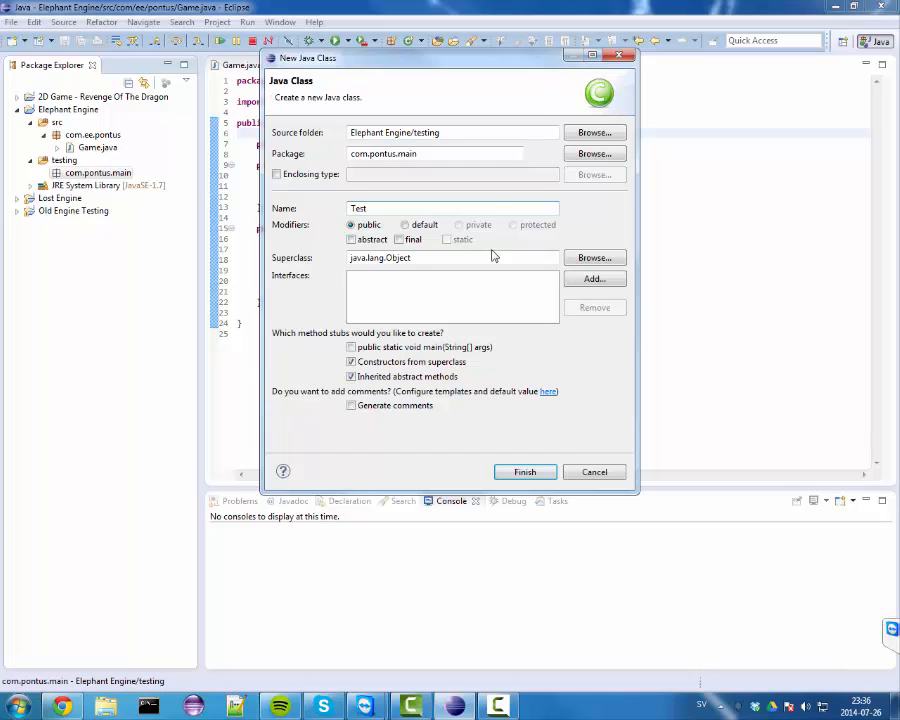
{"action": "left_click", "coordinate": [352, 348]}
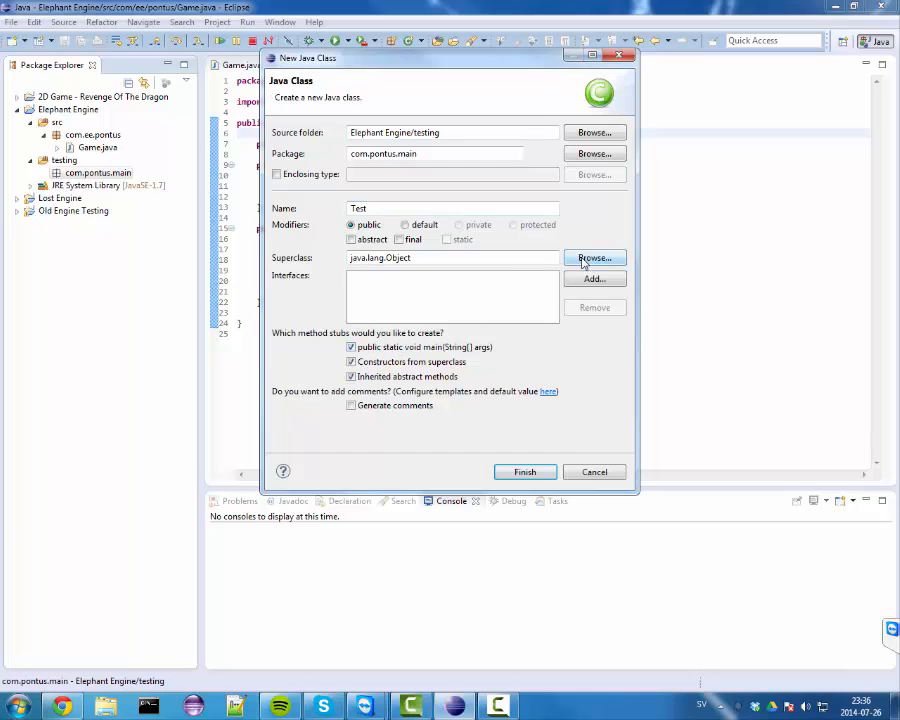
{"action": "left_click", "coordinate": [594, 258]}
{"action": "type", "text": "Game"}
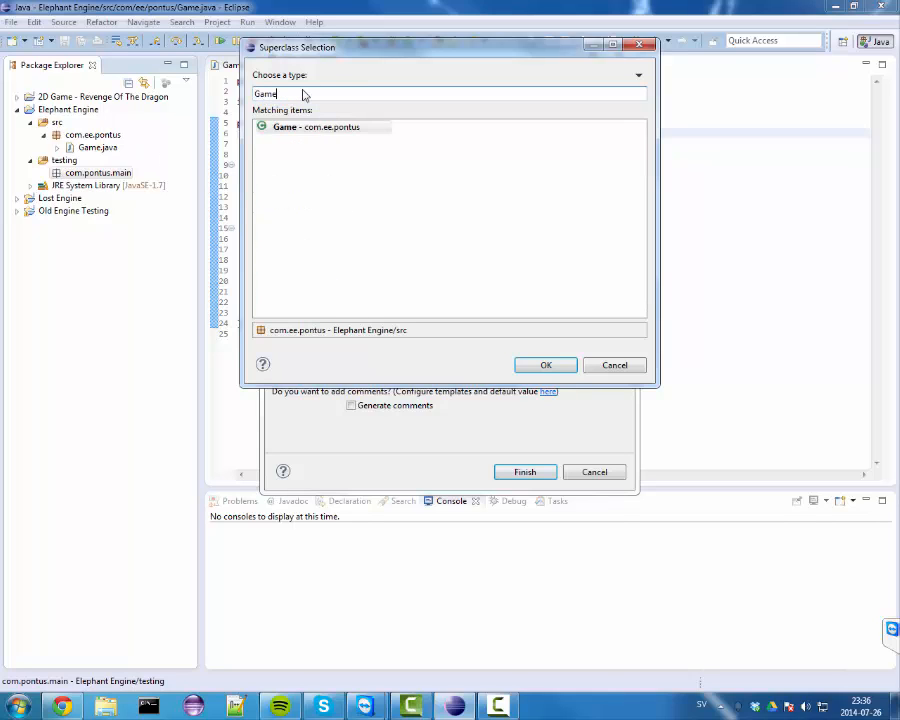
{"action": "left_click", "coordinate": [544, 364]}
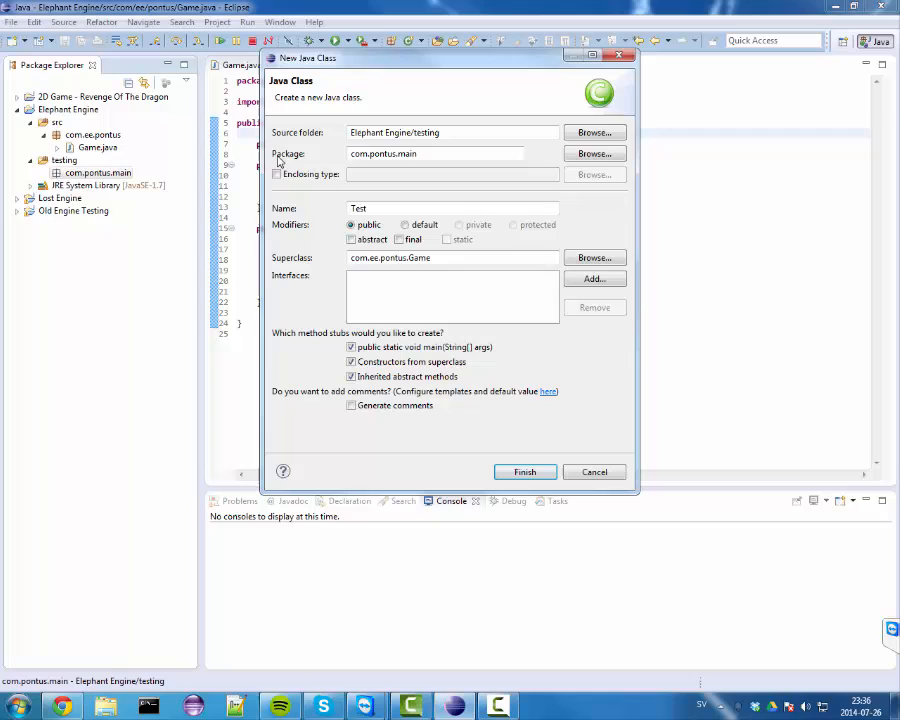
{"action": "mouse_move", "coordinate": [280, 264]}
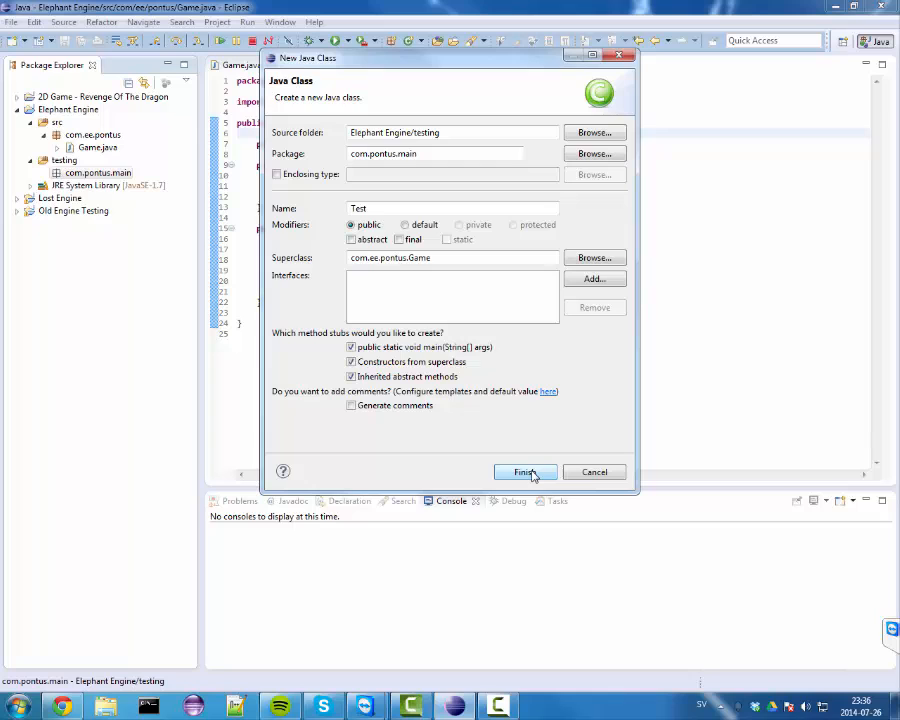
{"action": "left_click", "coordinate": [524, 472]}
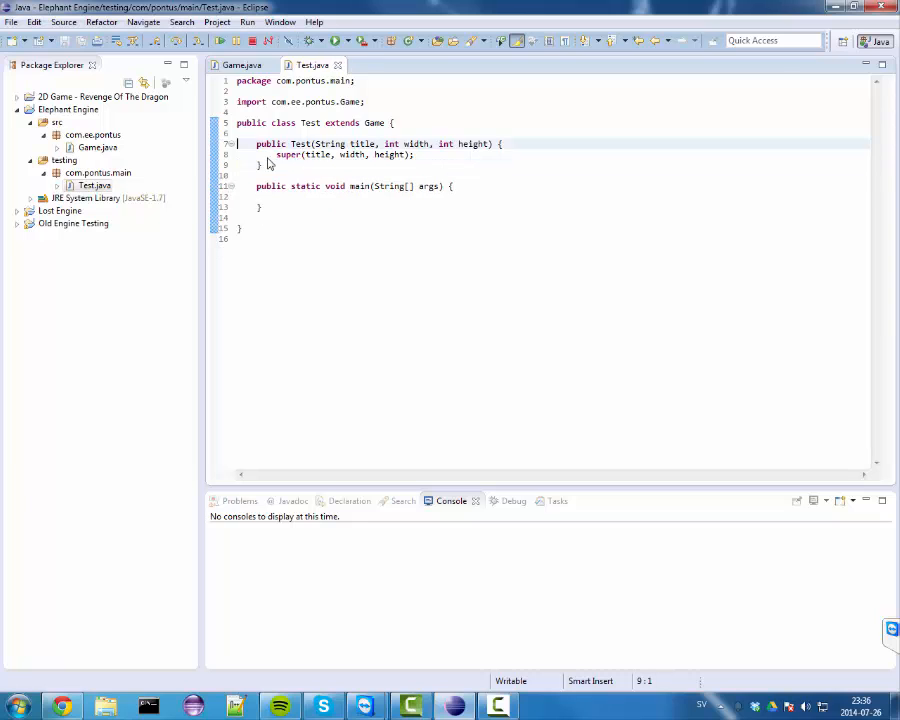
{"action": "mouse_move", "coordinate": [312, 64]}
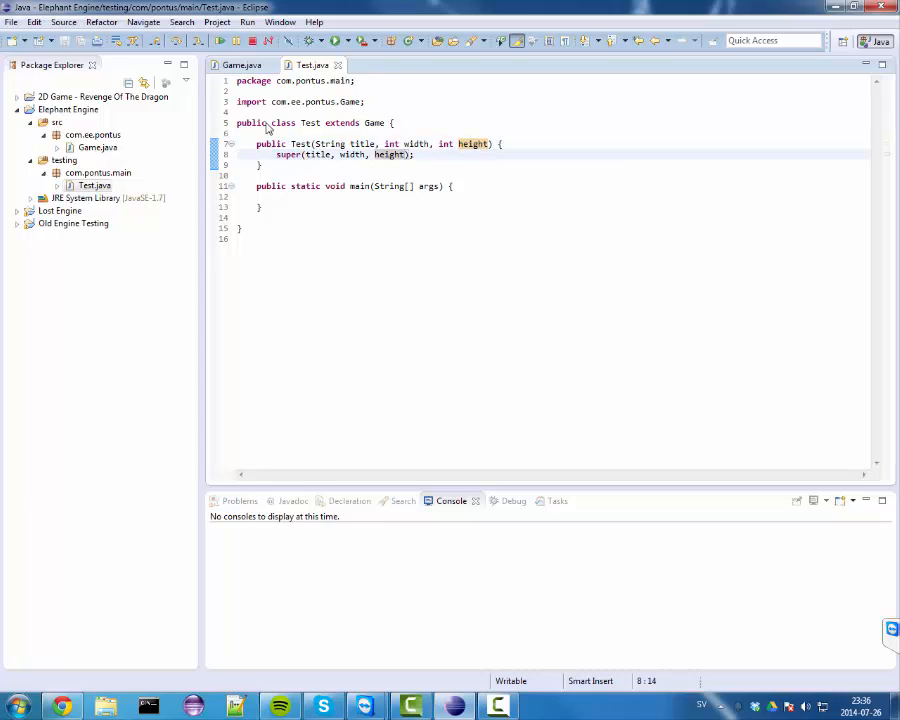
- After a glance at Game.java, write new Test("Test Game", 800, 600); in Test's main
{"action": "left_click", "coordinate": [240, 64]}
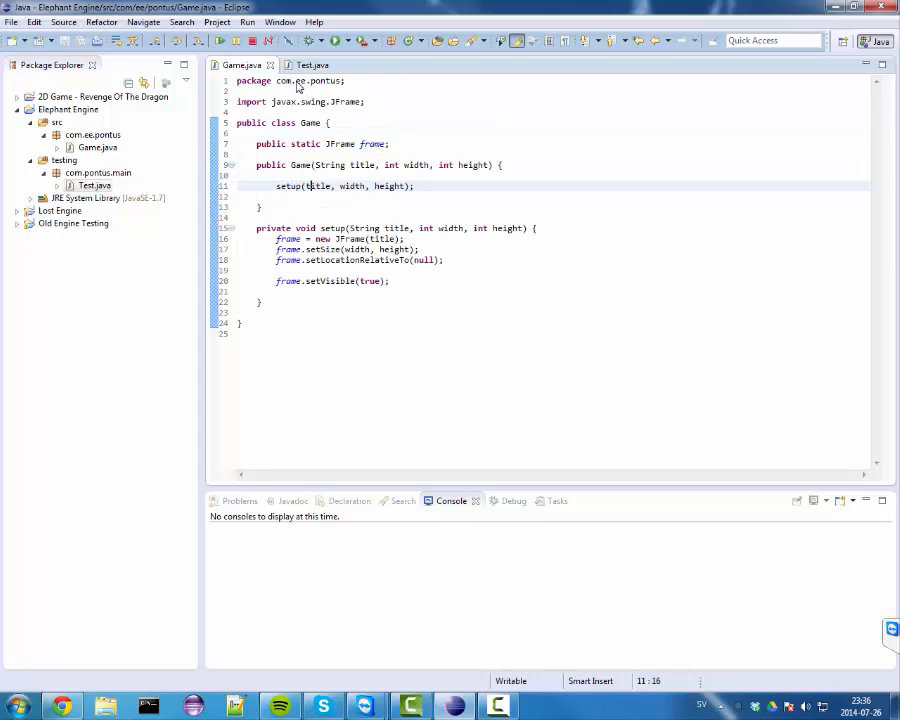
{"action": "left_click", "coordinate": [312, 64]}
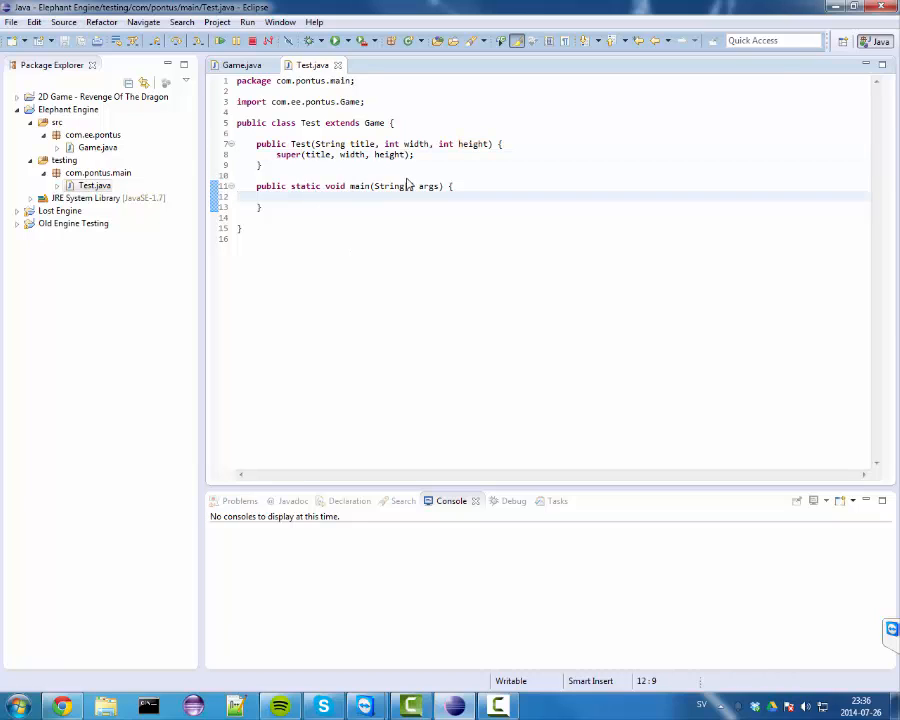
{"action": "type", "text": "new Test(\"Test Game\", 800, 600);"}
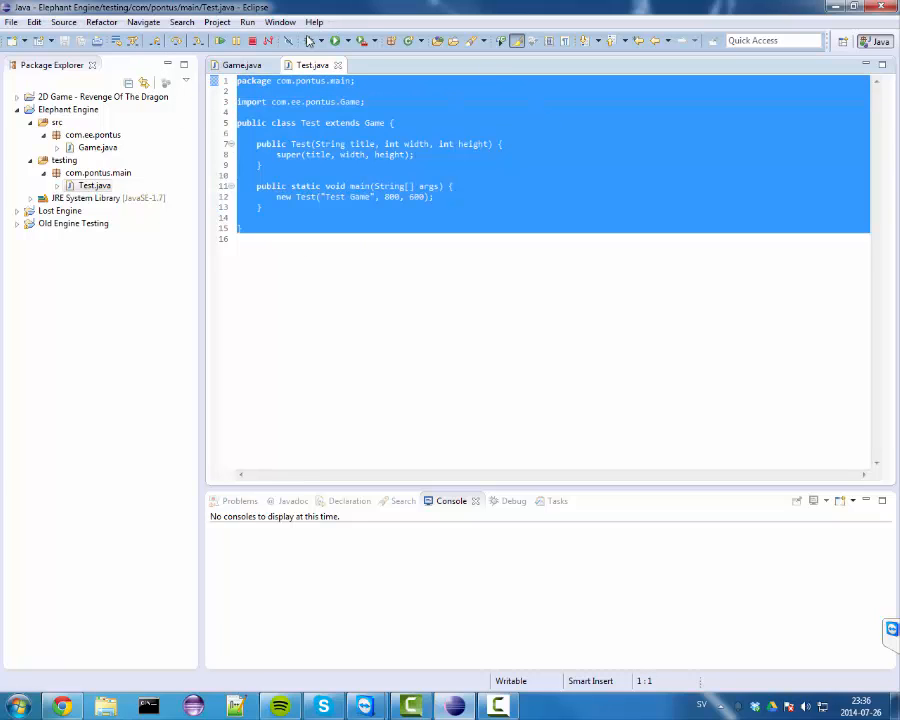
- Run Test as a Java application and move the empty Test Game window around the screen
{"action": "left_click", "coordinate": [336, 40]}
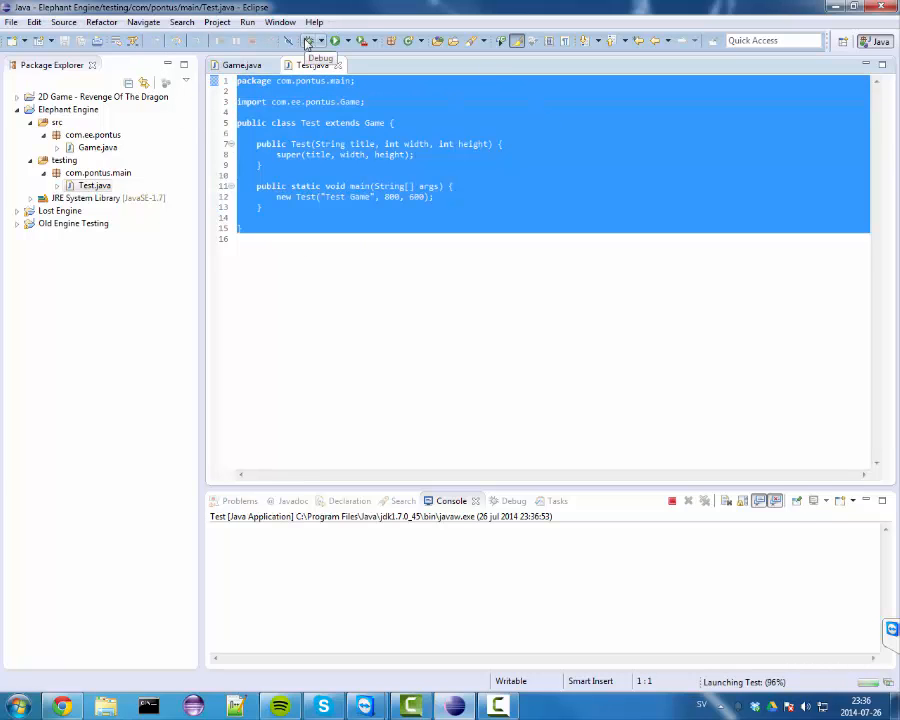
{"action": "left_click", "coordinate": [336, 40]}
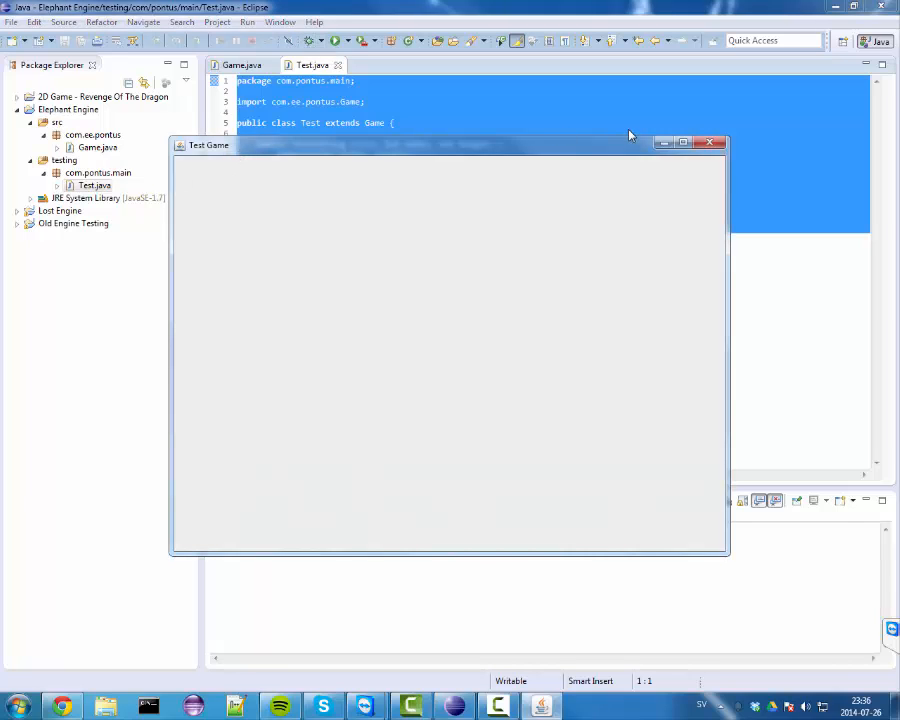
{"action": "mouse_move", "coordinate": [564, 150]}
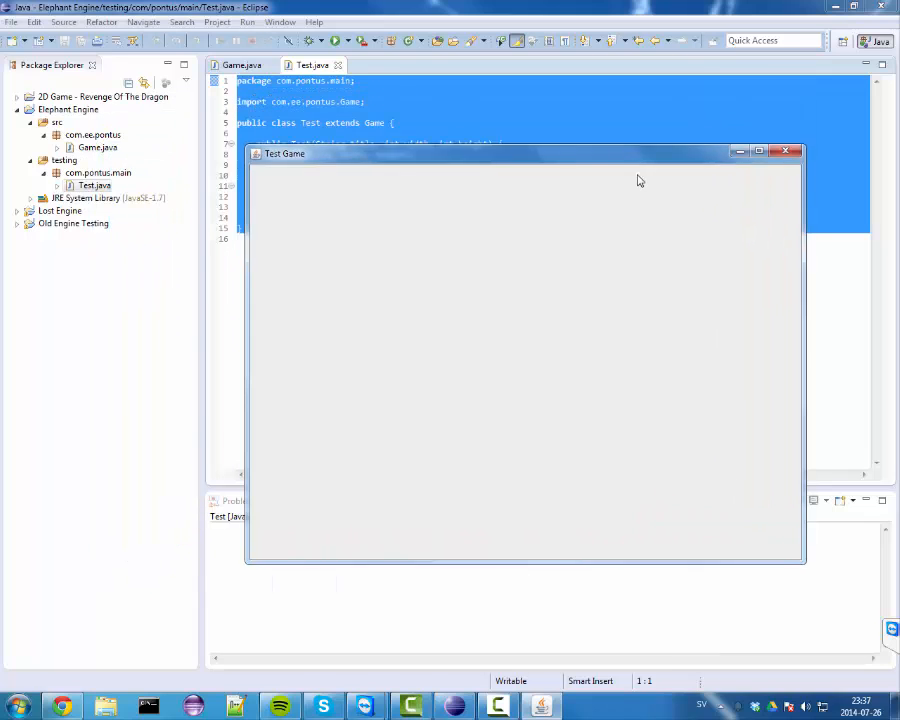
{"action": "left_click_drag", "start_coordinate": [520, 152], "coordinate": [518, 120]}
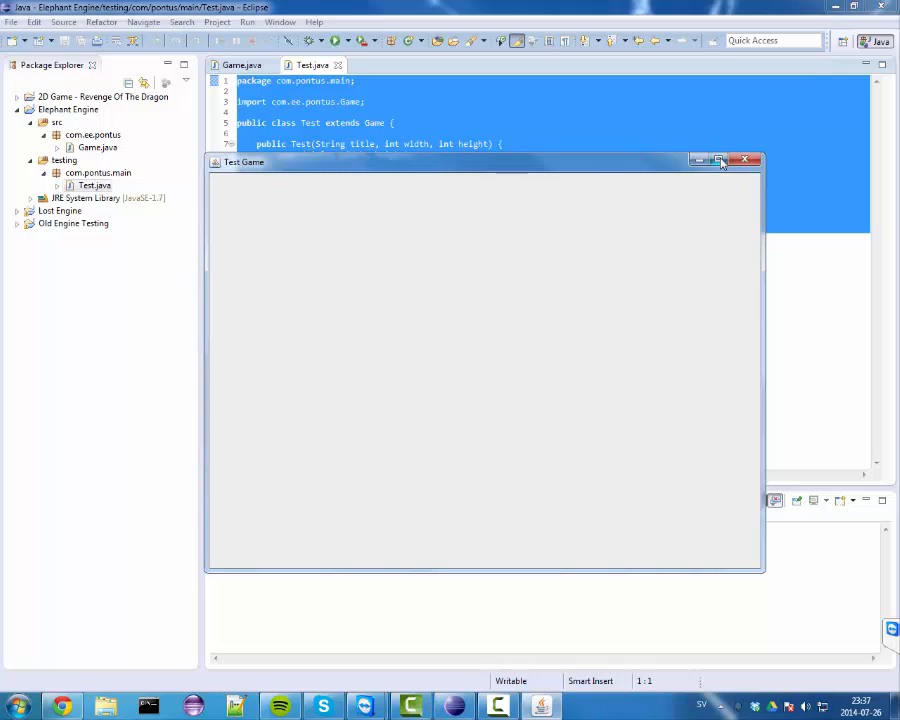
{"action": "mouse_move", "coordinate": [720, 160]}
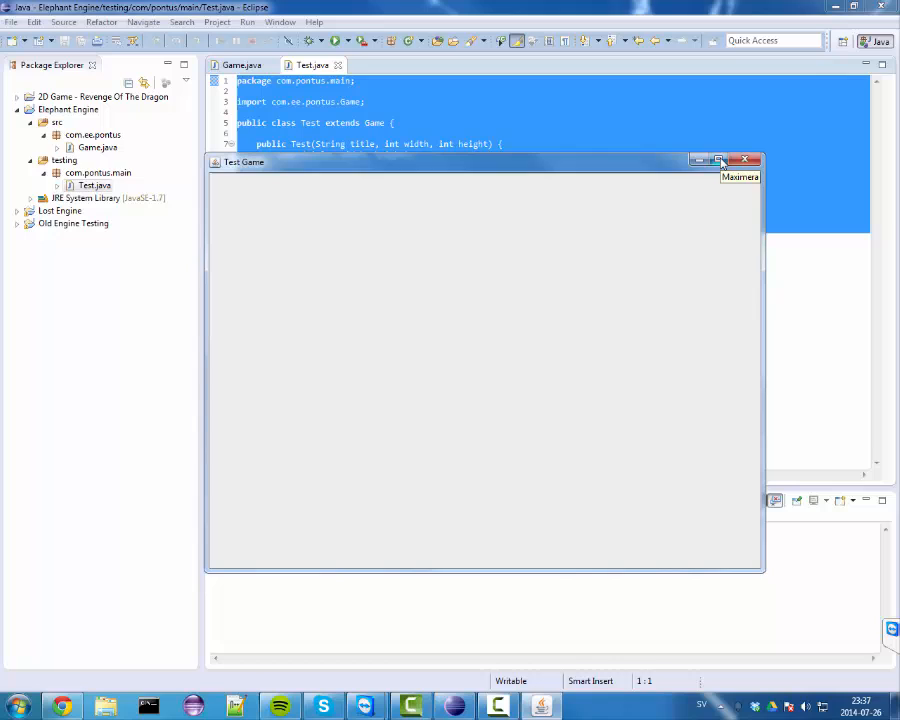
{"action": "mouse_move", "coordinate": [720, 160]}
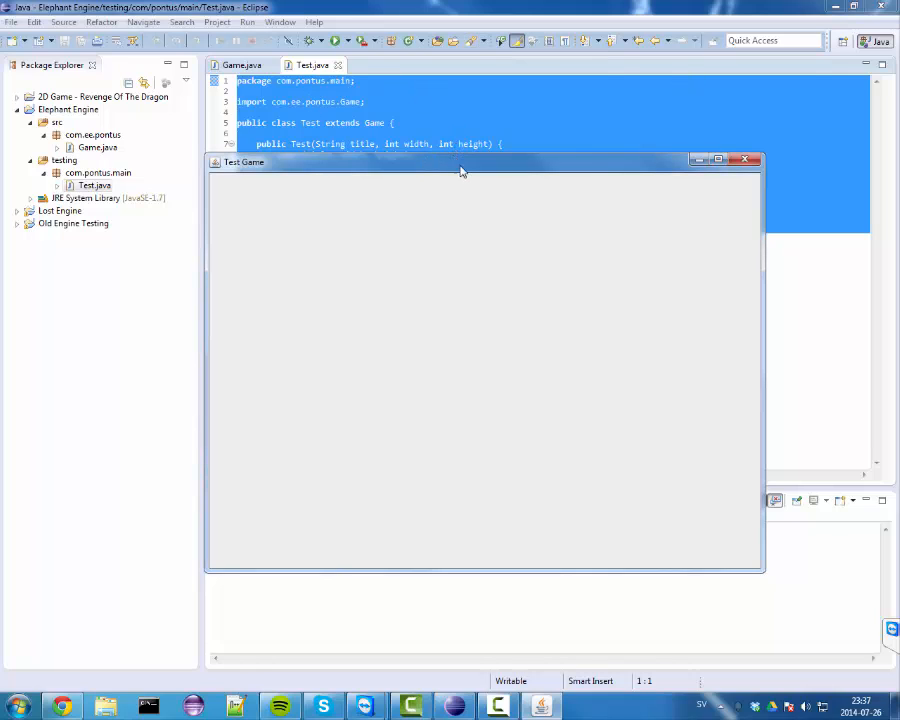
{"action": "left_click_drag", "start_coordinate": [460, 168], "coordinate": [470, 106]}
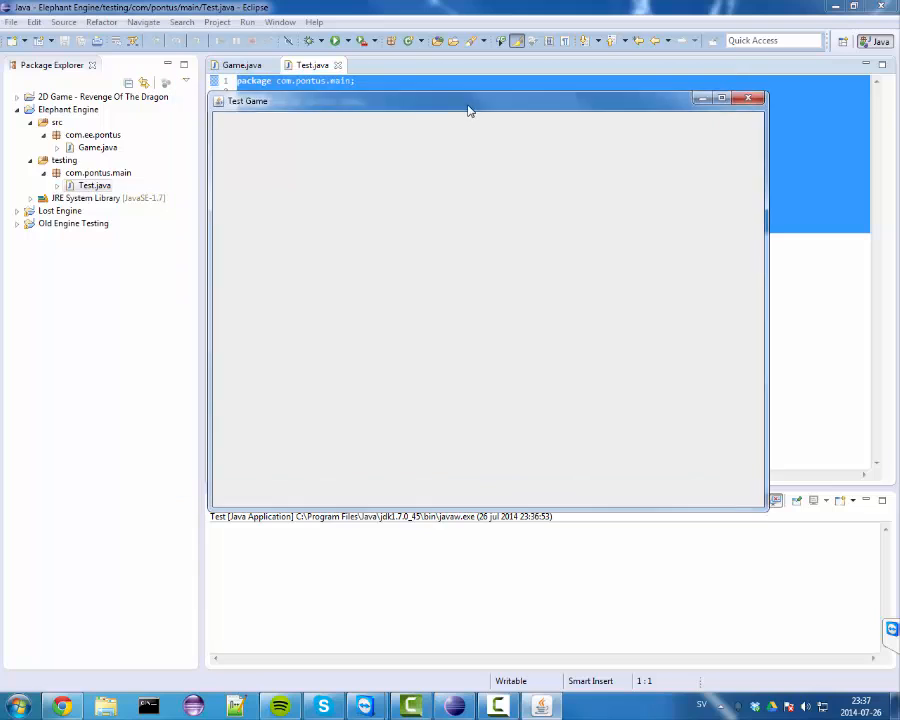
{"action": "left_click_drag", "start_coordinate": [466, 108], "coordinate": [464, 94]}
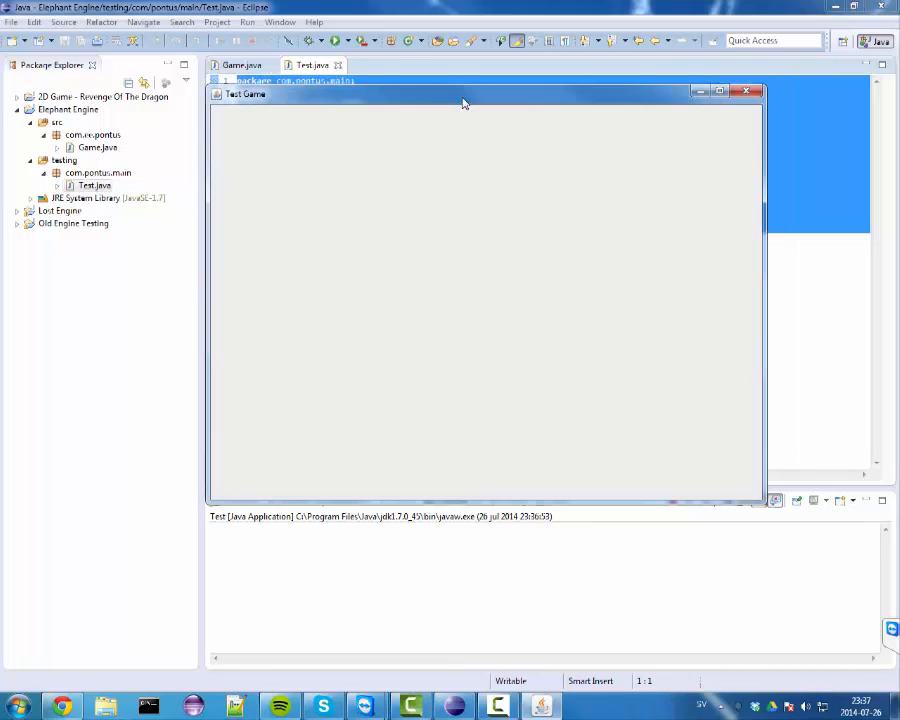
{"action": "left_click_drag", "start_coordinate": [464, 94], "coordinate": [380, 132]}
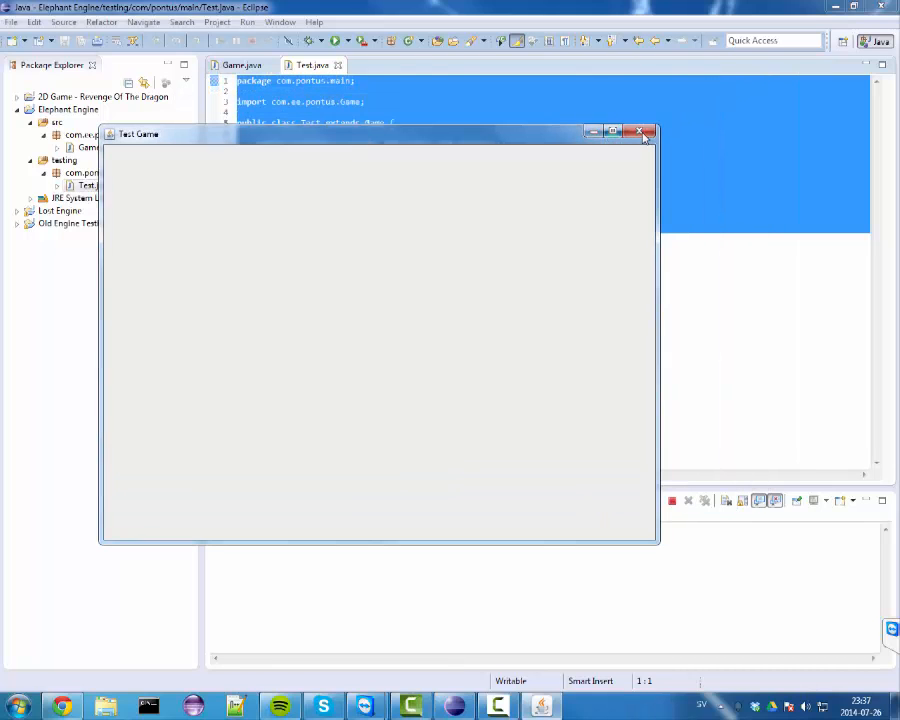
- Return to Game.java and highlight the title argument in setup and the constructor parameters
{"action": "left_click", "coordinate": [642, 132]}
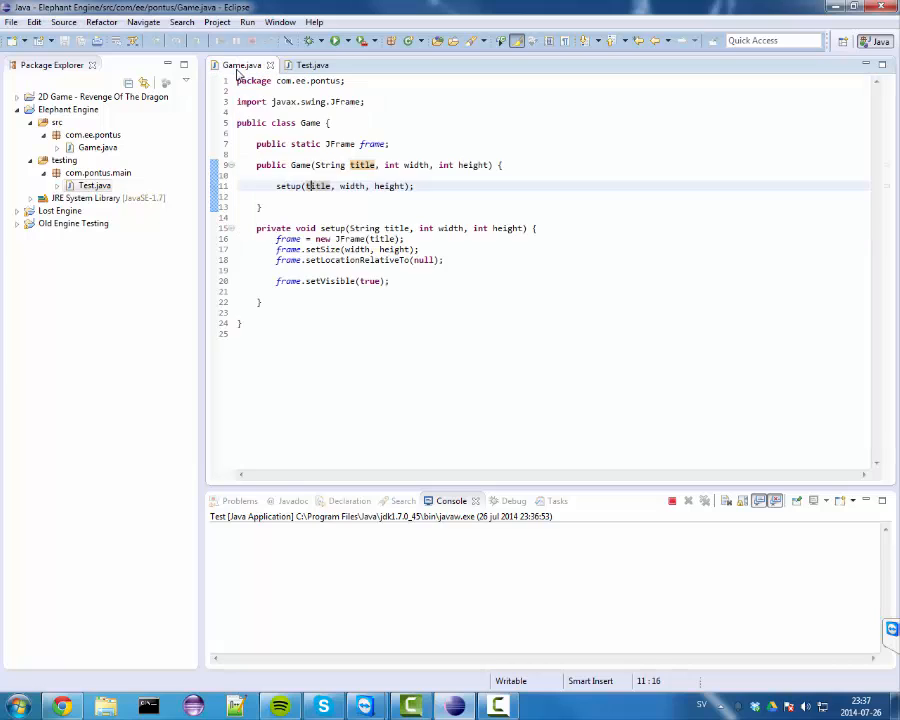
{"action": "left_click_drag", "start_coordinate": [276, 238], "coordinate": [390, 292]}
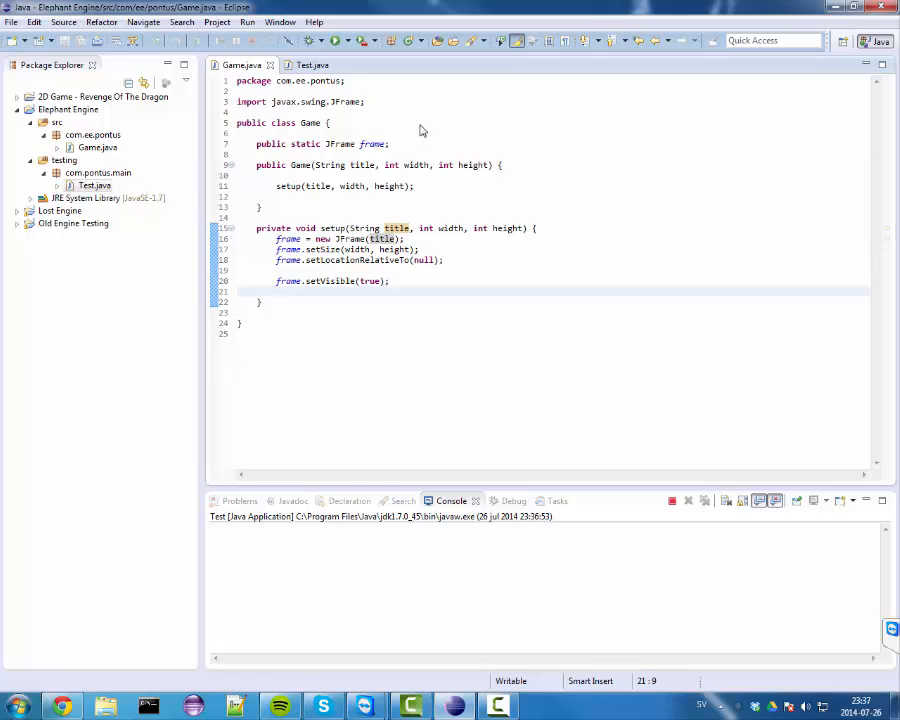
{"action": "left_click", "coordinate": [324, 164]}
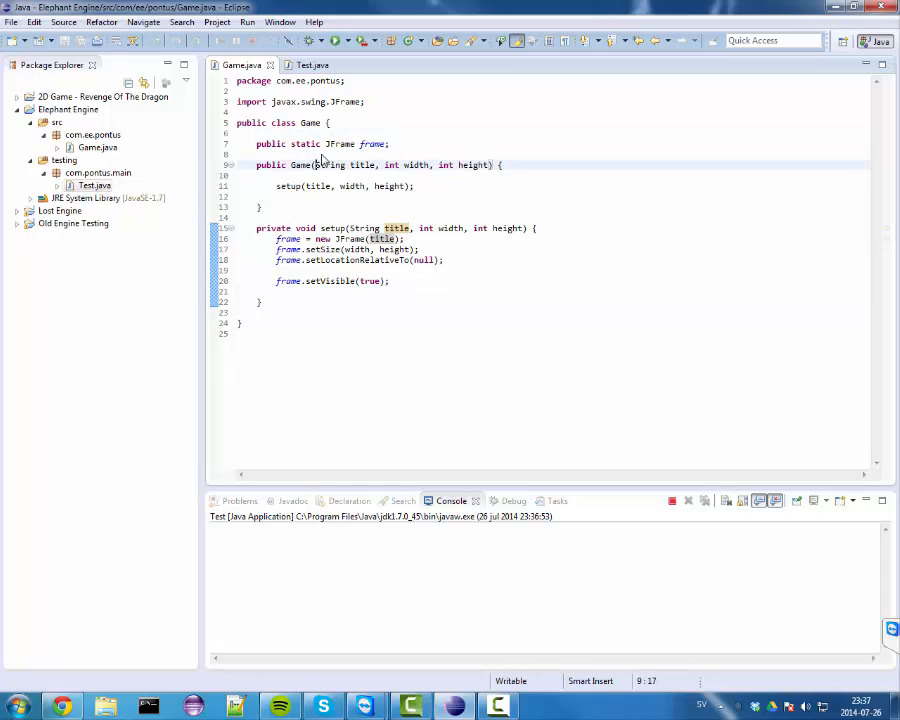